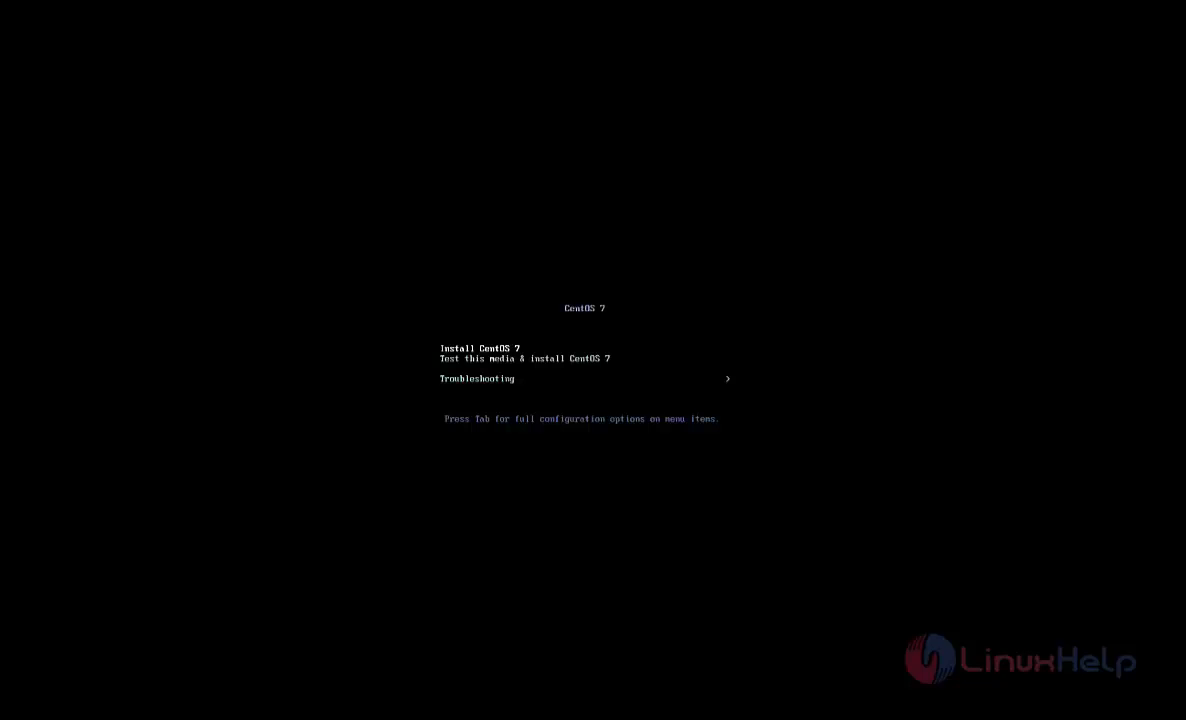
mouse_move(908, 316)
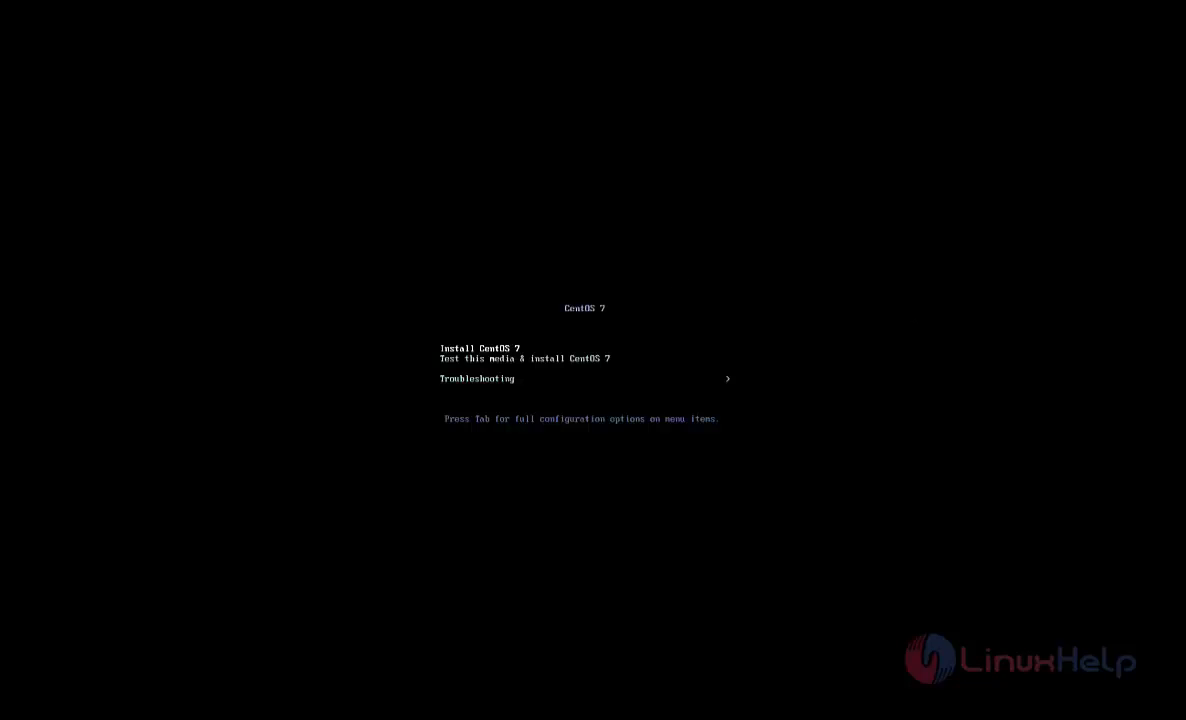
Start 'Install CentOS 7' from the boot menu.
key(Enter)
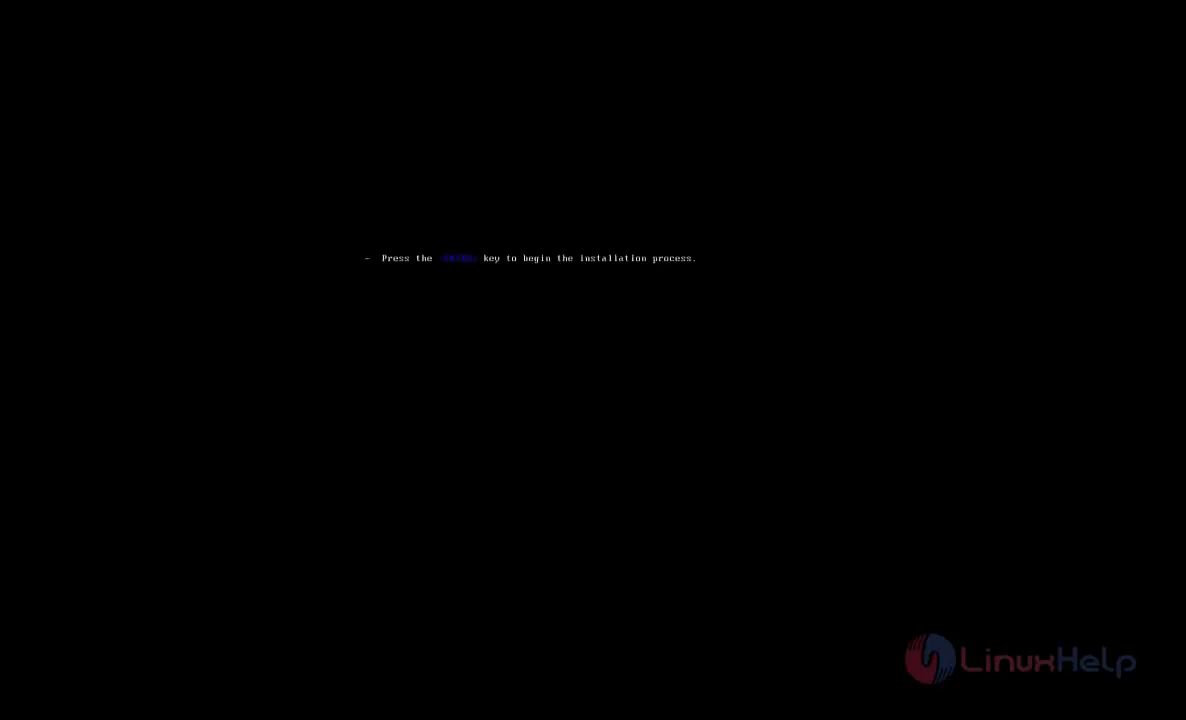
Begin the installation and reach the installer welcome/language screen.
key(enter)
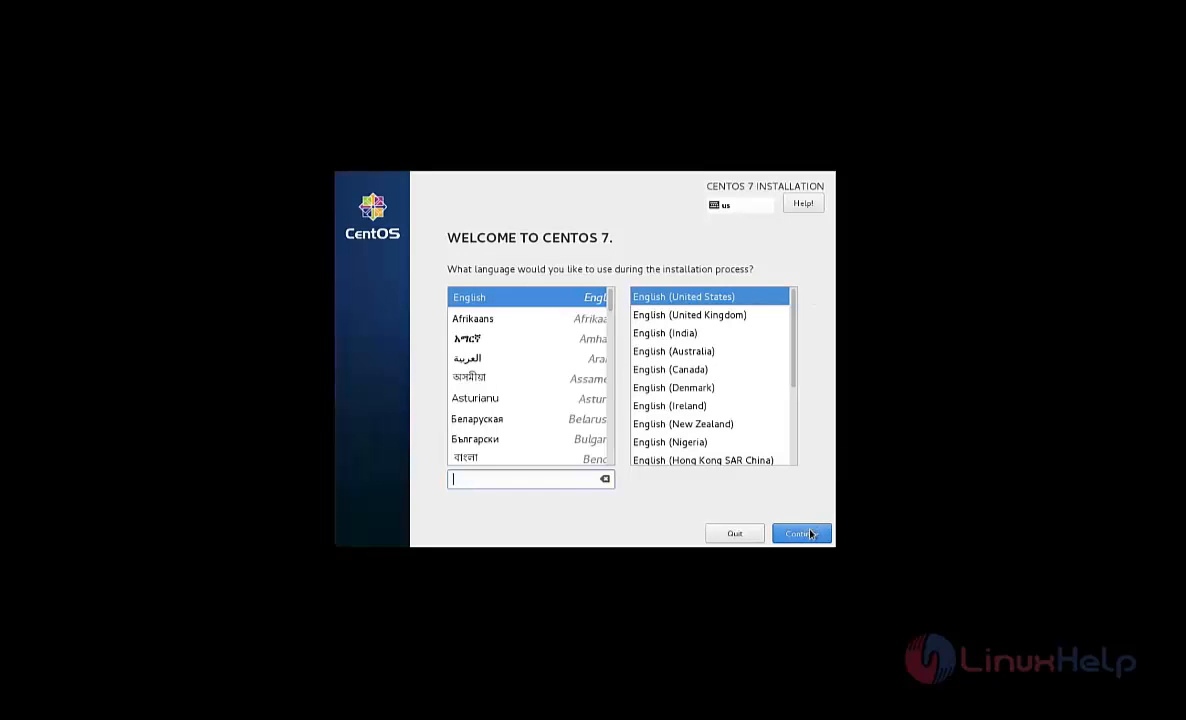
Continue with English (United States) and set the time zone to Asia/Kolkata.
click(800, 532)
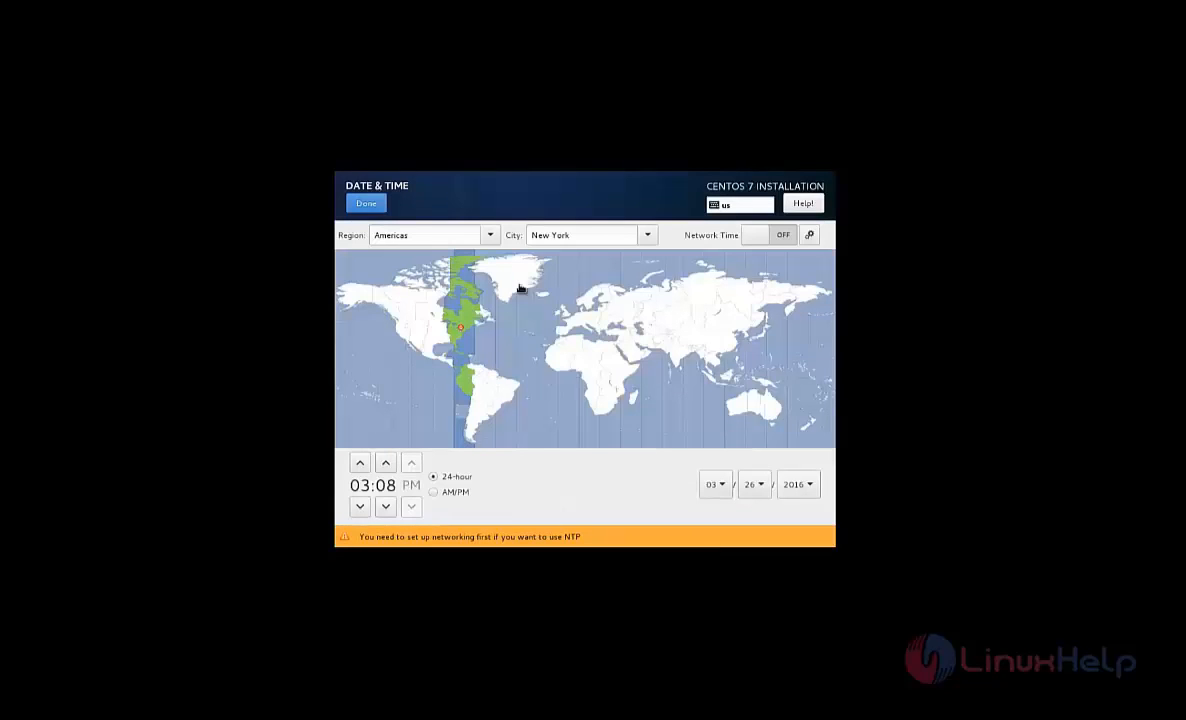
mouse_move(676, 360)
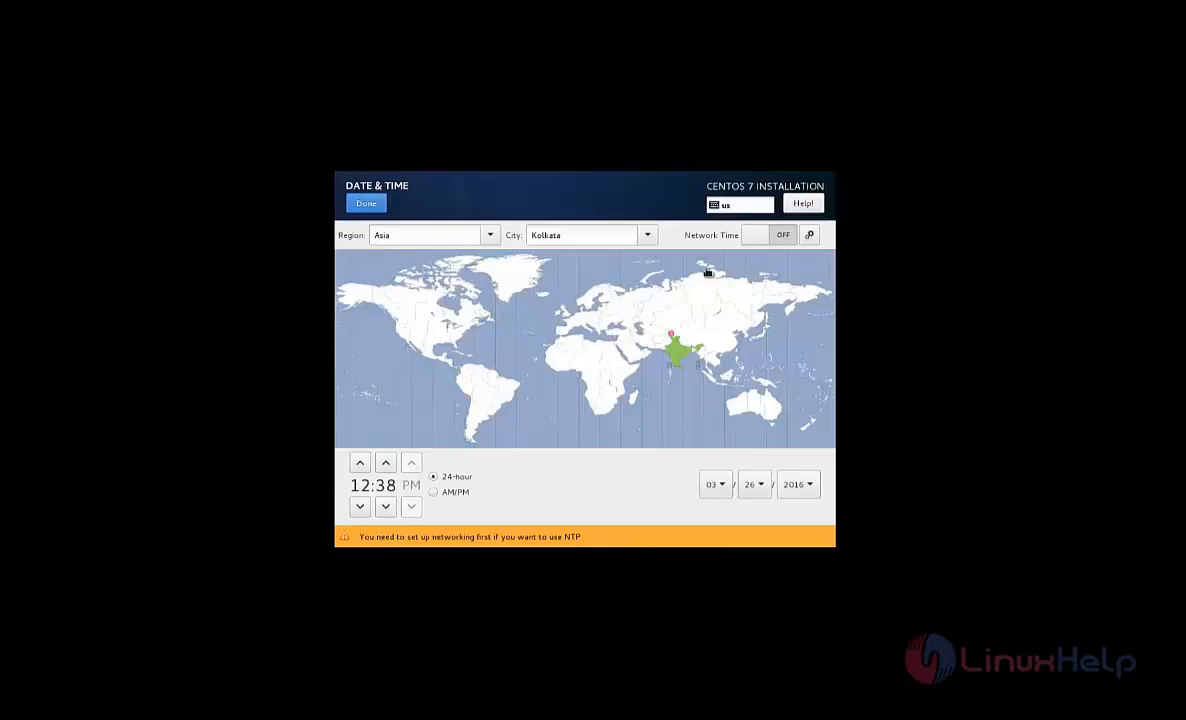
click(364, 204)
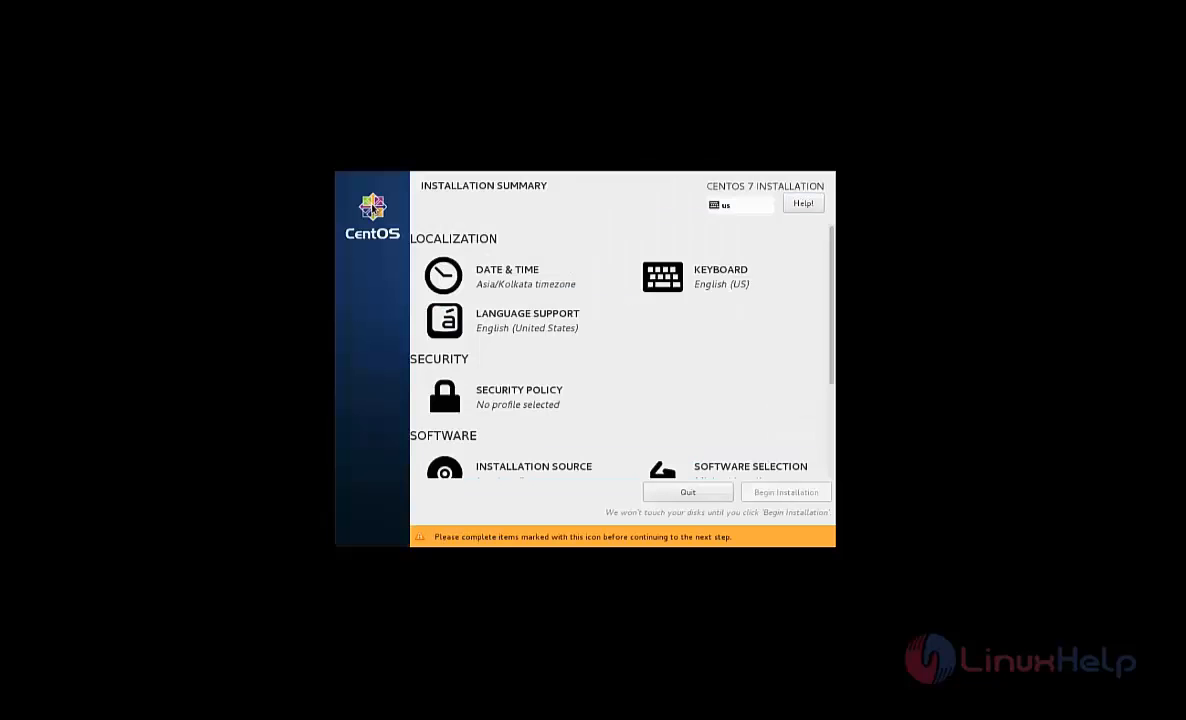
click(662, 276)
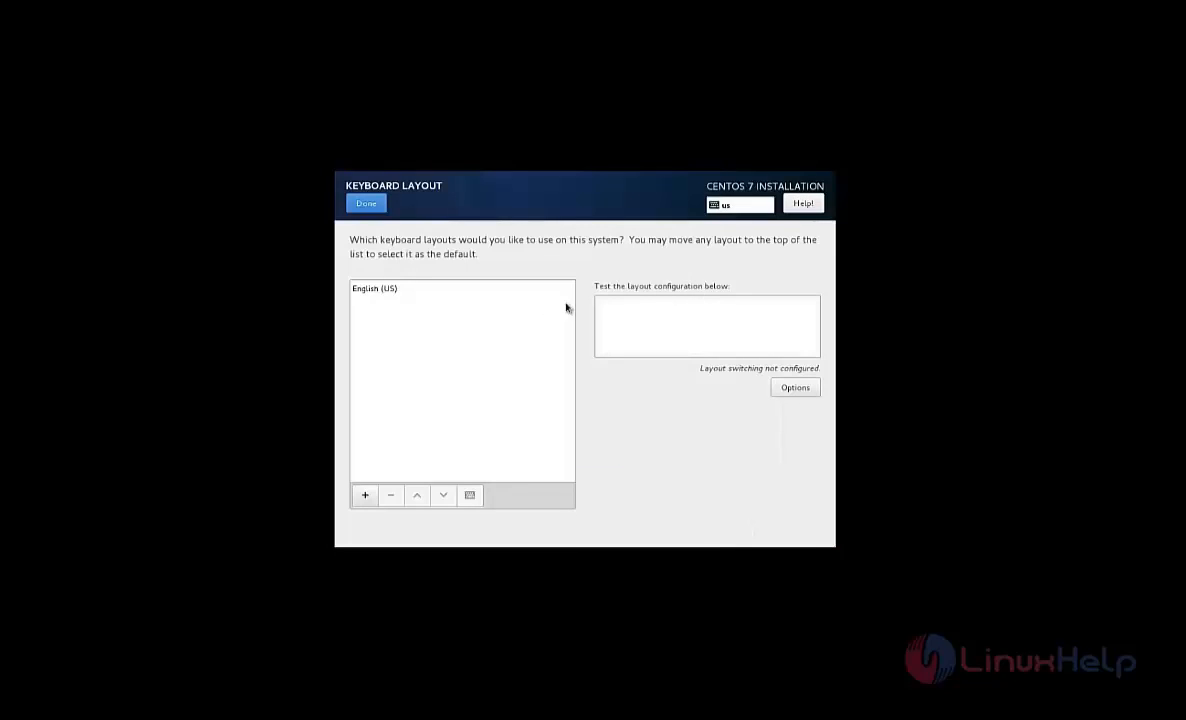
click(376, 288)
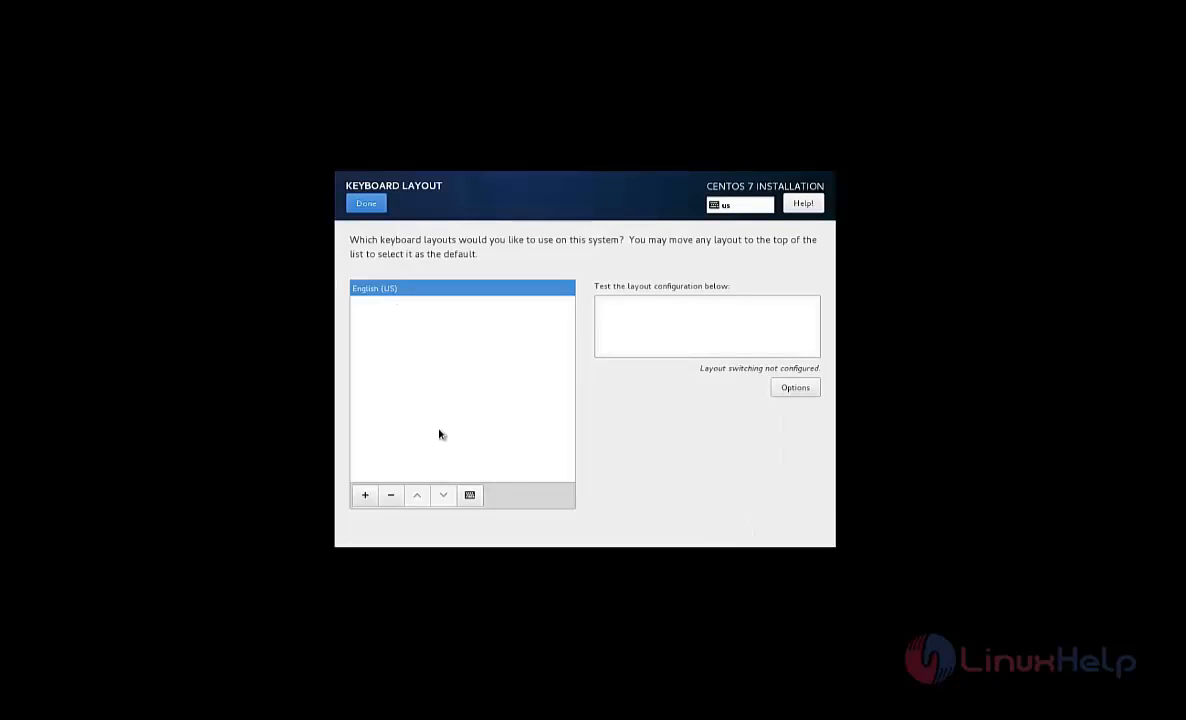
click(364, 496)
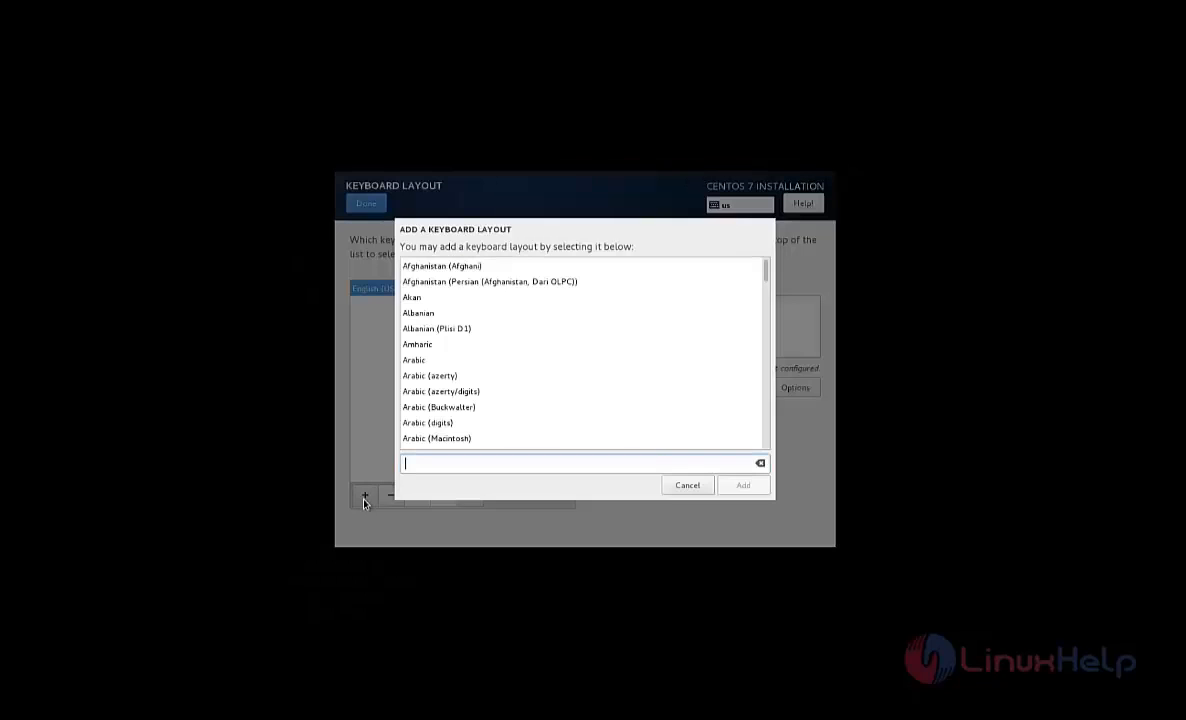
click(688, 486)
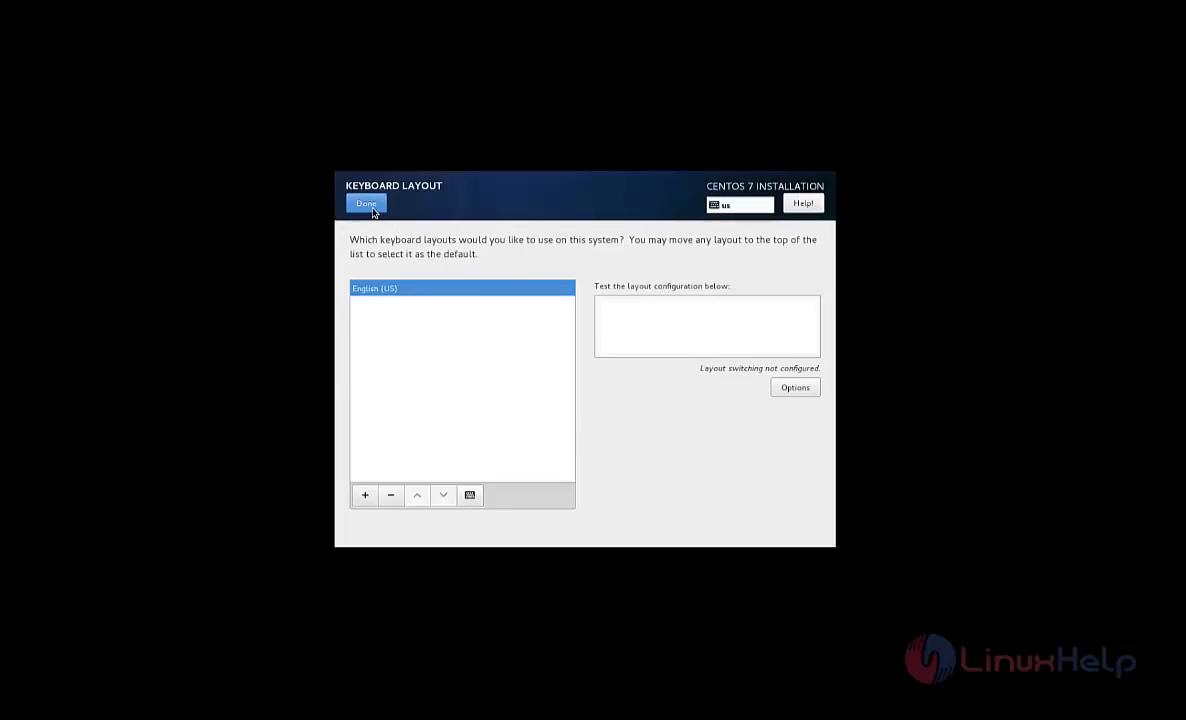
click(366, 204)
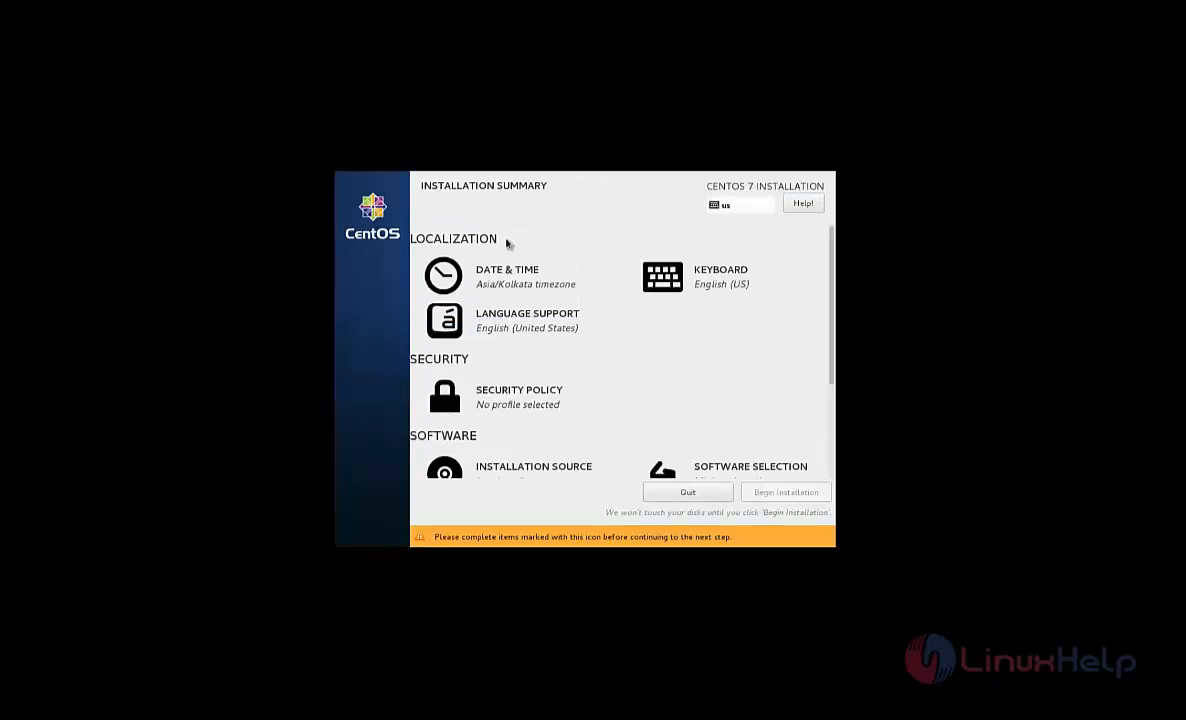
Add English (United Kingdom) and English (India) to language support.
click(528, 320)
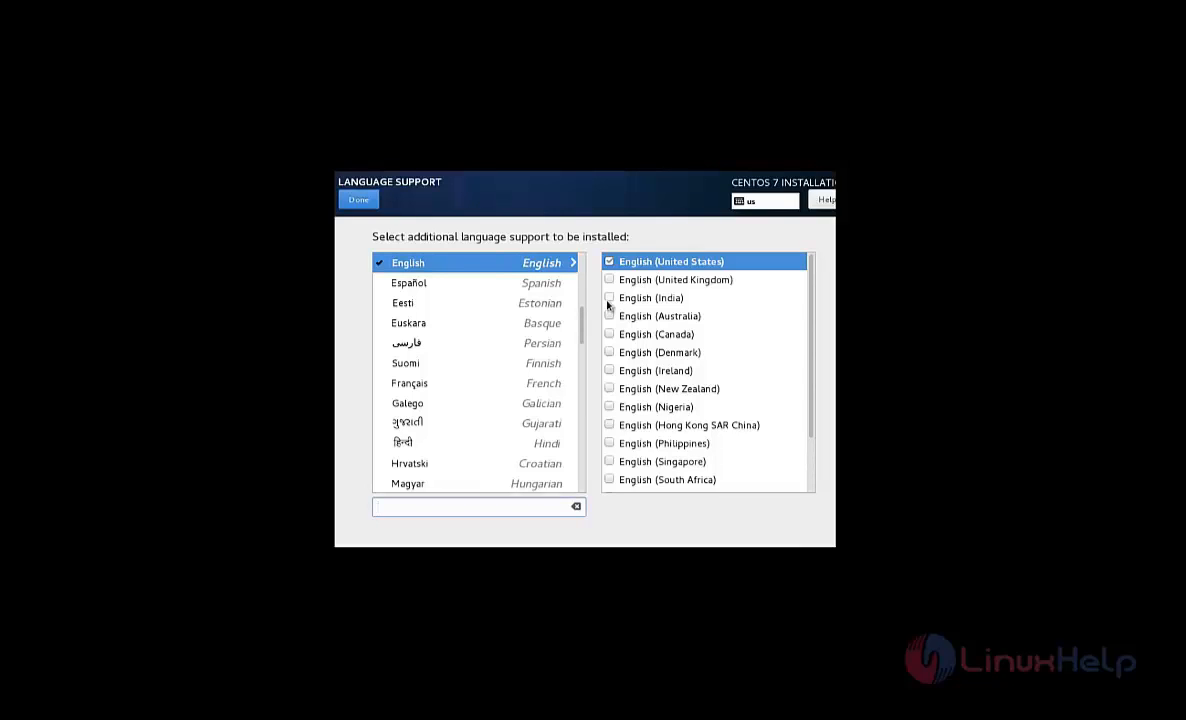
click(472, 506)
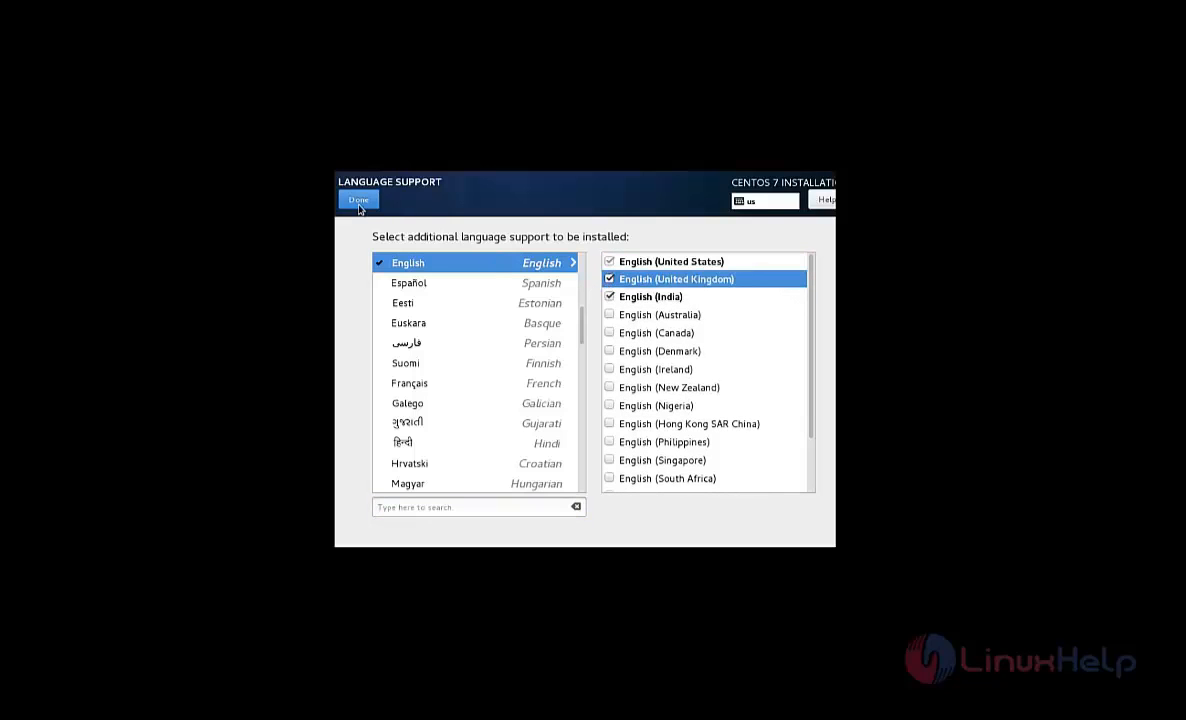
click(358, 200)
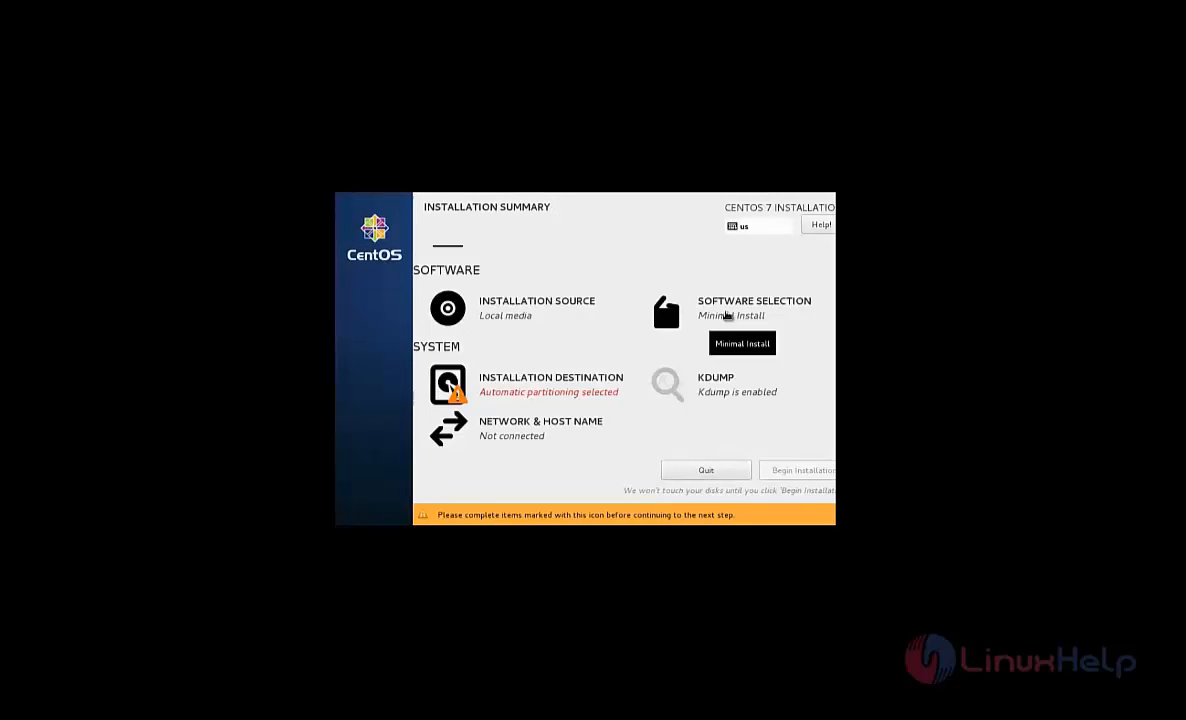
Select GNOME Desktop as the base environment in Software Selection.
click(754, 308)
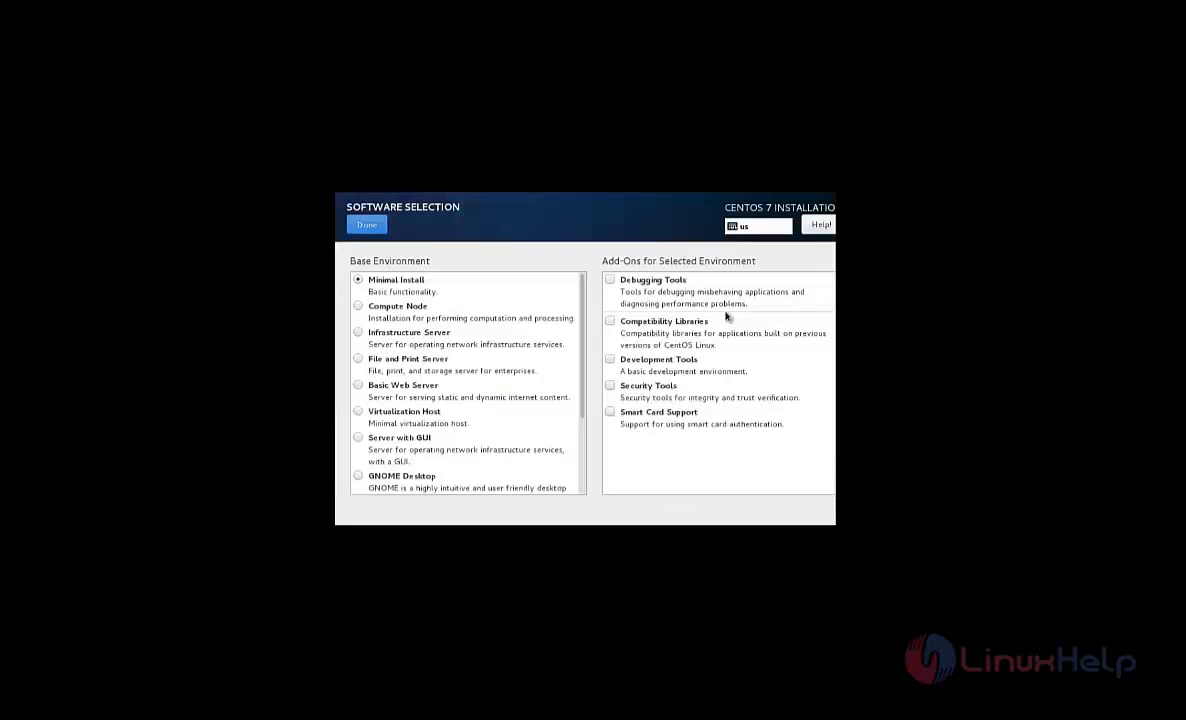
mouse_move(490, 362)
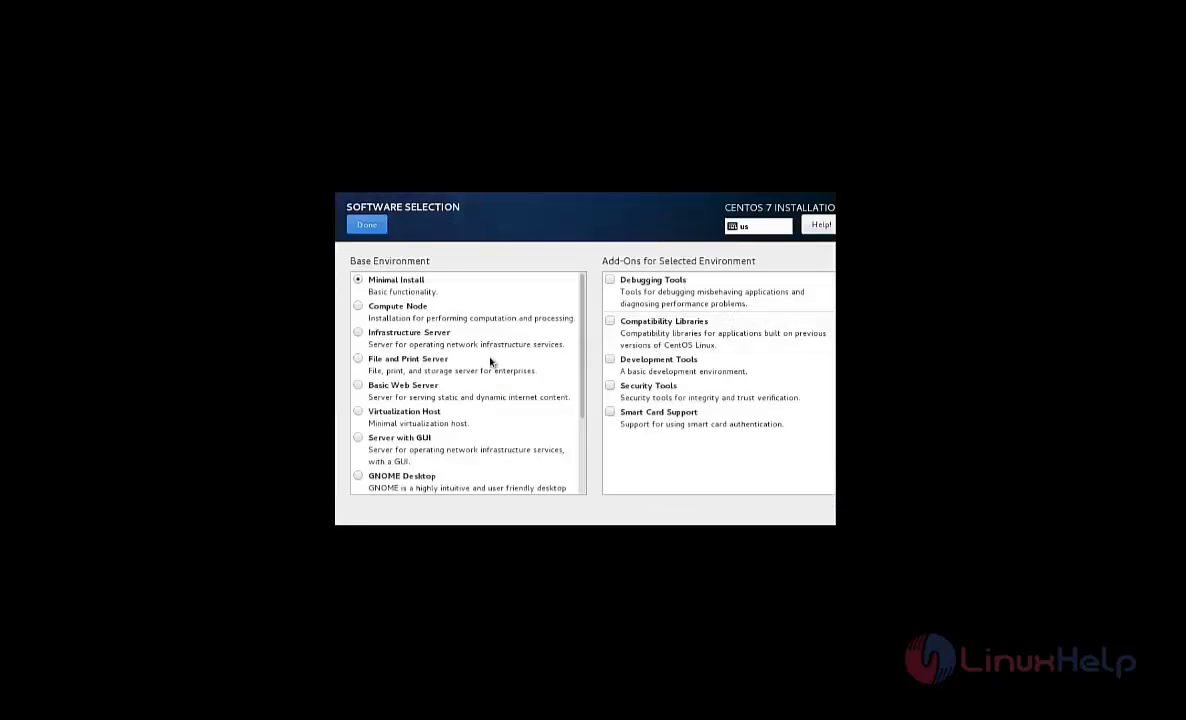
mouse_move(562, 424)
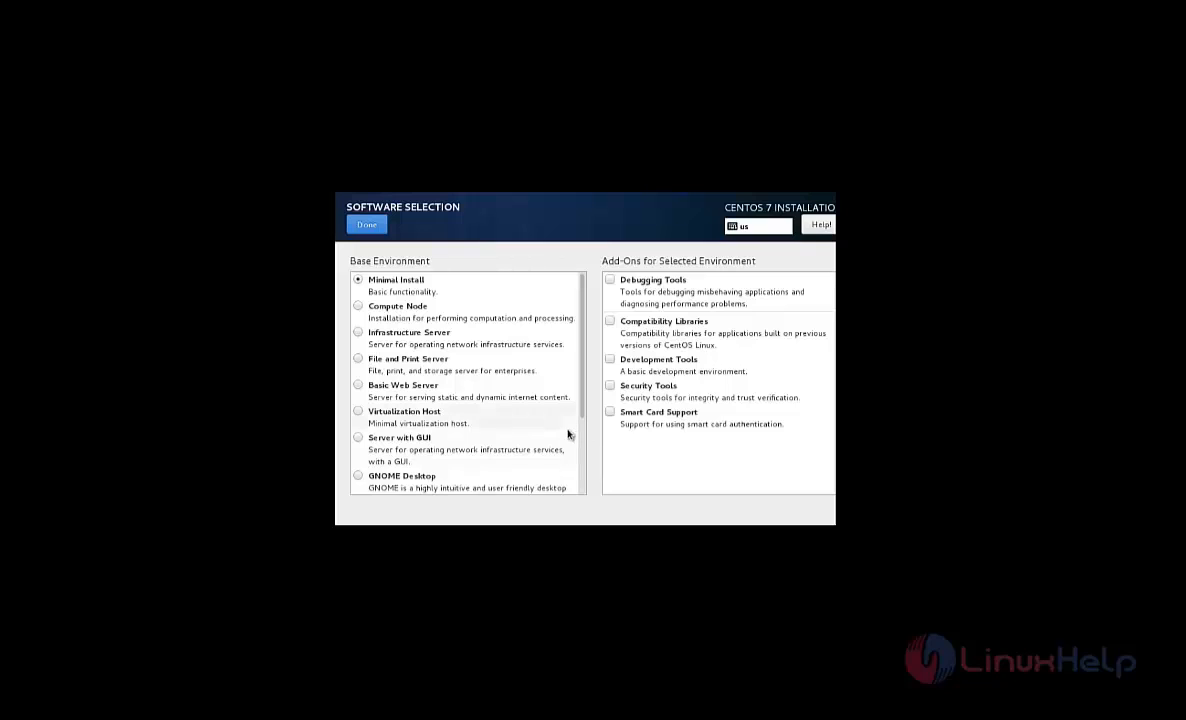
click(400, 476)
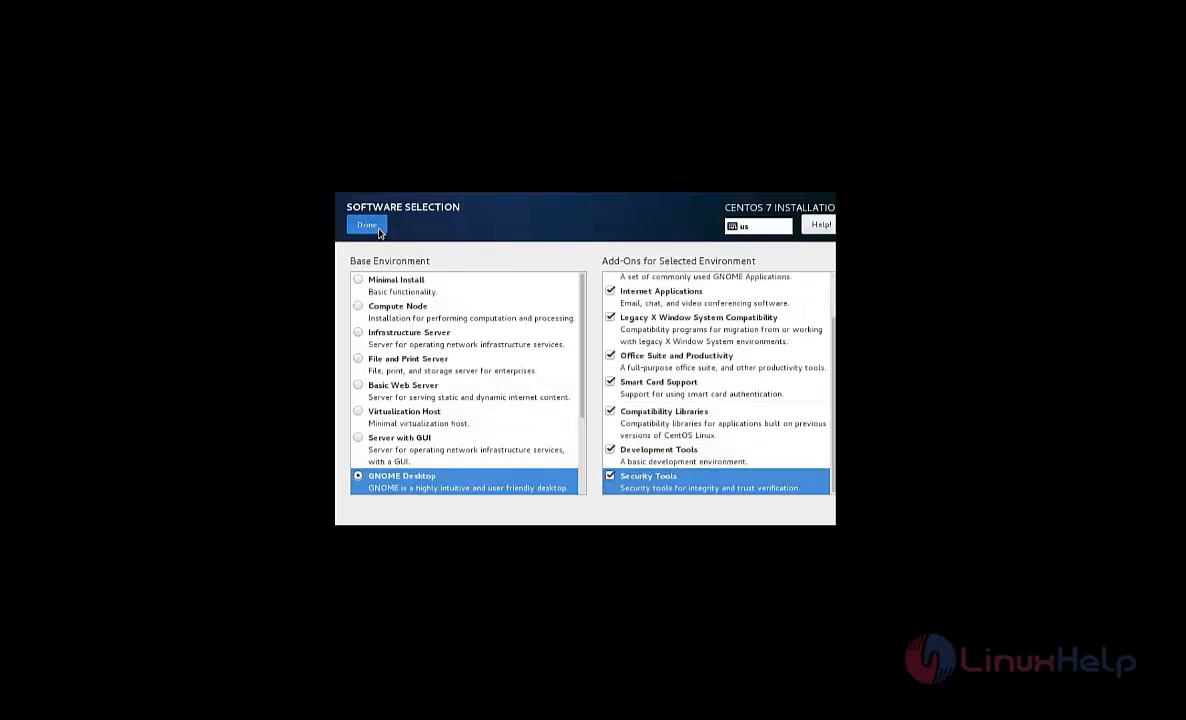
click(366, 224)
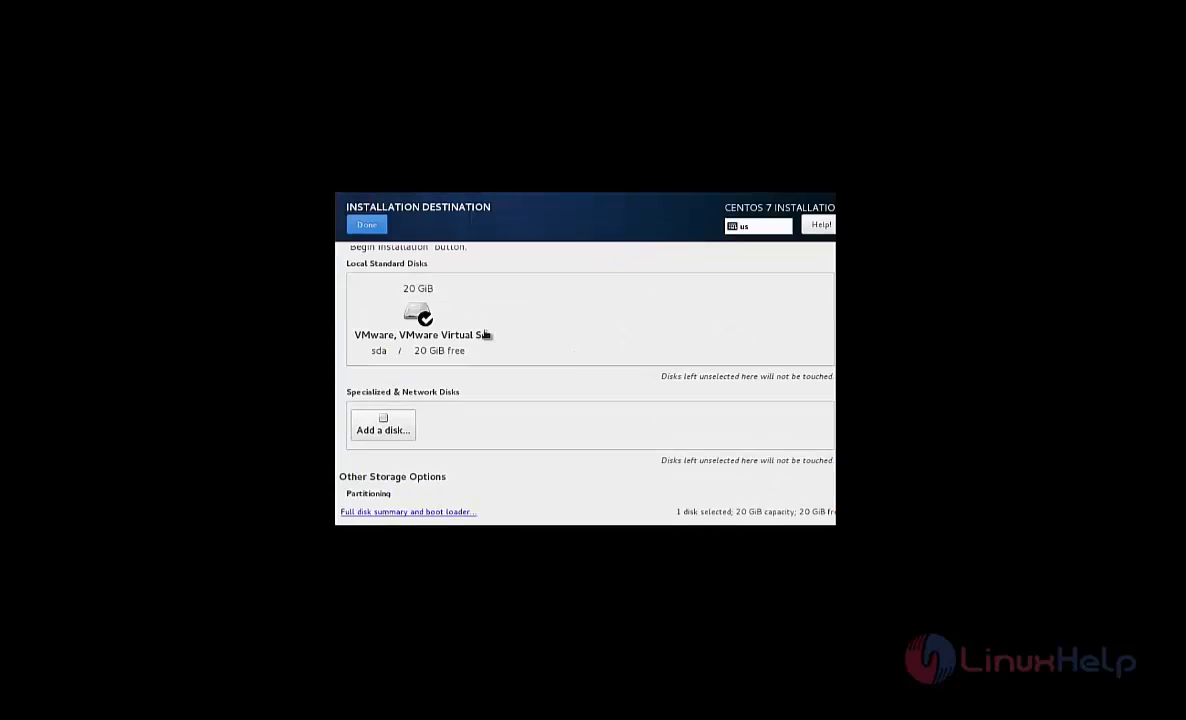
Choose the 20 GiB VMware disk with 'I will configure partitioning' as destination.
click(416, 318)
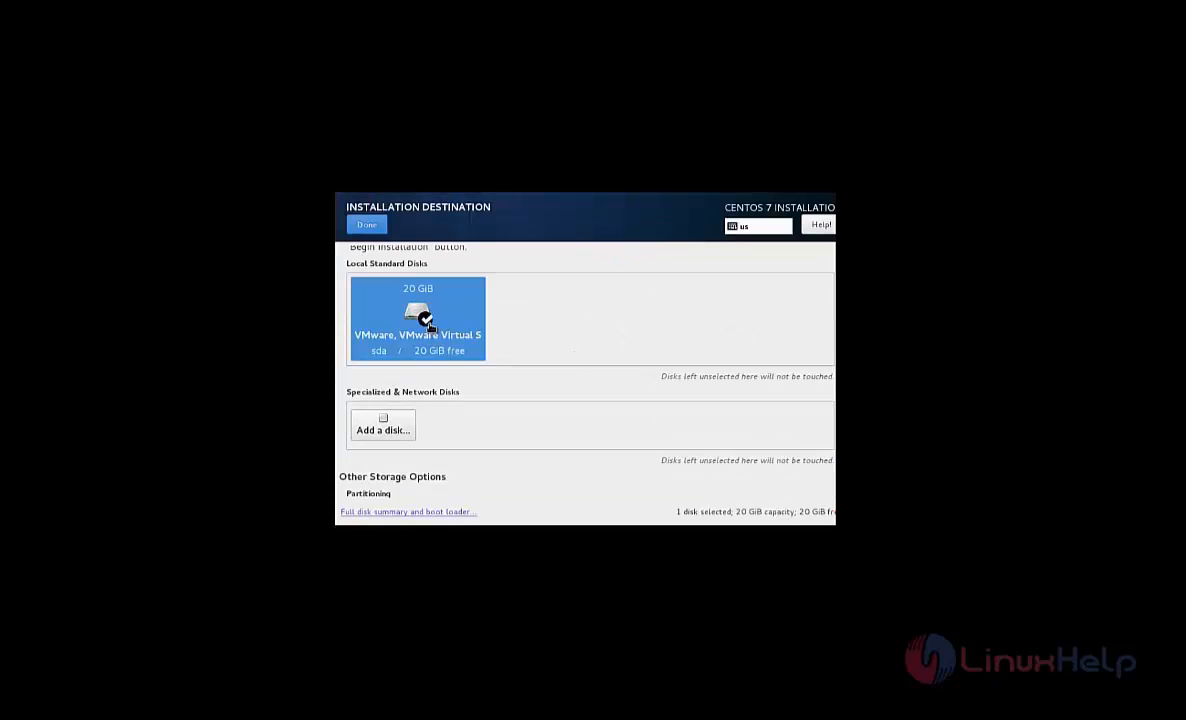
scroll(down, 3)
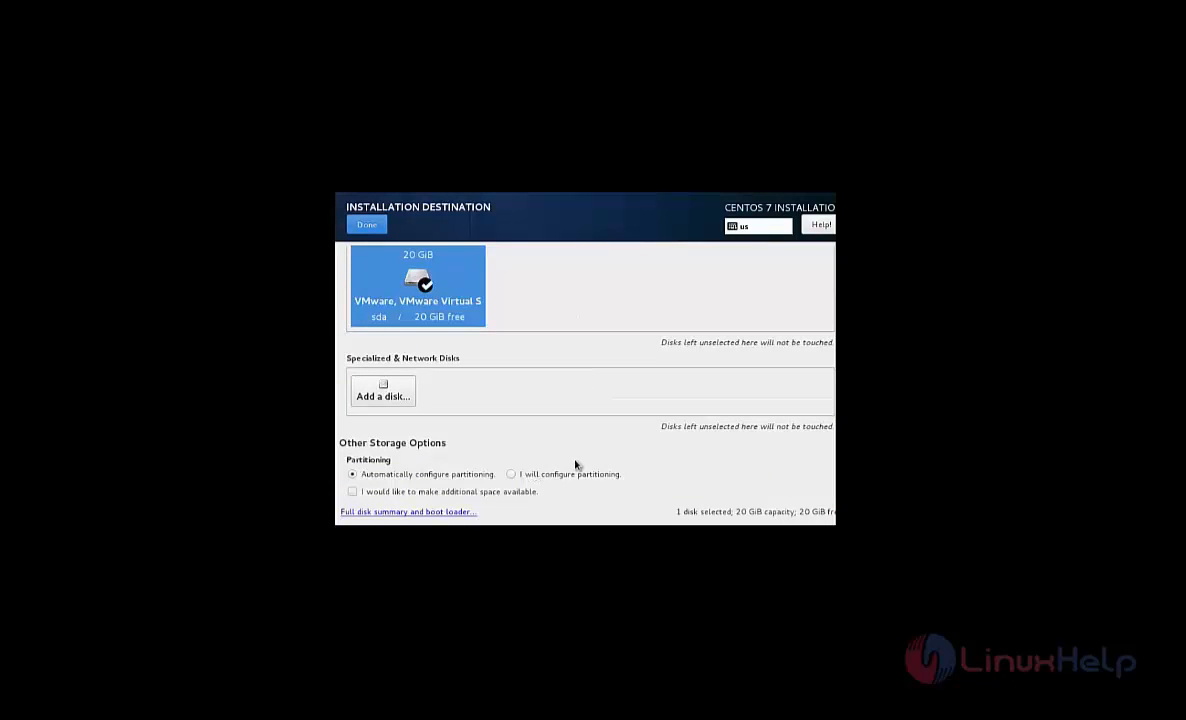
mouse_move(514, 482)
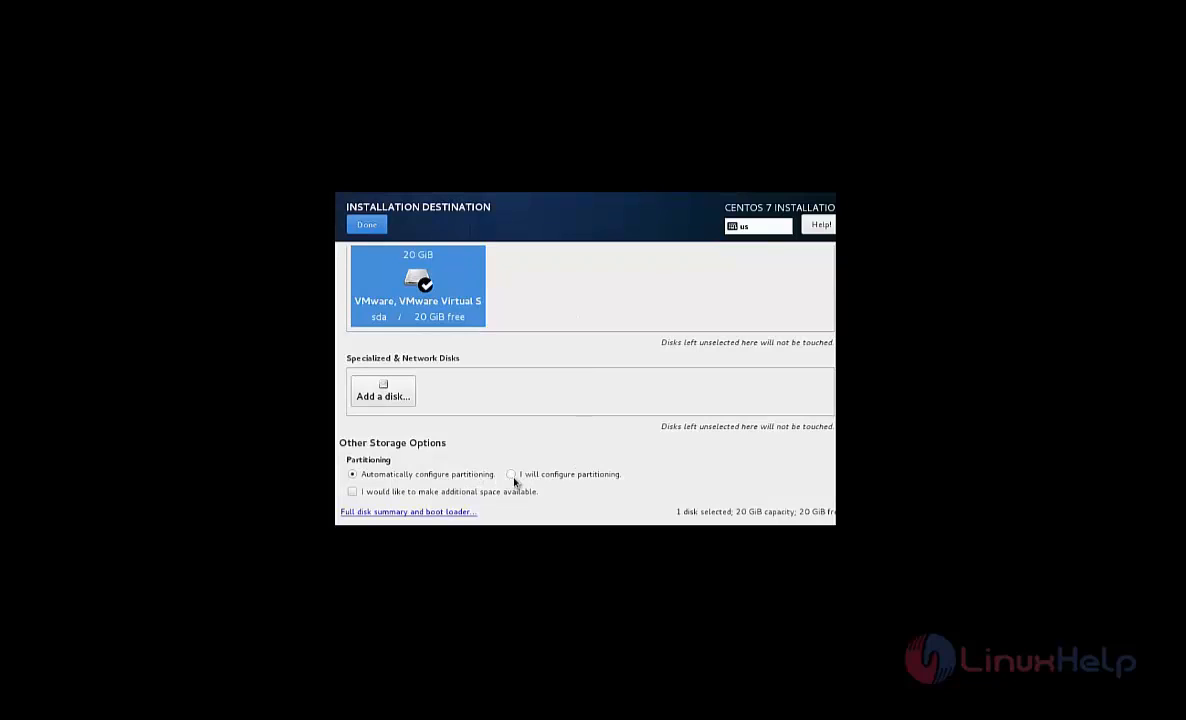
click(512, 474)
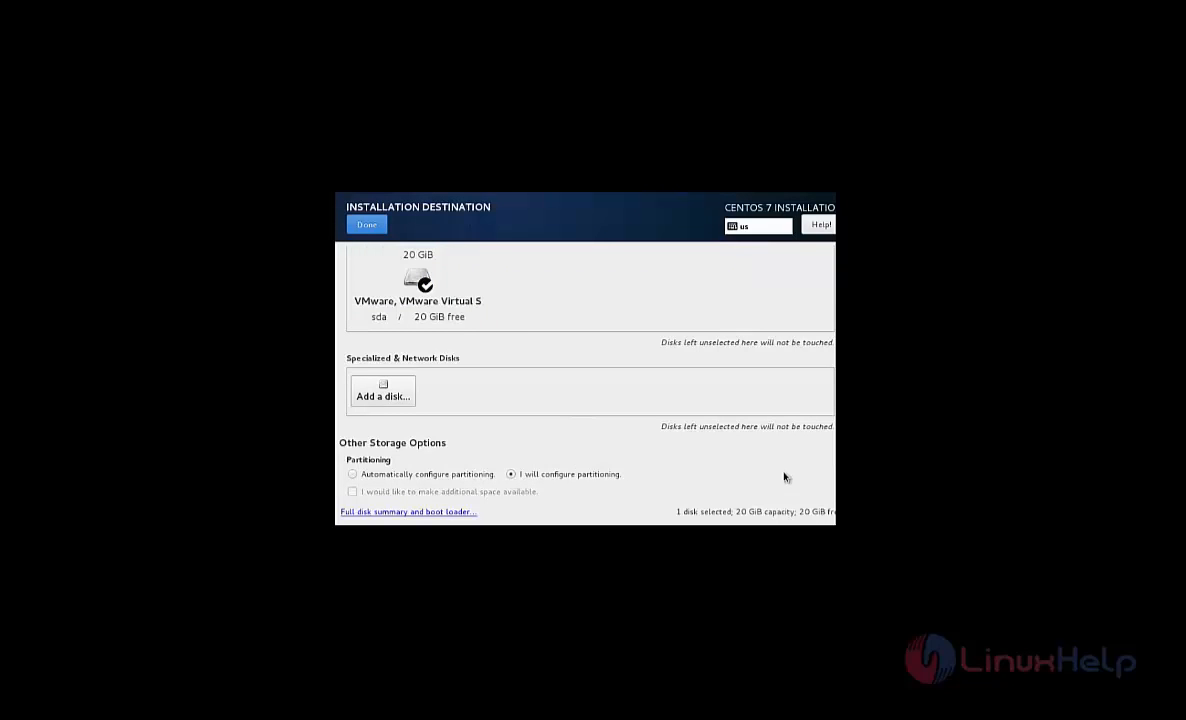
mouse_move(388, 252)
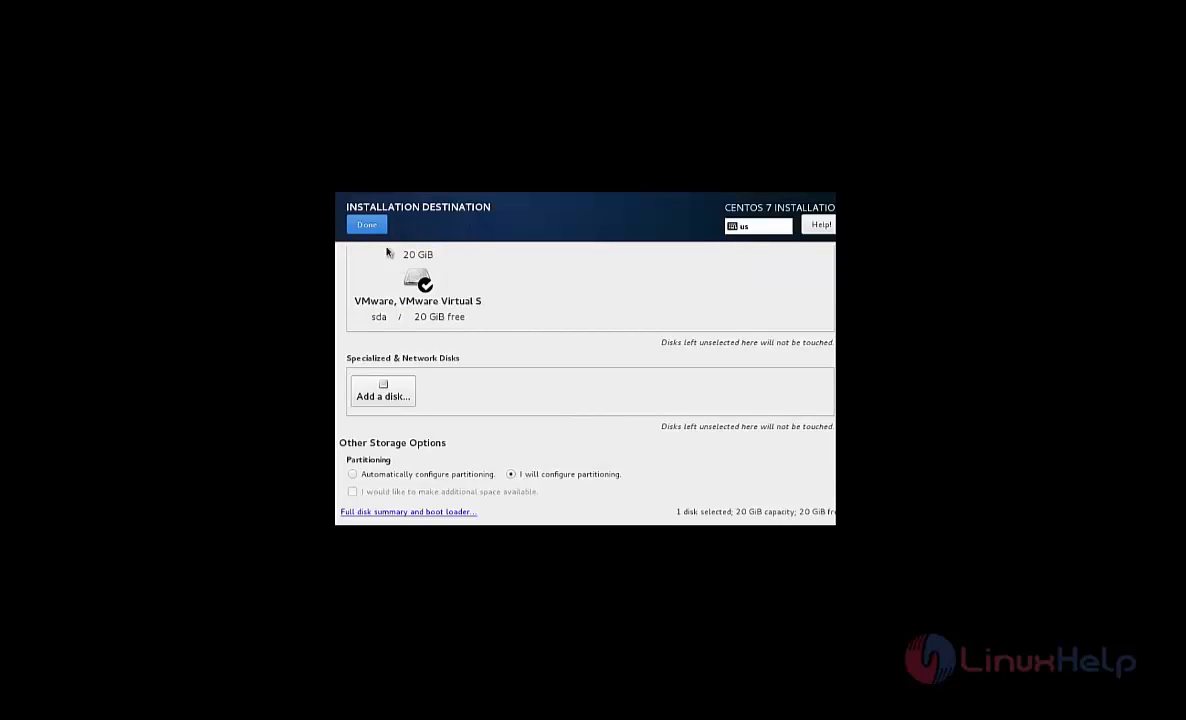
click(366, 224)
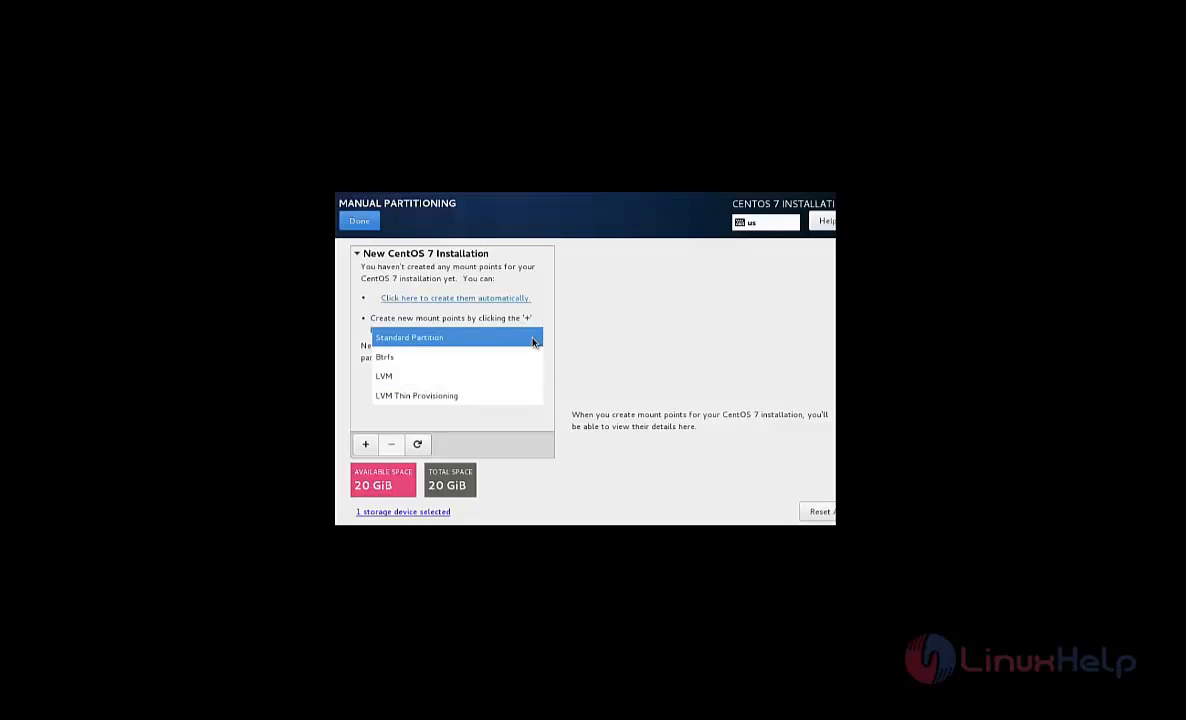
mouse_move(528, 388)
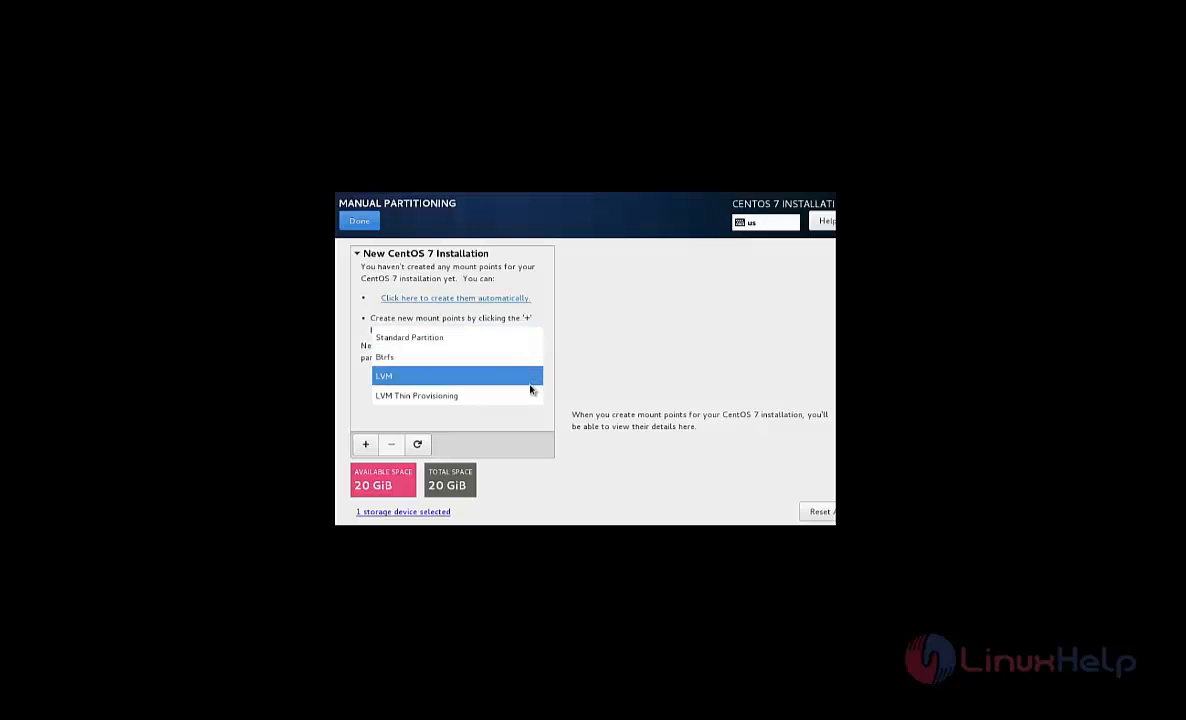
mouse_move(528, 382)
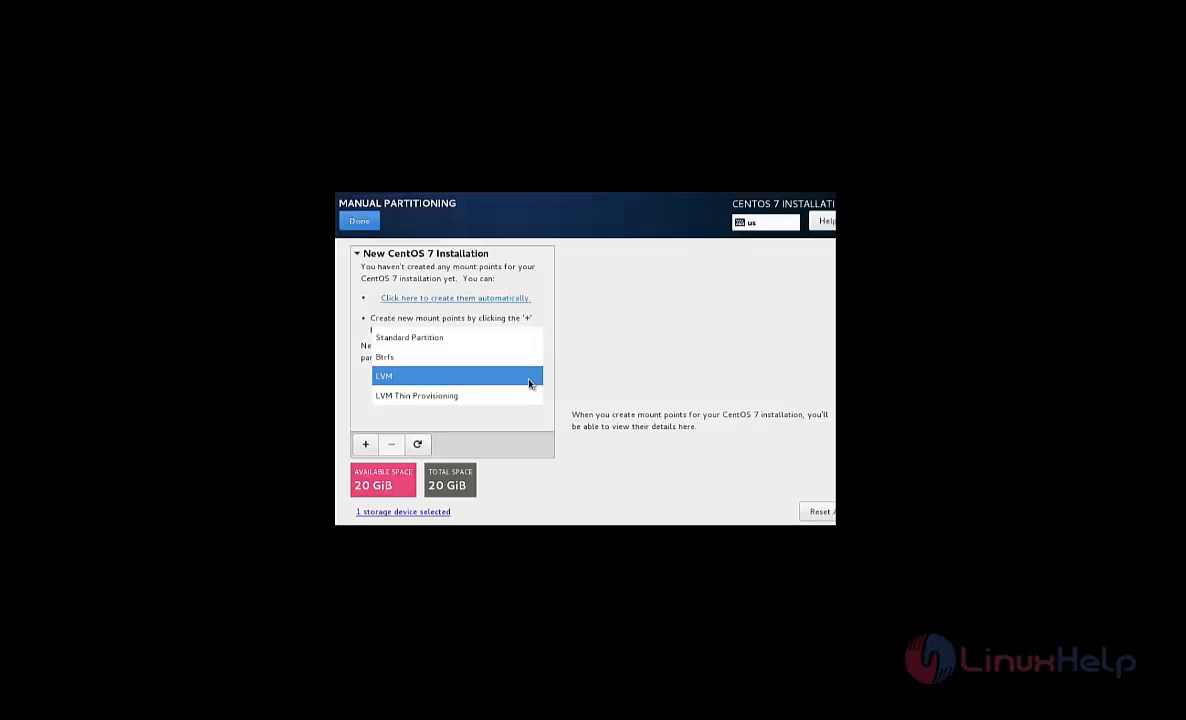
mouse_move(528, 376)
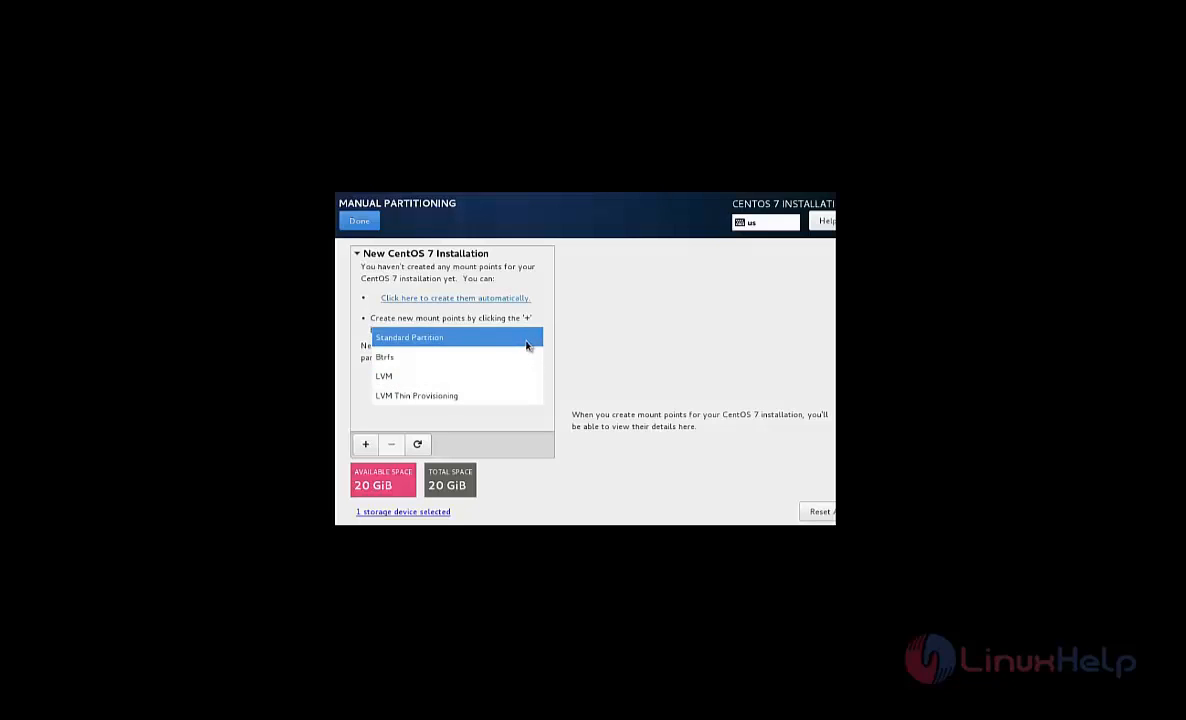
Set the new mount point scheme to Standard Partition and start adding a mount point.
click(408, 336)
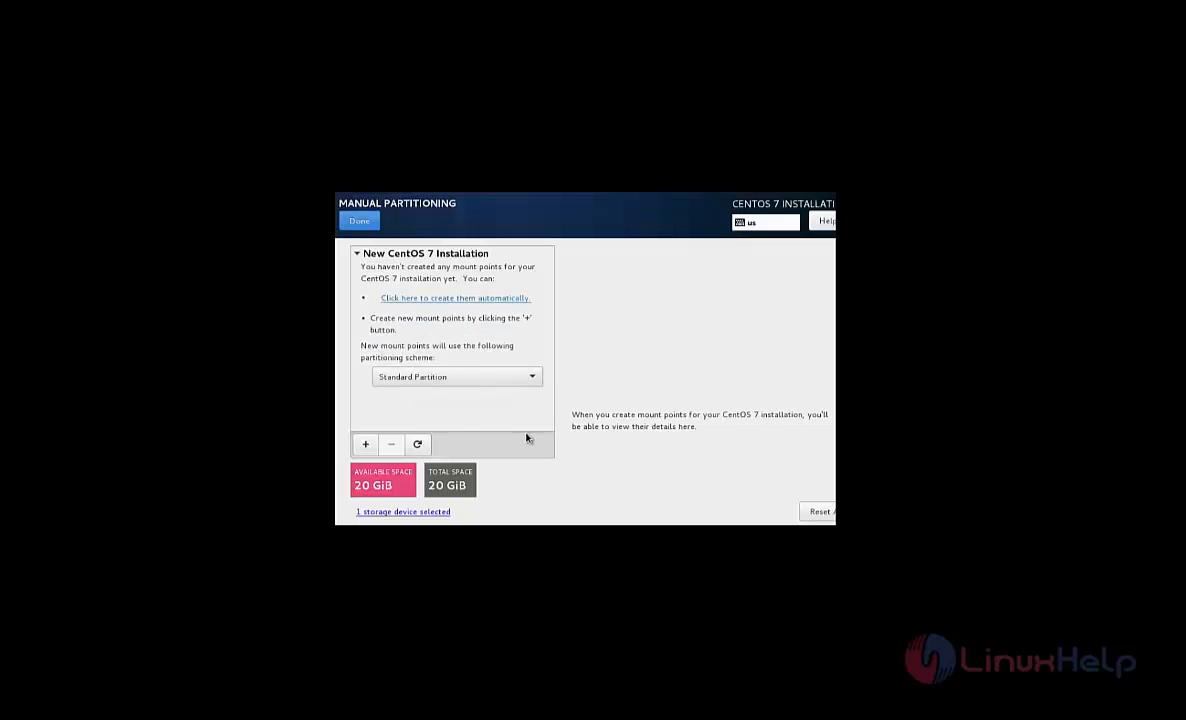
click(364, 444)
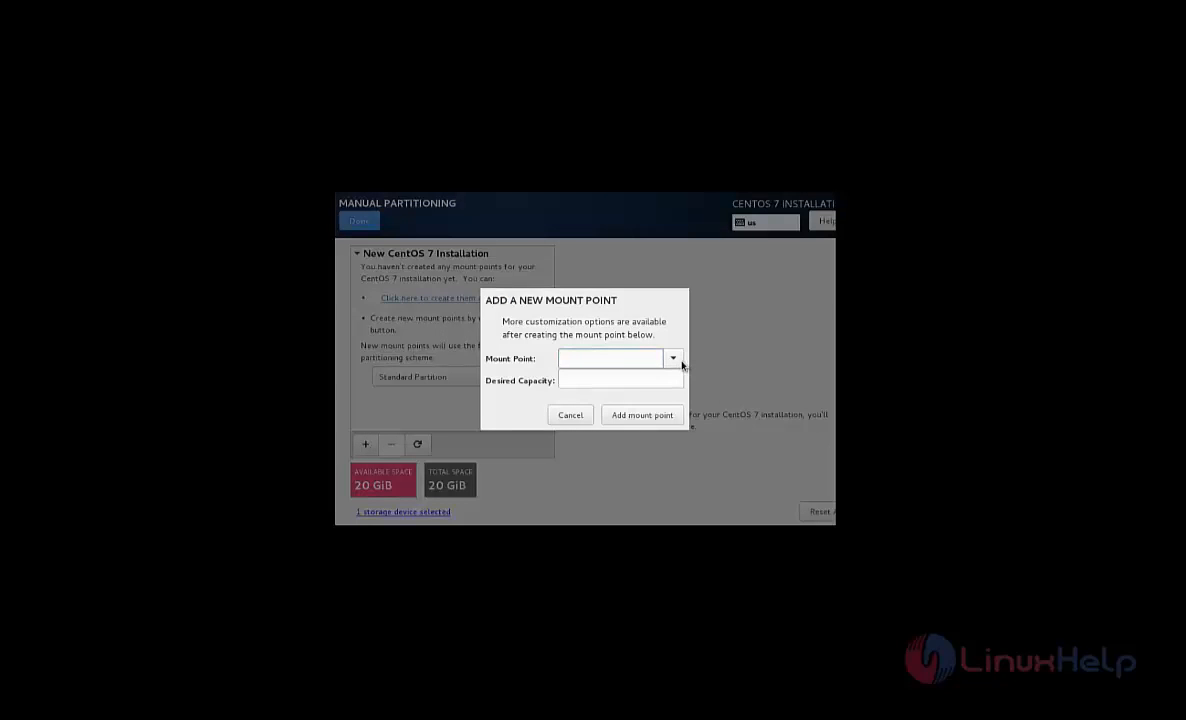
Create a 300 MB /boot partition and start adding another mount point.
click(610, 358)
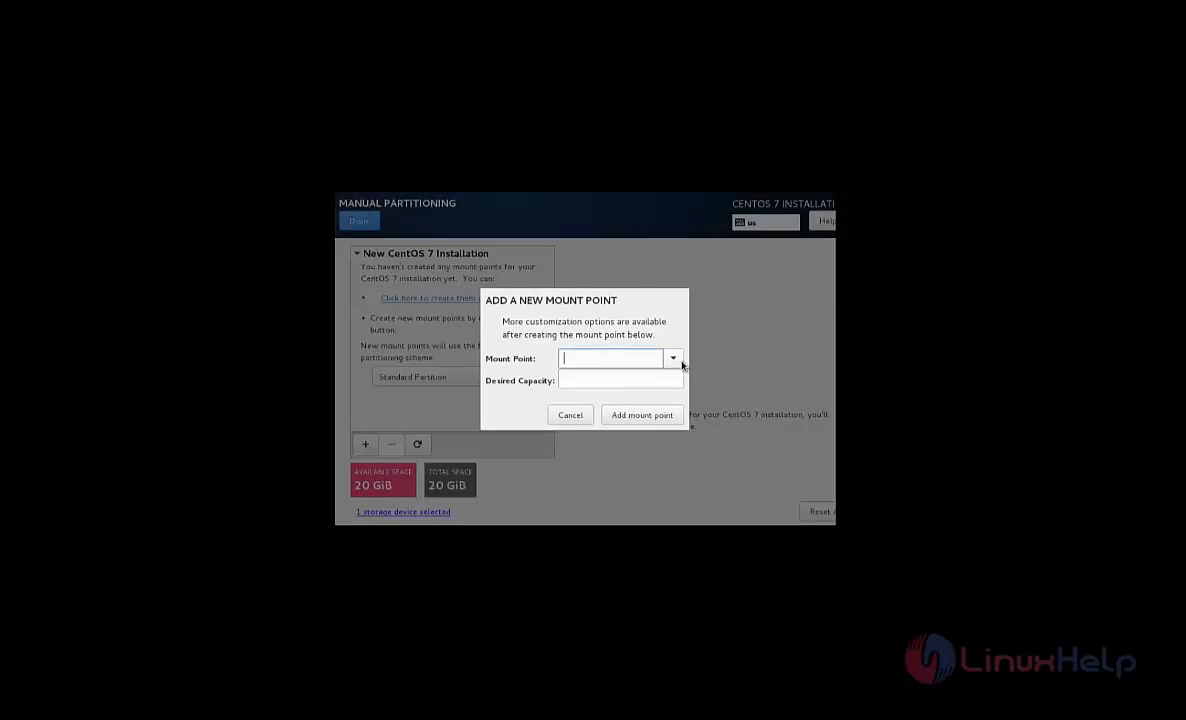
text(/boot)
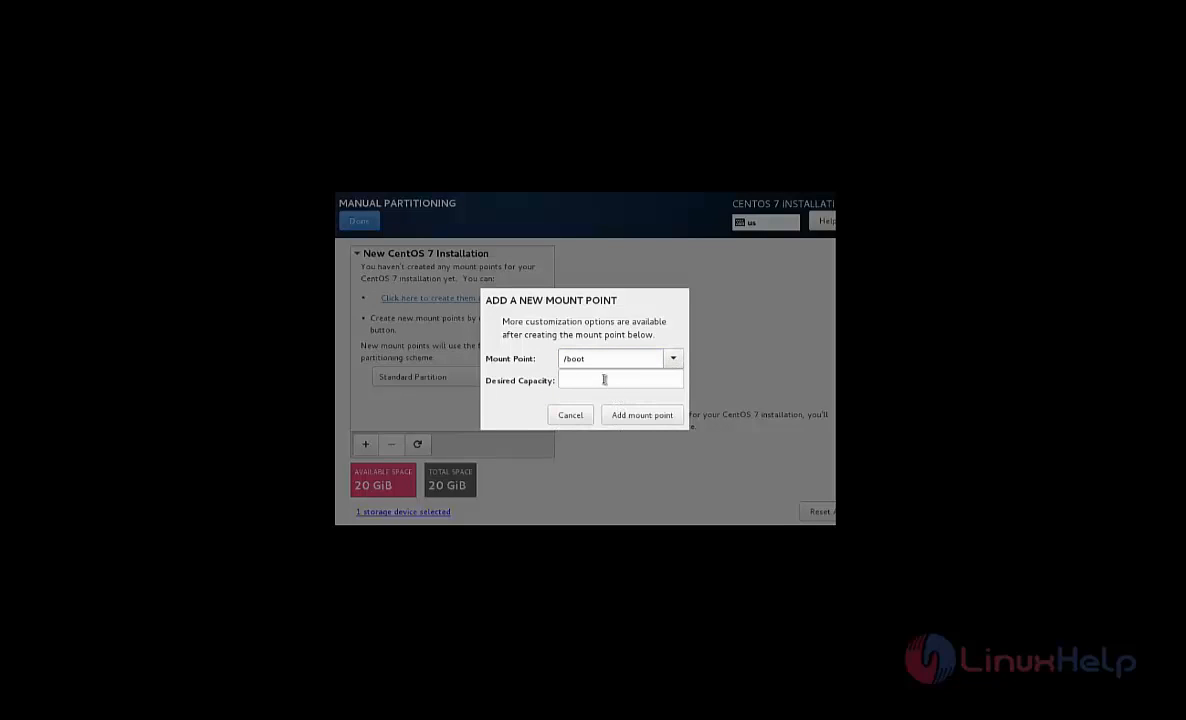
click(616, 380)
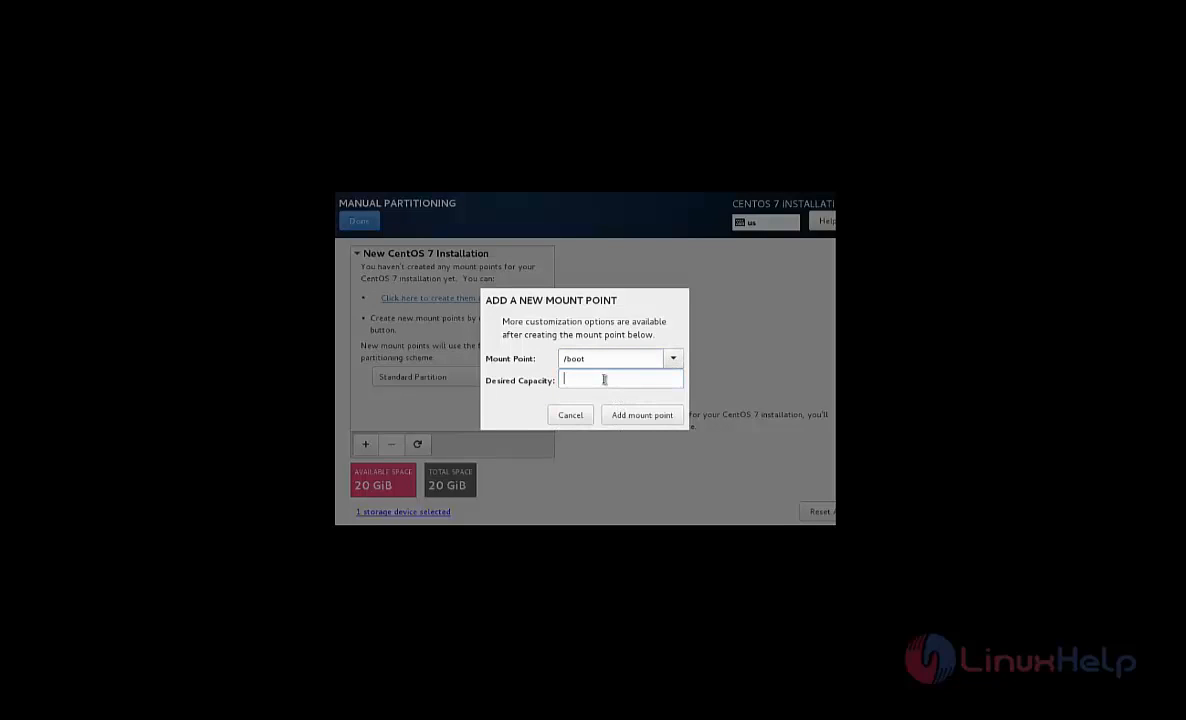
text(3)
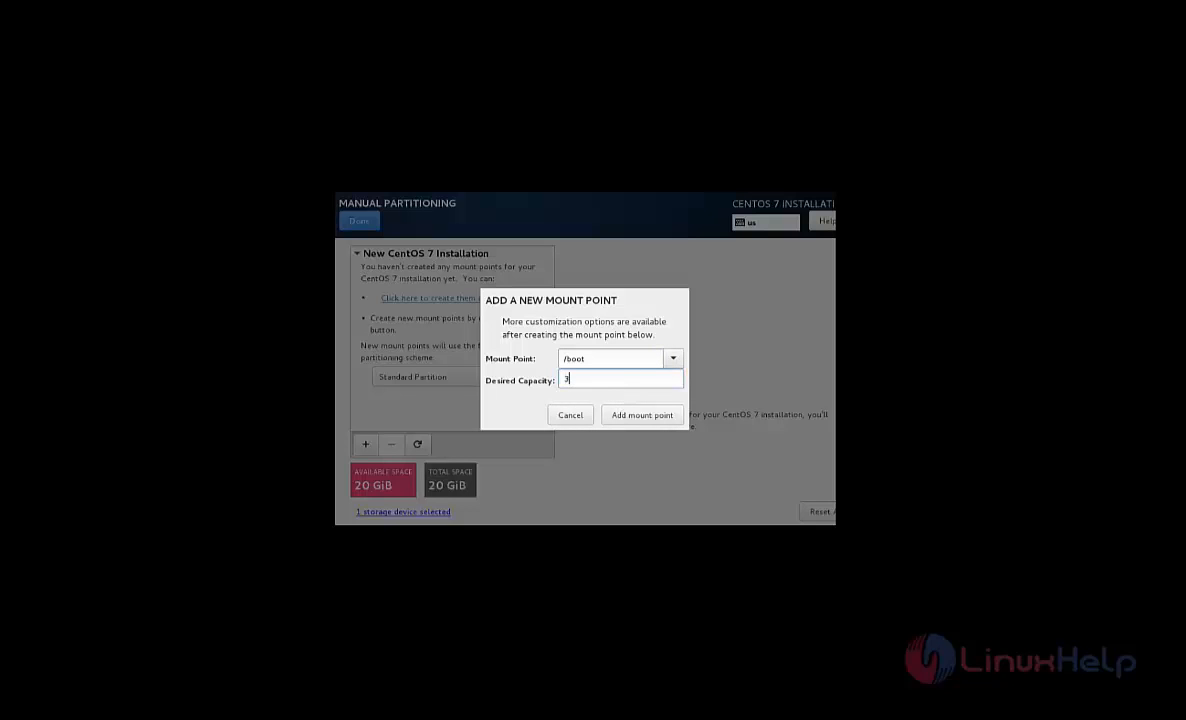
text(00)
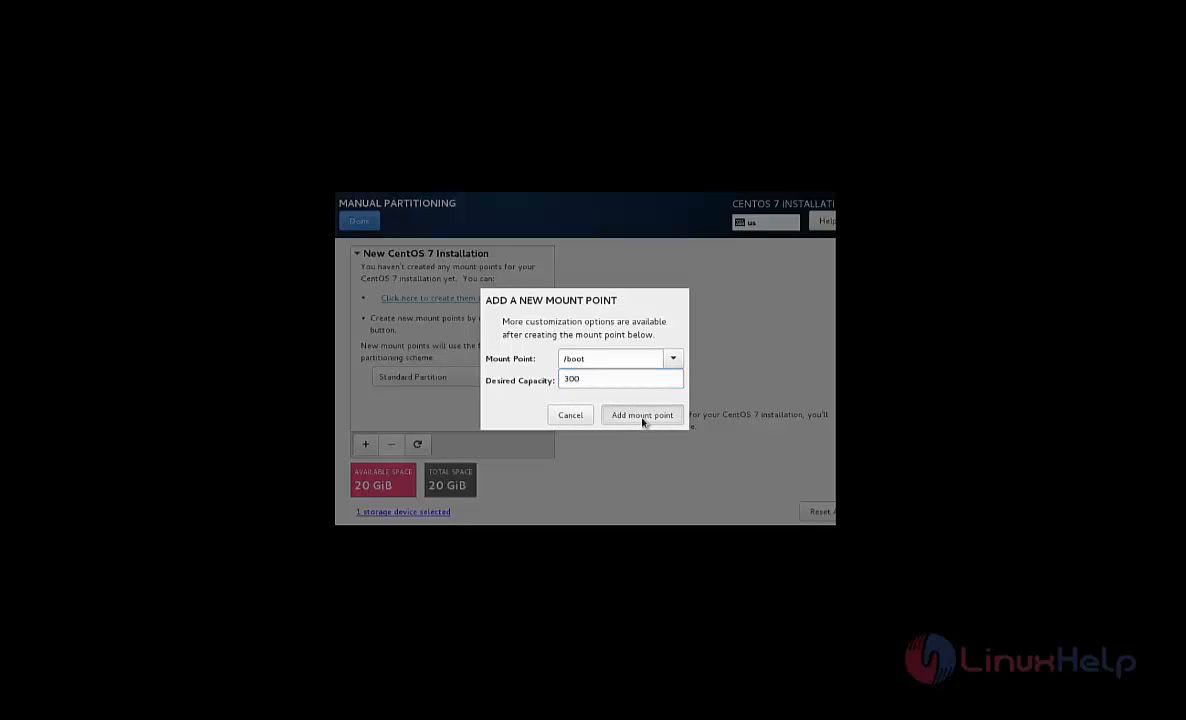
click(640, 414)
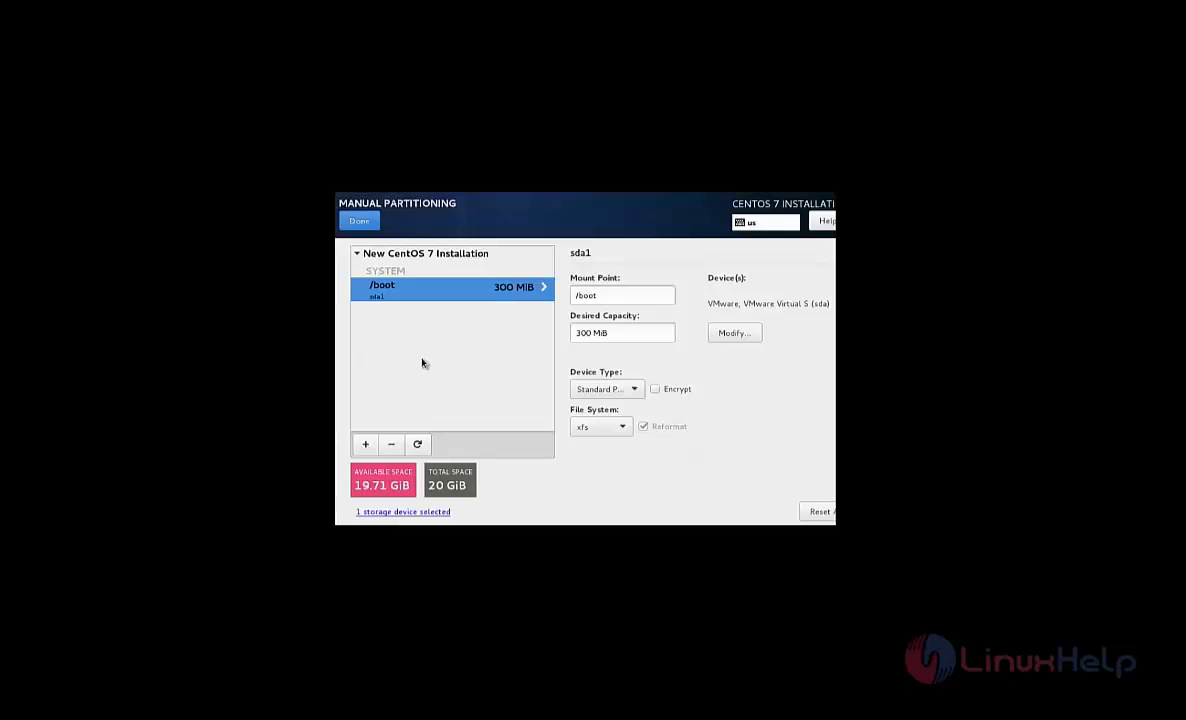
click(364, 444)
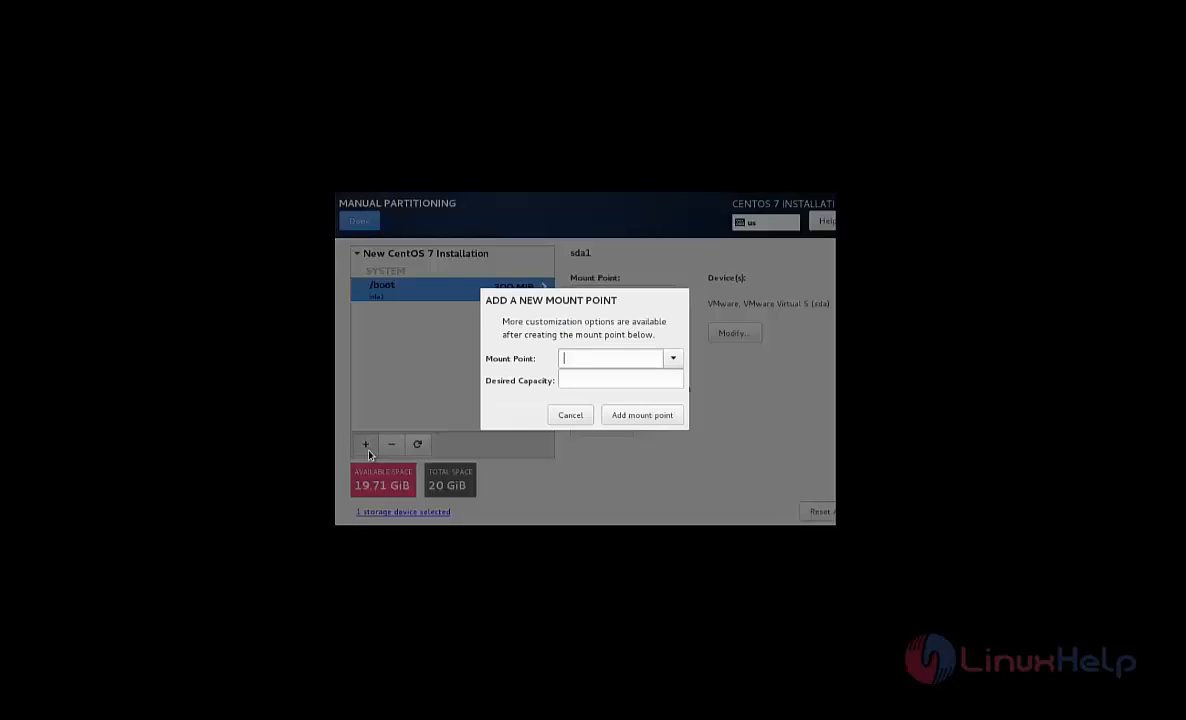
Create a 2000 MB swap partition.
click(672, 358)
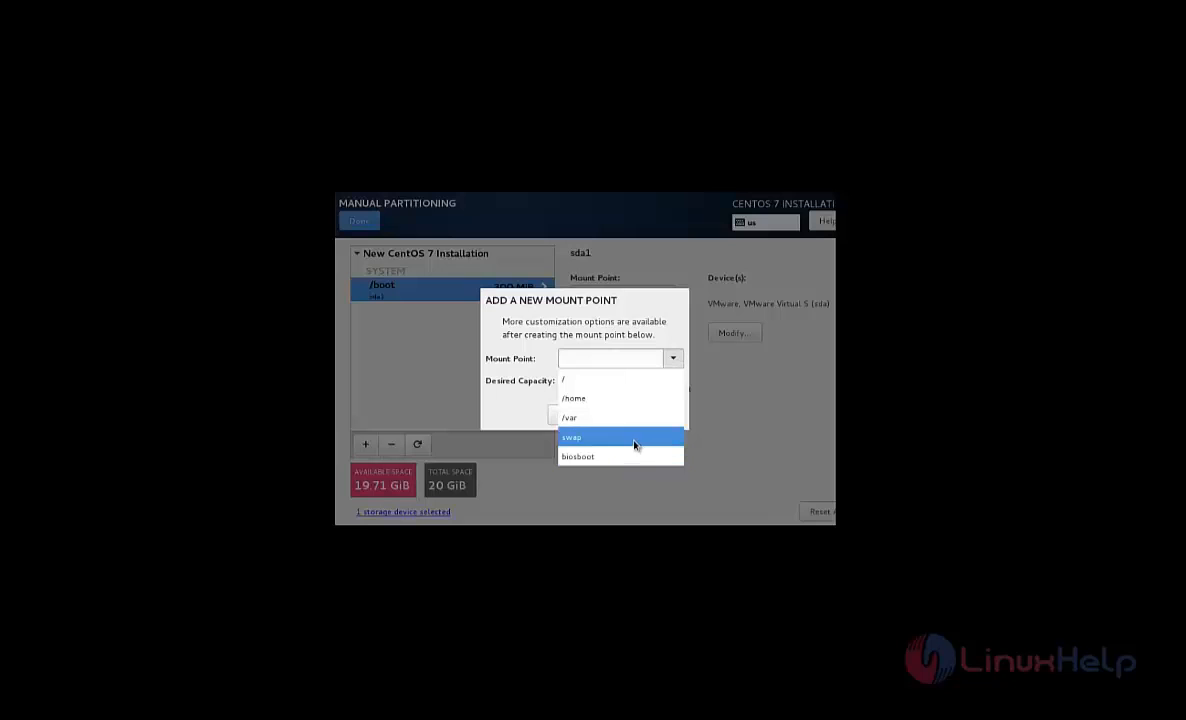
click(574, 436)
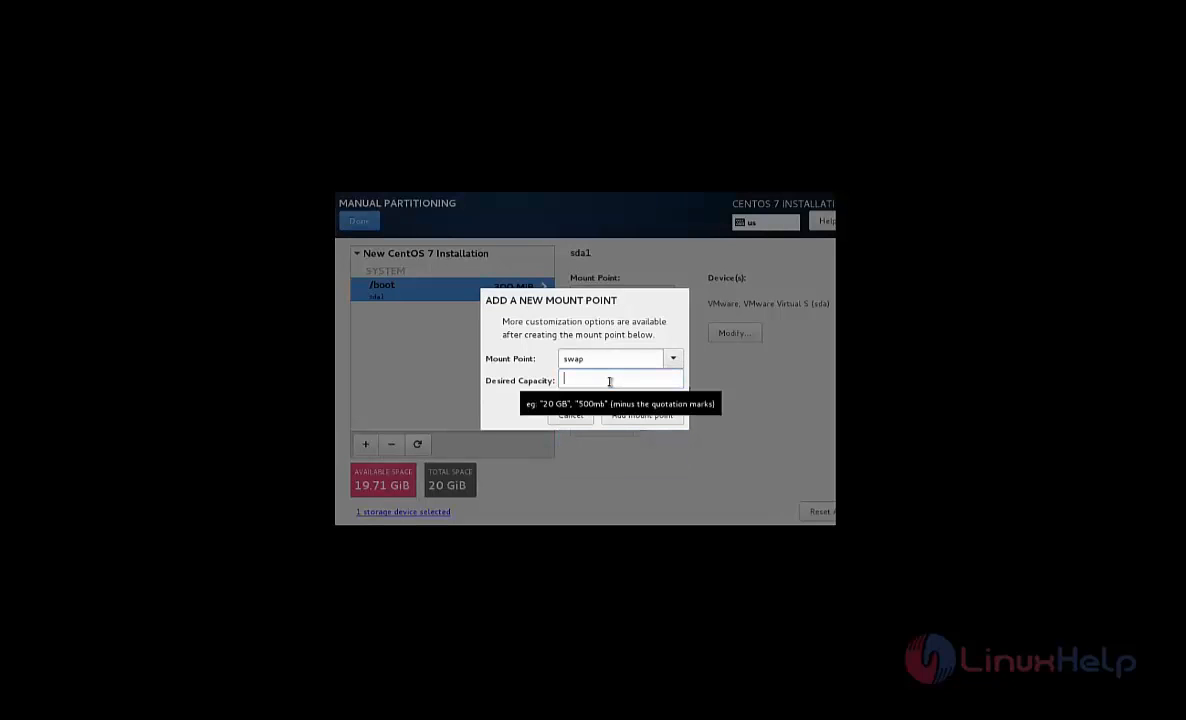
text(2000)
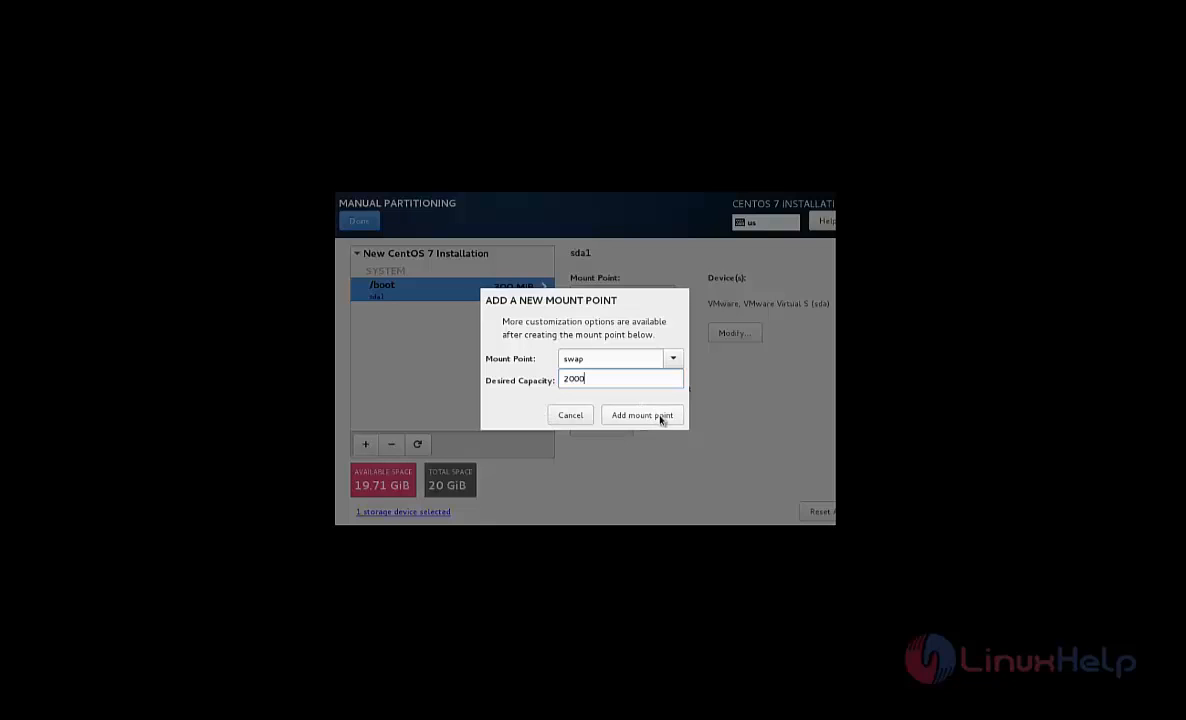
click(642, 414)
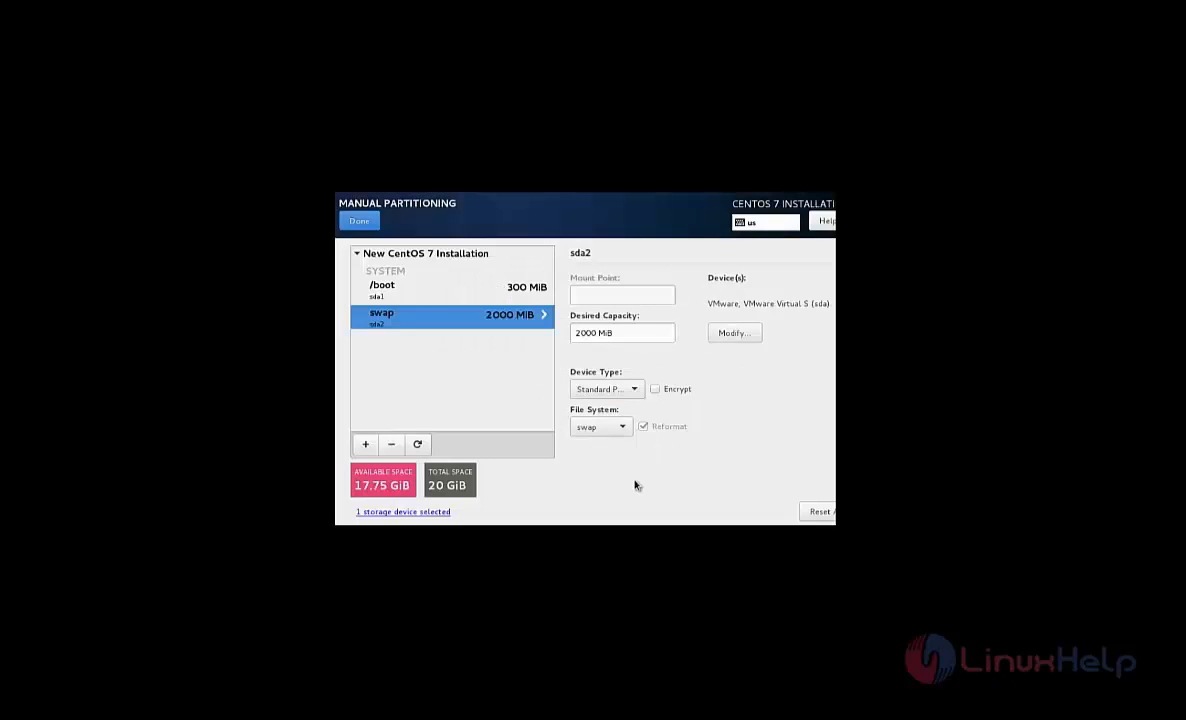
mouse_move(364, 444)
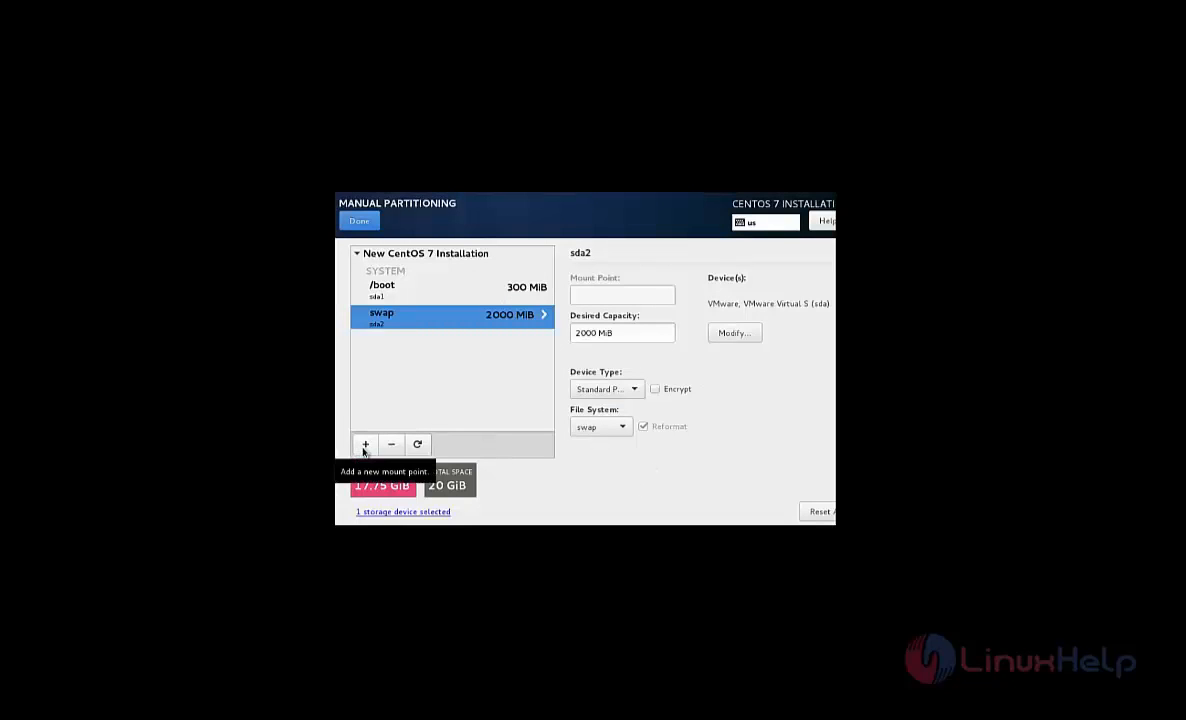
Create a root (/) partition with 15000 MB desired capacity.
click(364, 444)
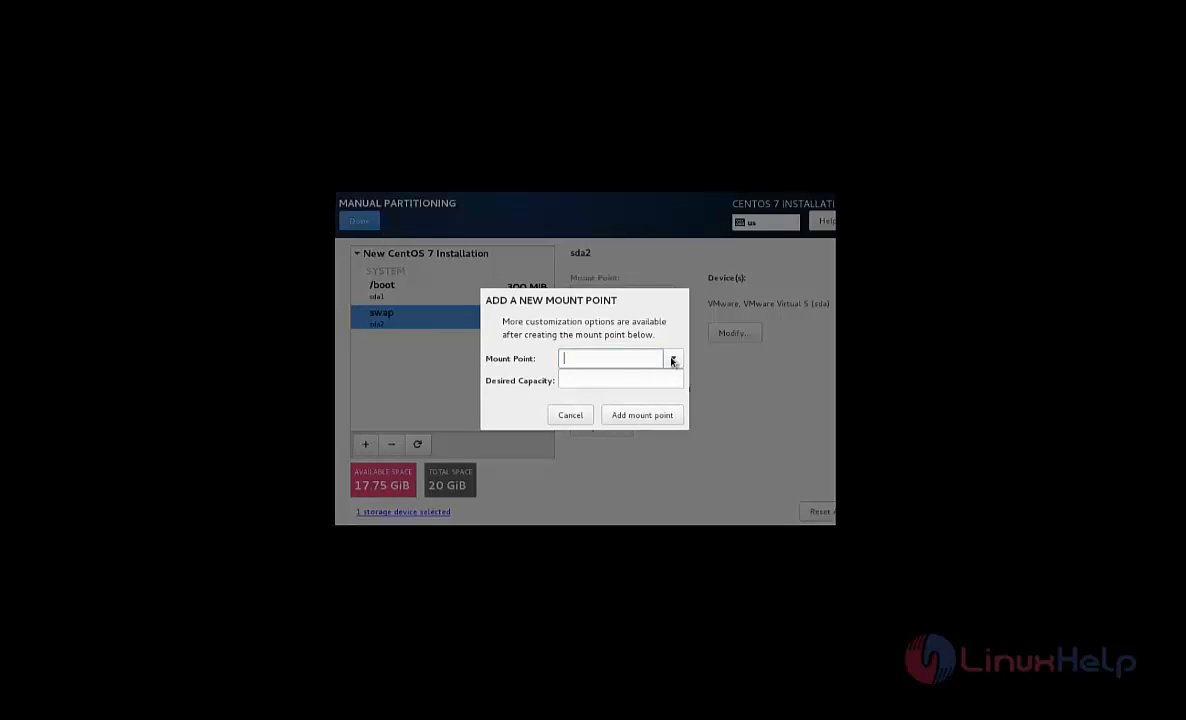
click(672, 358)
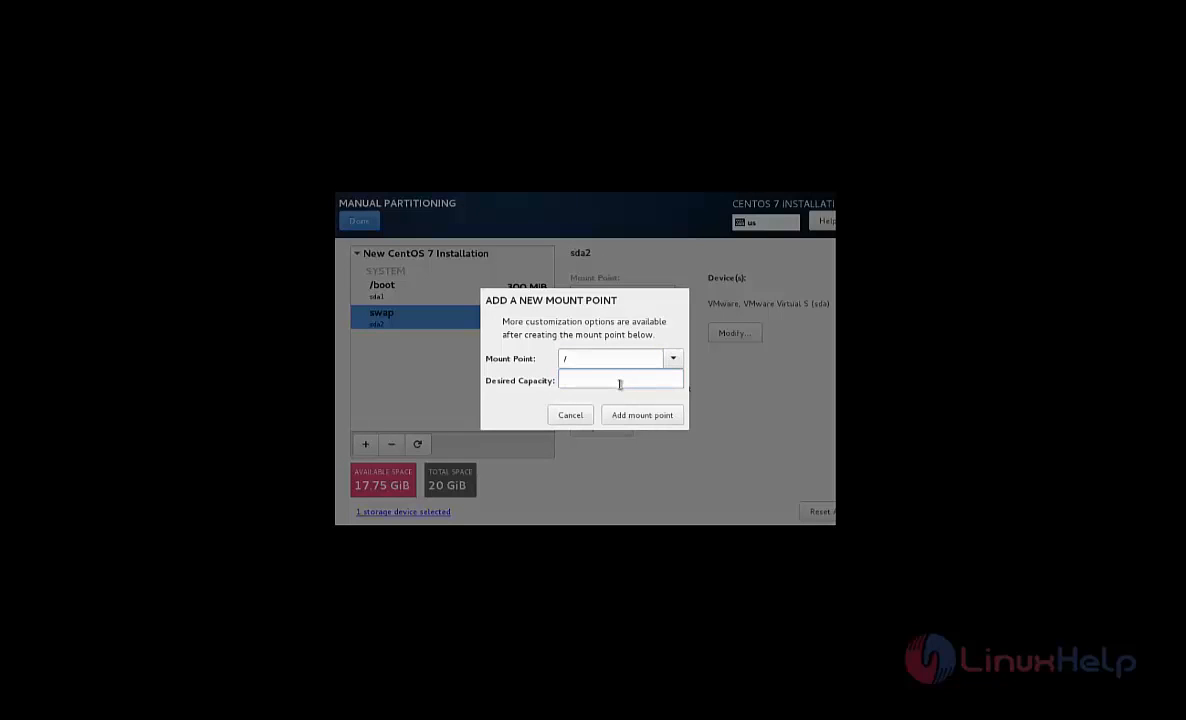
text(15000)
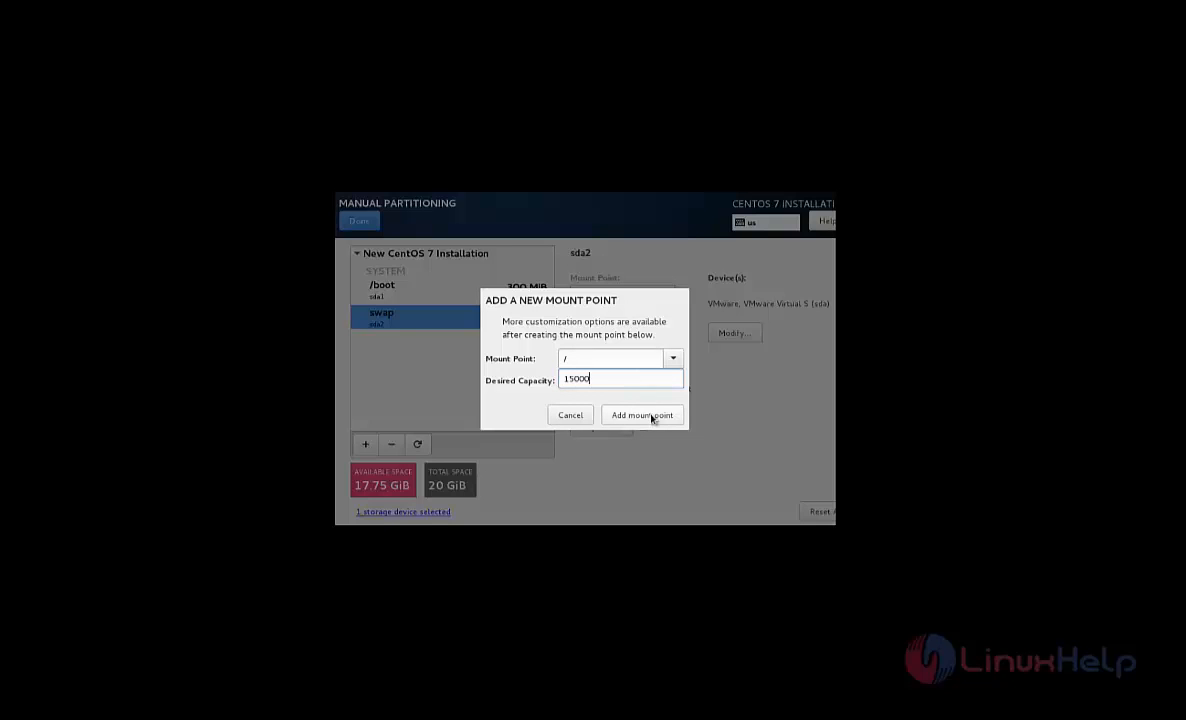
mouse_move(544, 464)
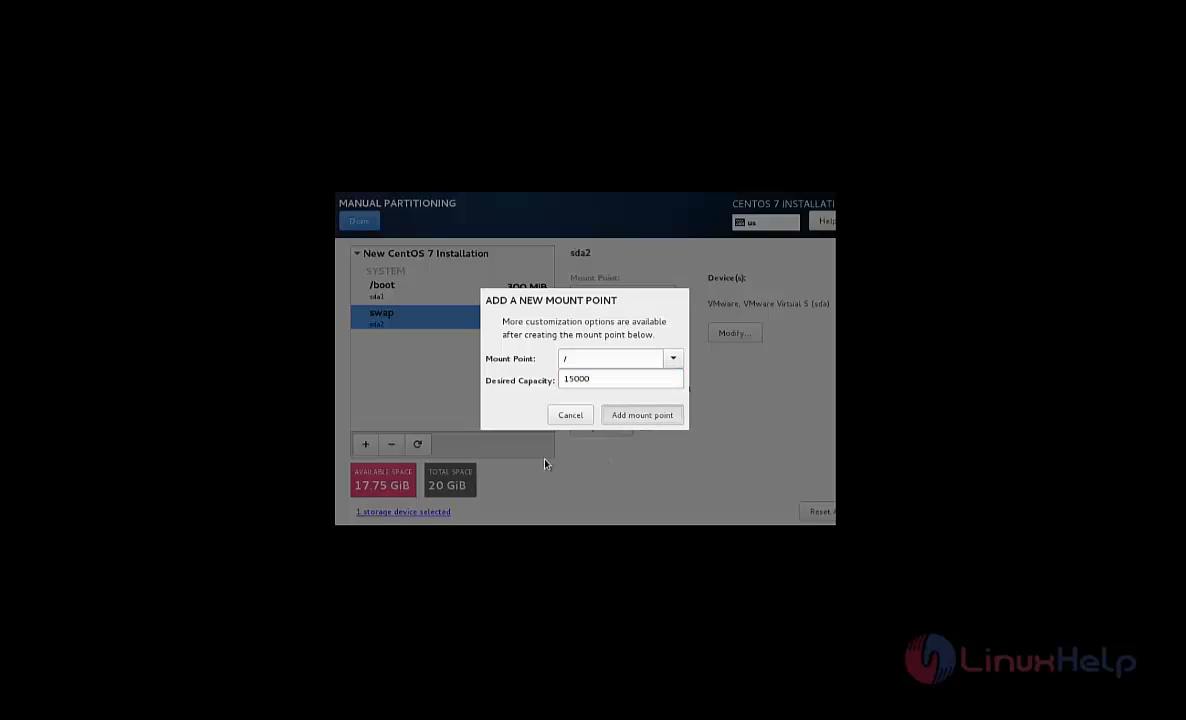
click(640, 414)
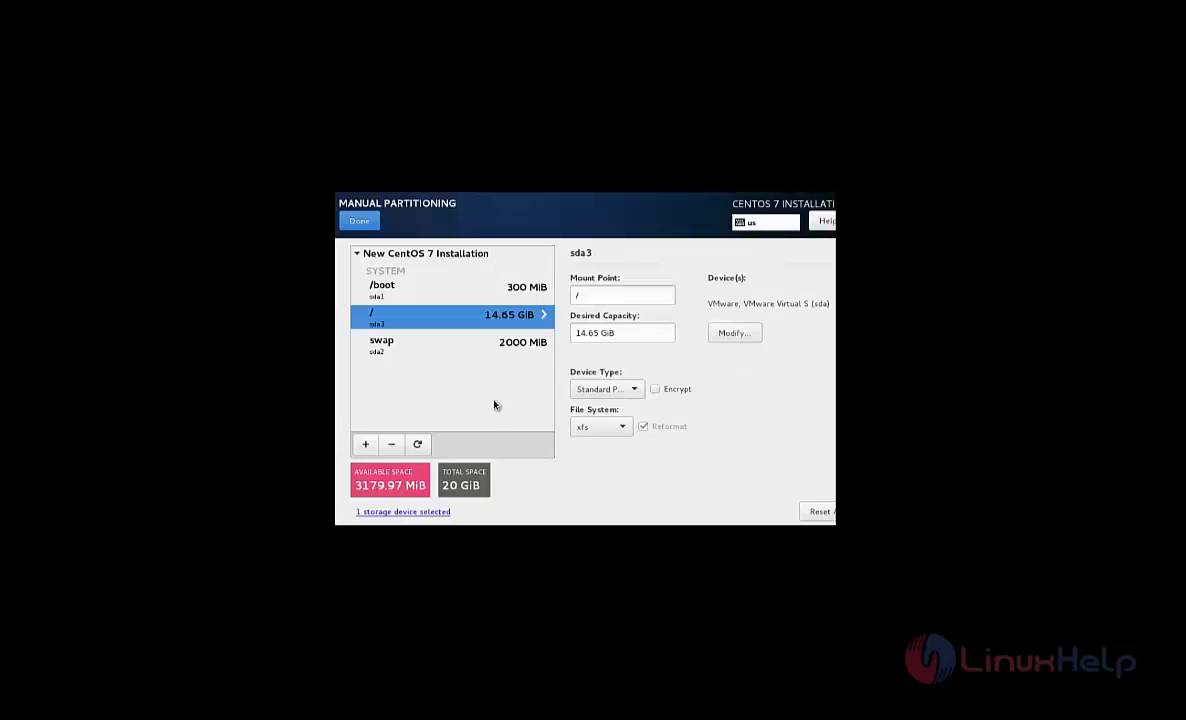
mouse_move(382, 270)
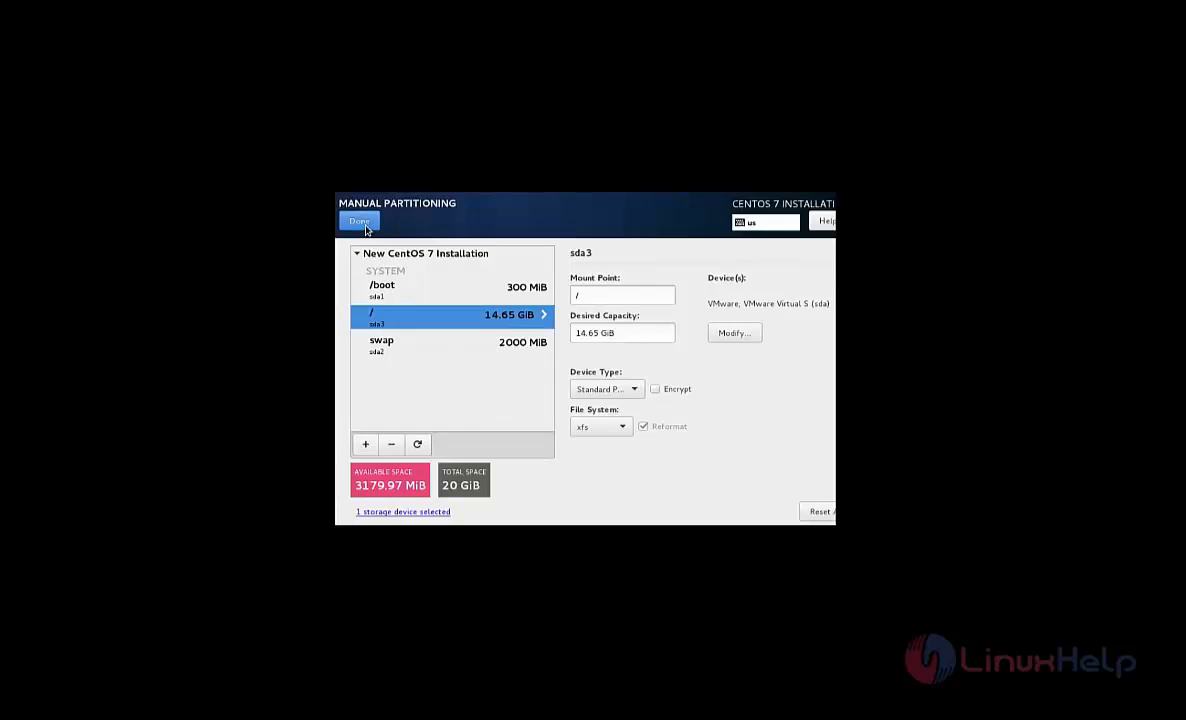
Finish manual partitioning and accept the Summary of Changes.
click(358, 220)
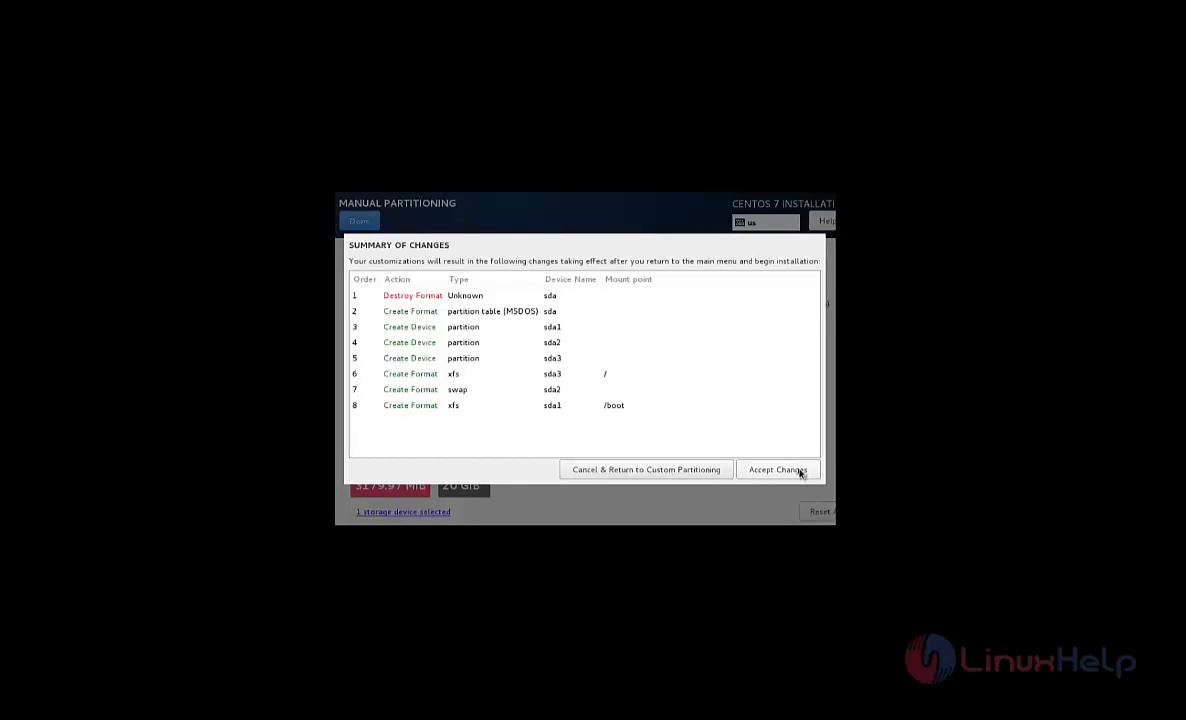
click(778, 468)
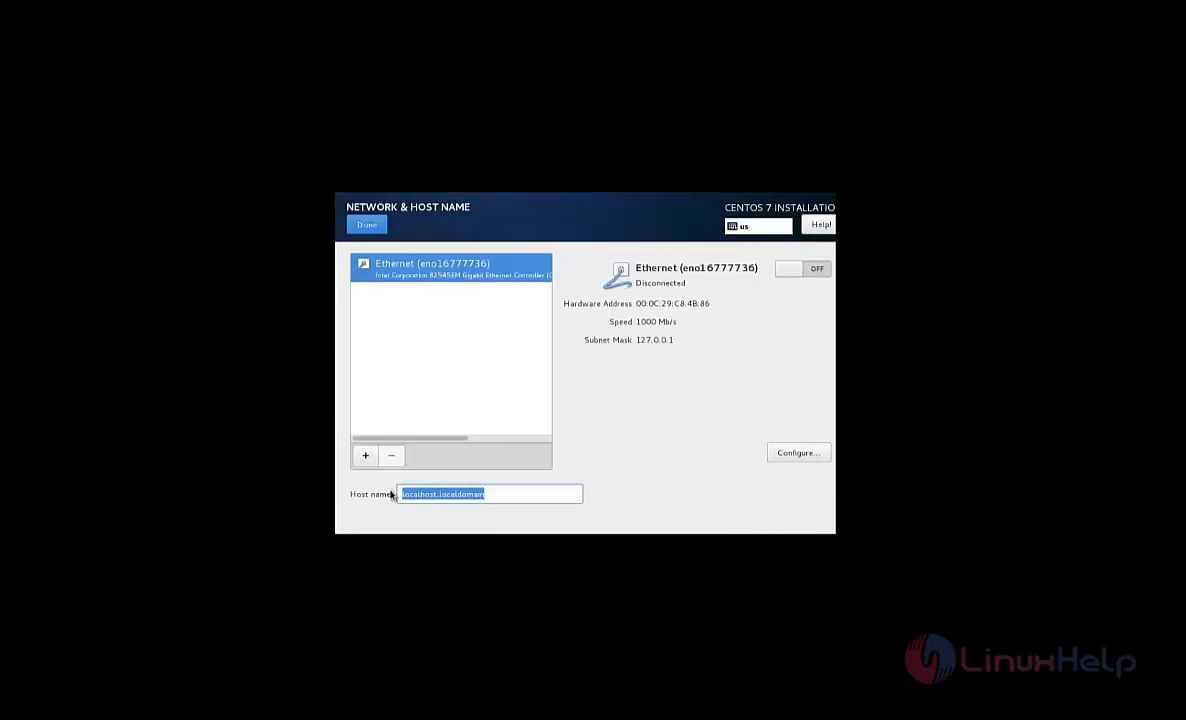
Set the host name to linuxhelp, return to the summary and begin installation.
text(linuxhelp)
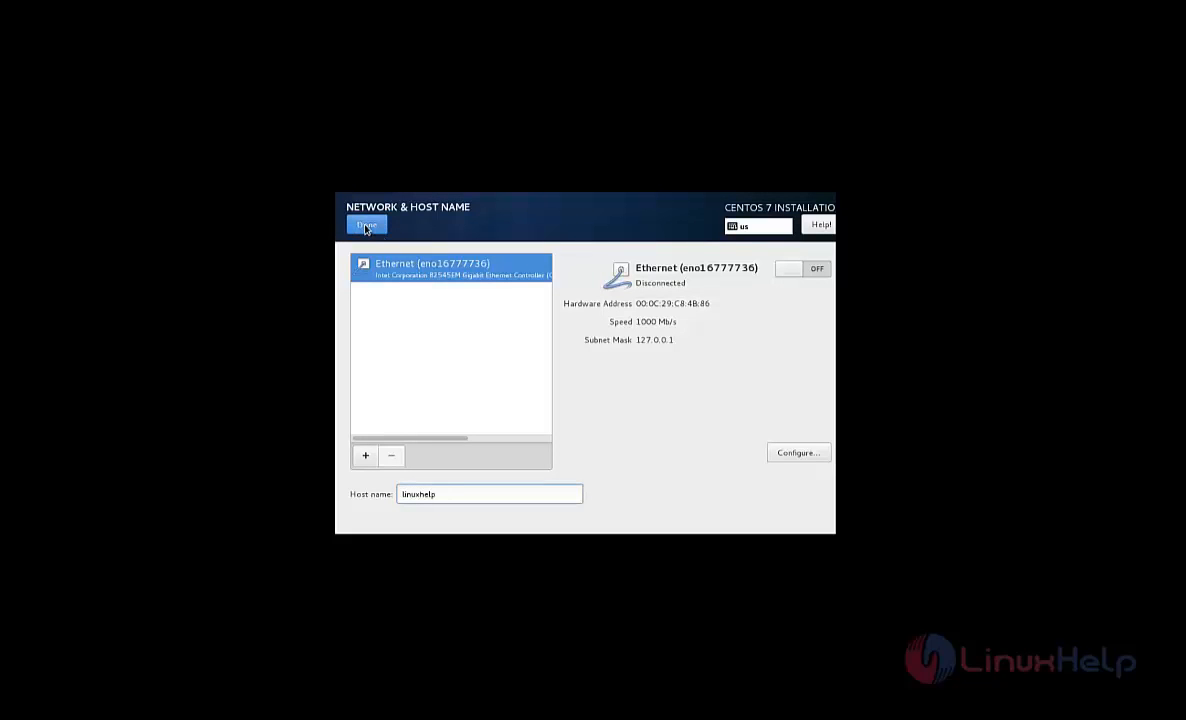
click(366, 224)
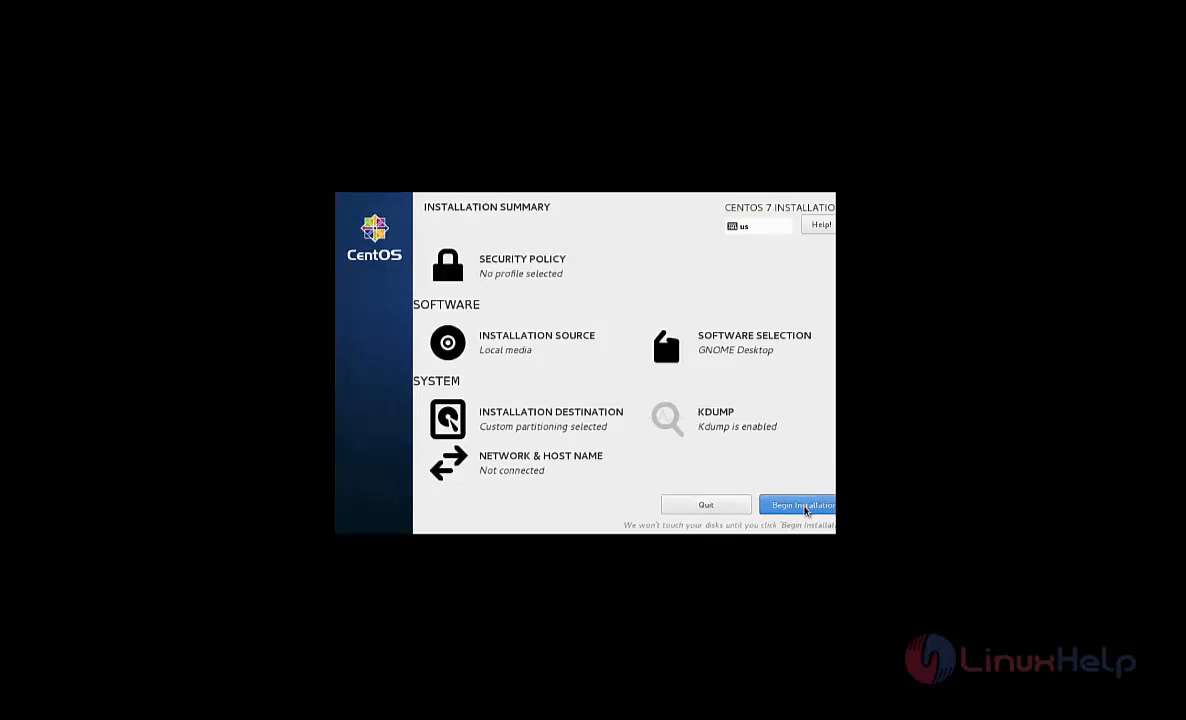
click(800, 504)
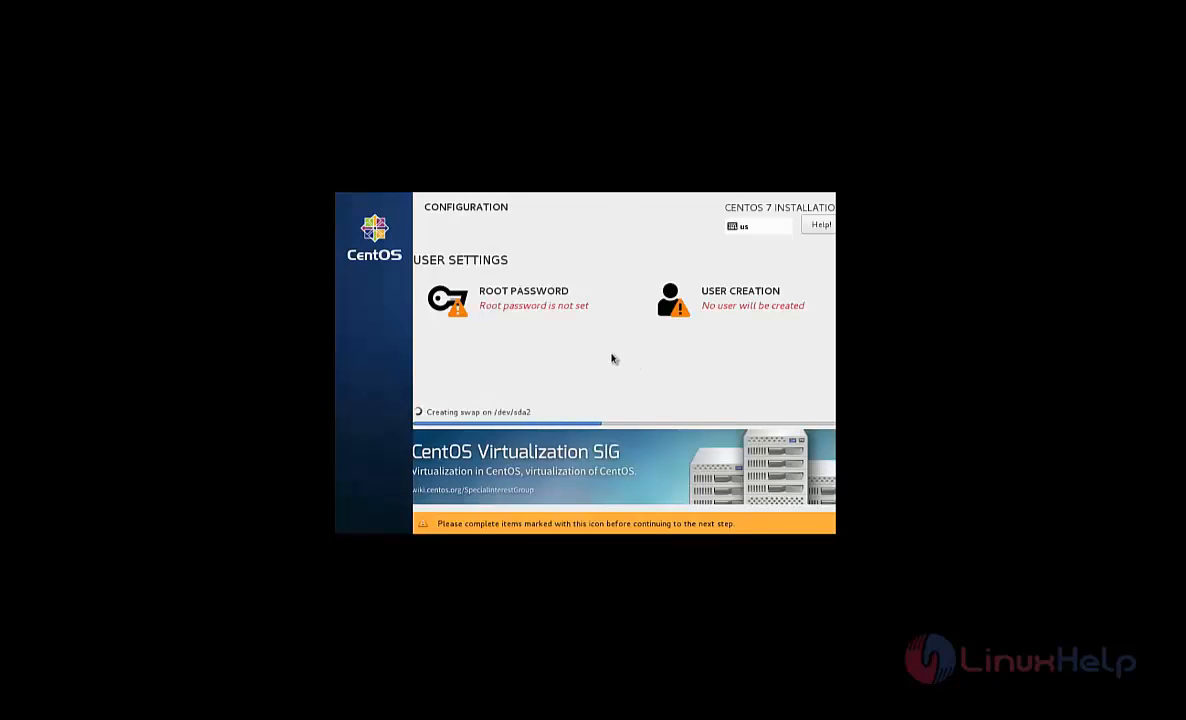
mouse_move(532, 312)
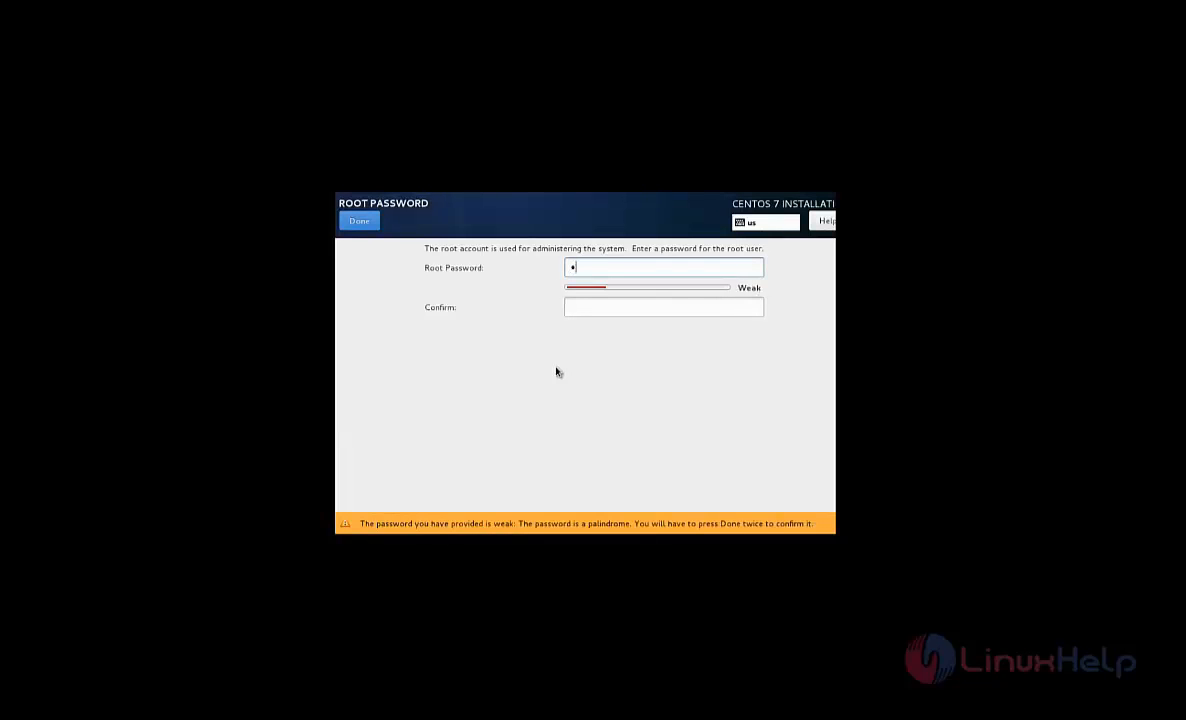
Enter and confirm the root password, accepting the weak-password warning.
click(664, 308)
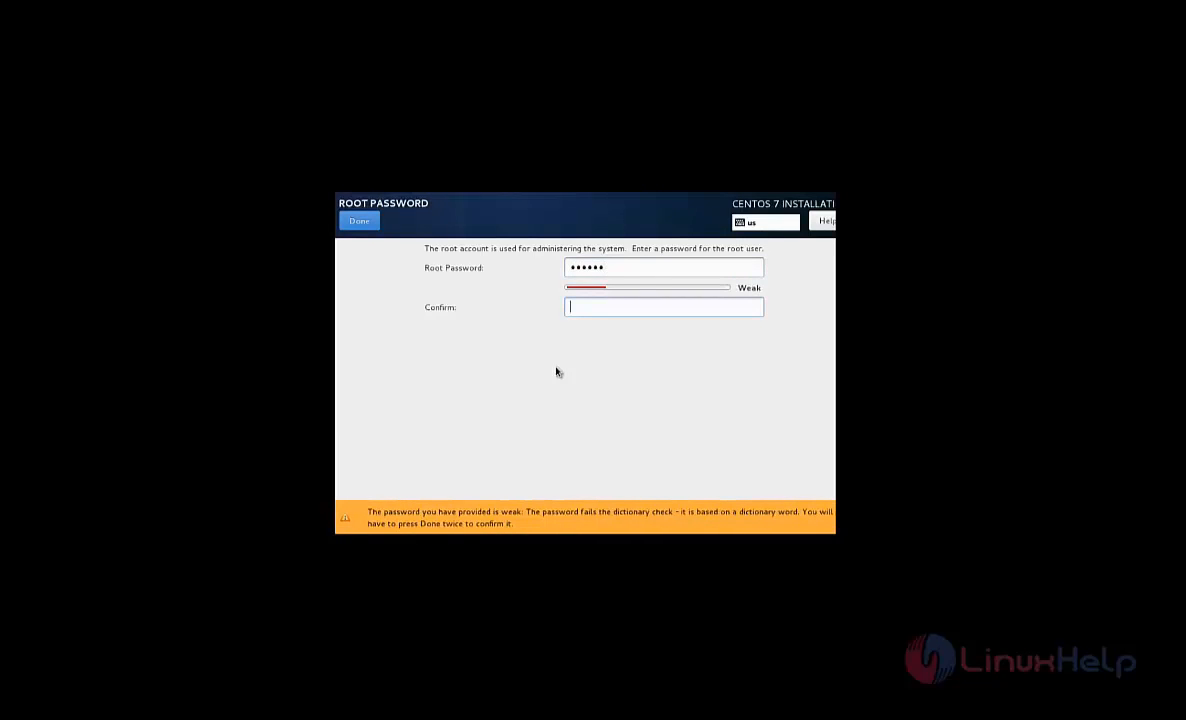
text(••••••)
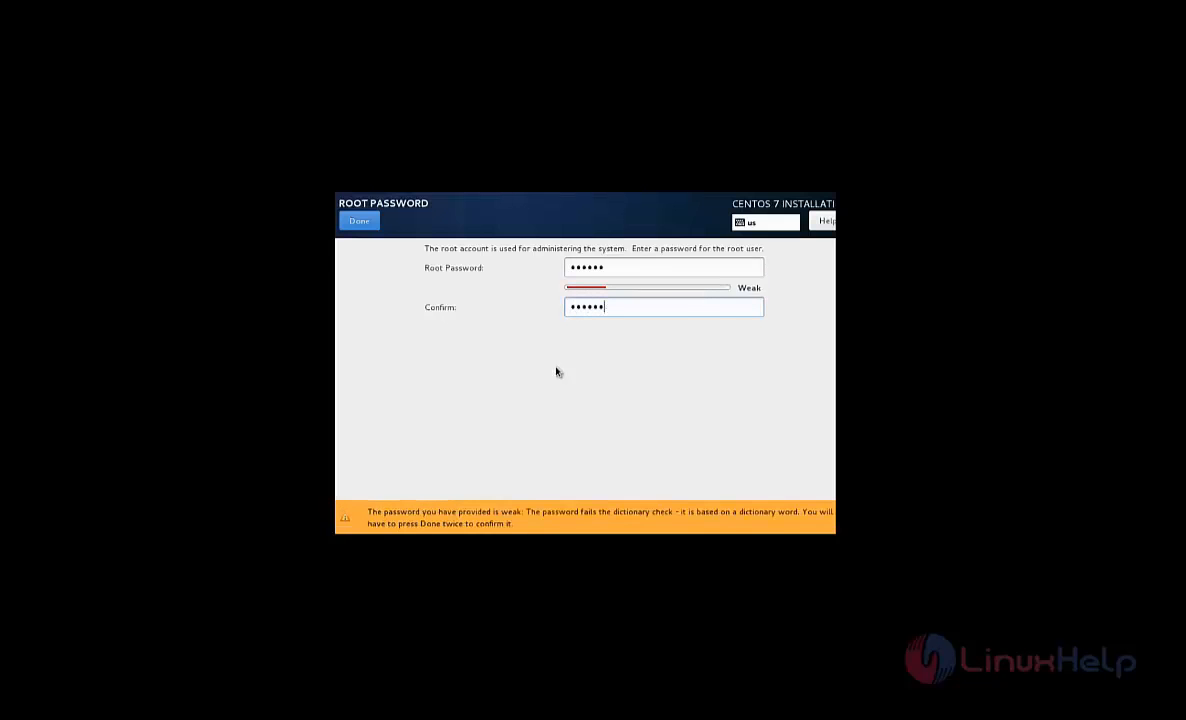
mouse_move(374, 244)
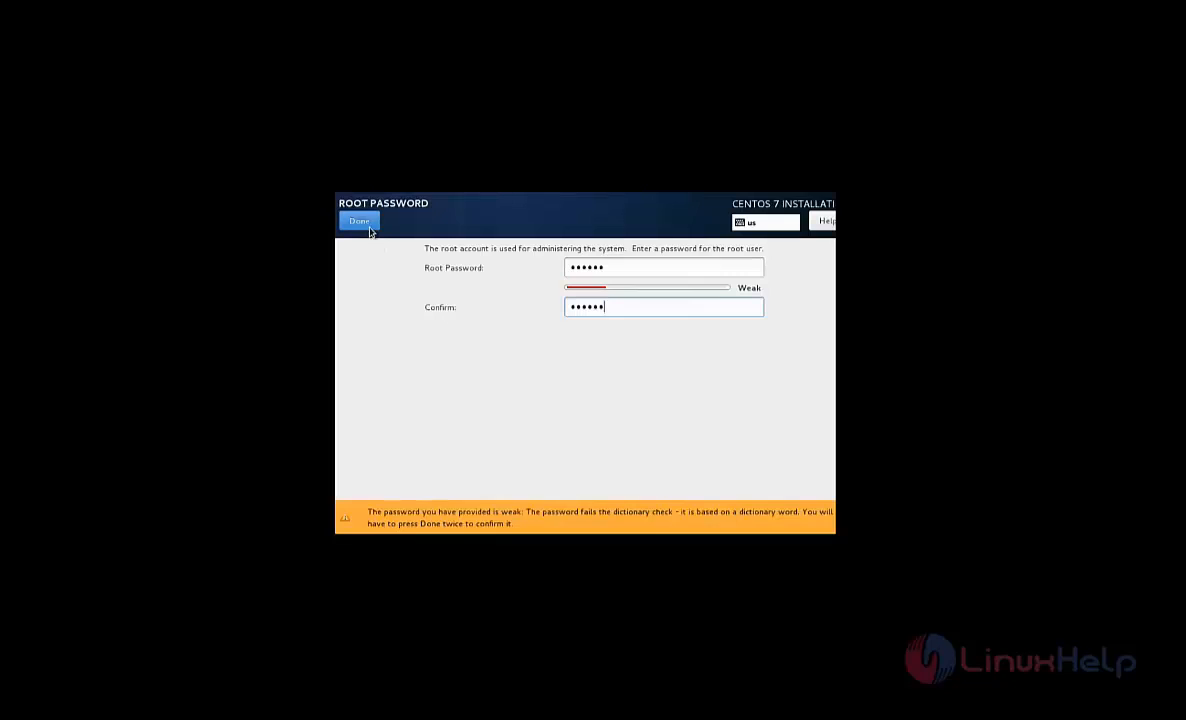
click(358, 220)
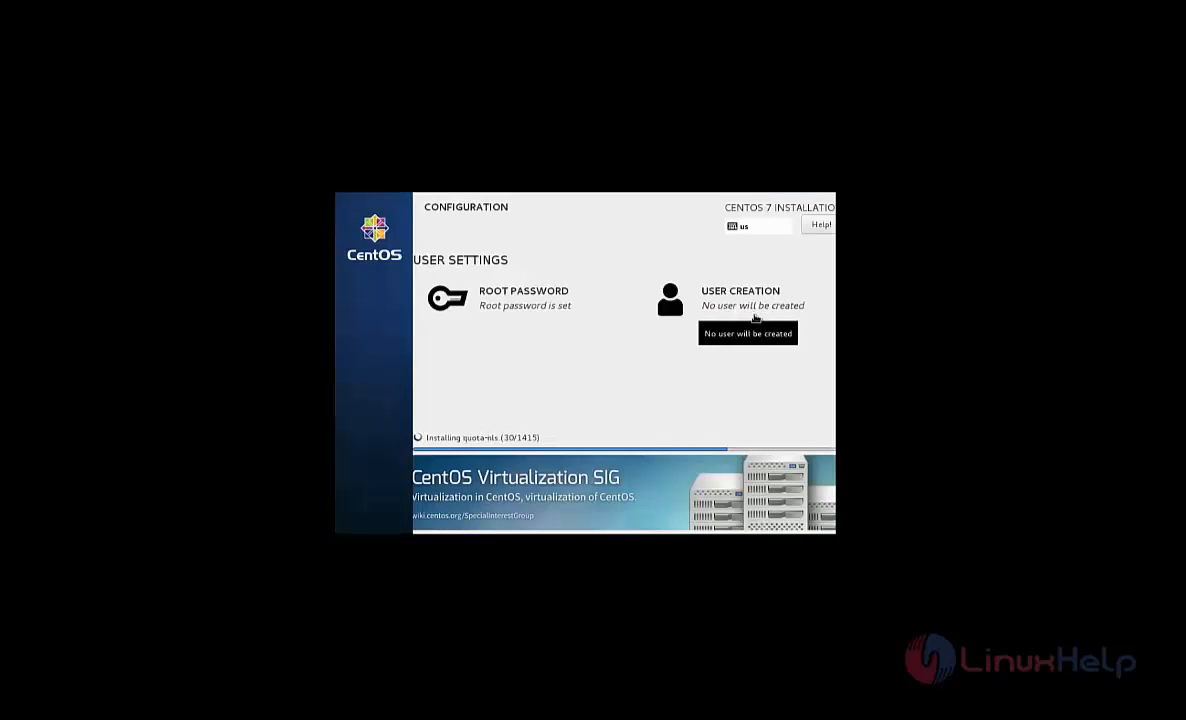
mouse_move(754, 356)
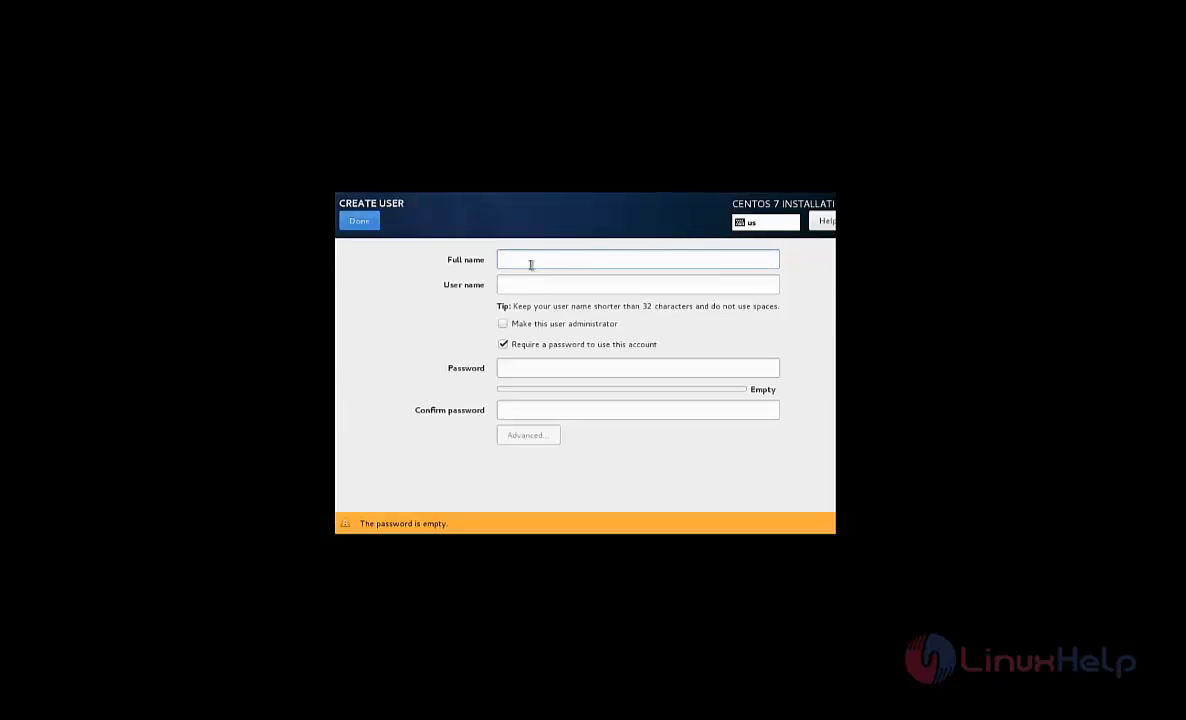
Create user1 with a password, accepting the weak-password warning.
click(636, 260)
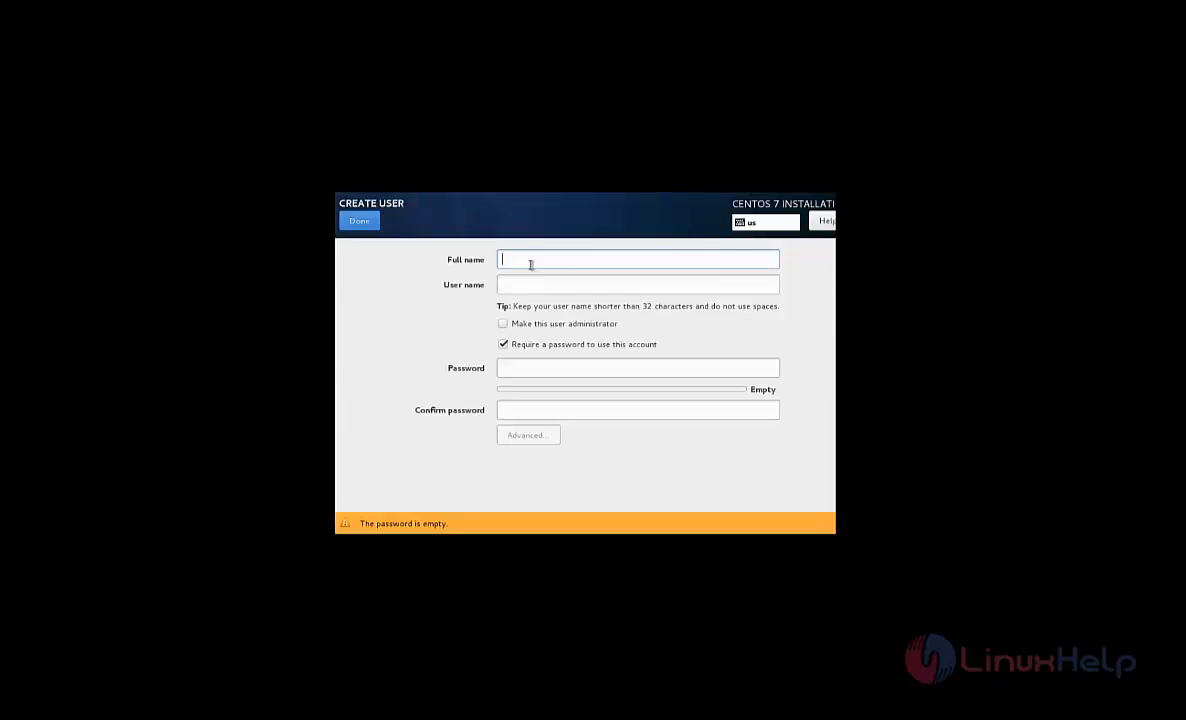
text(user)
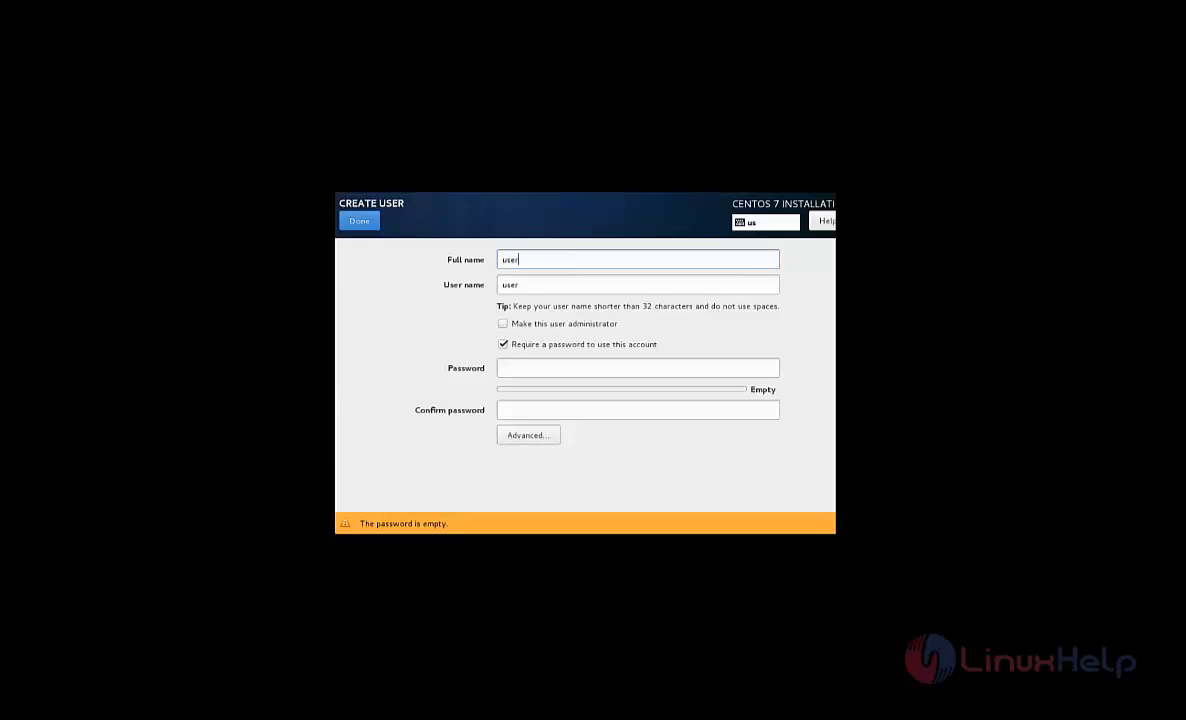
text(1)
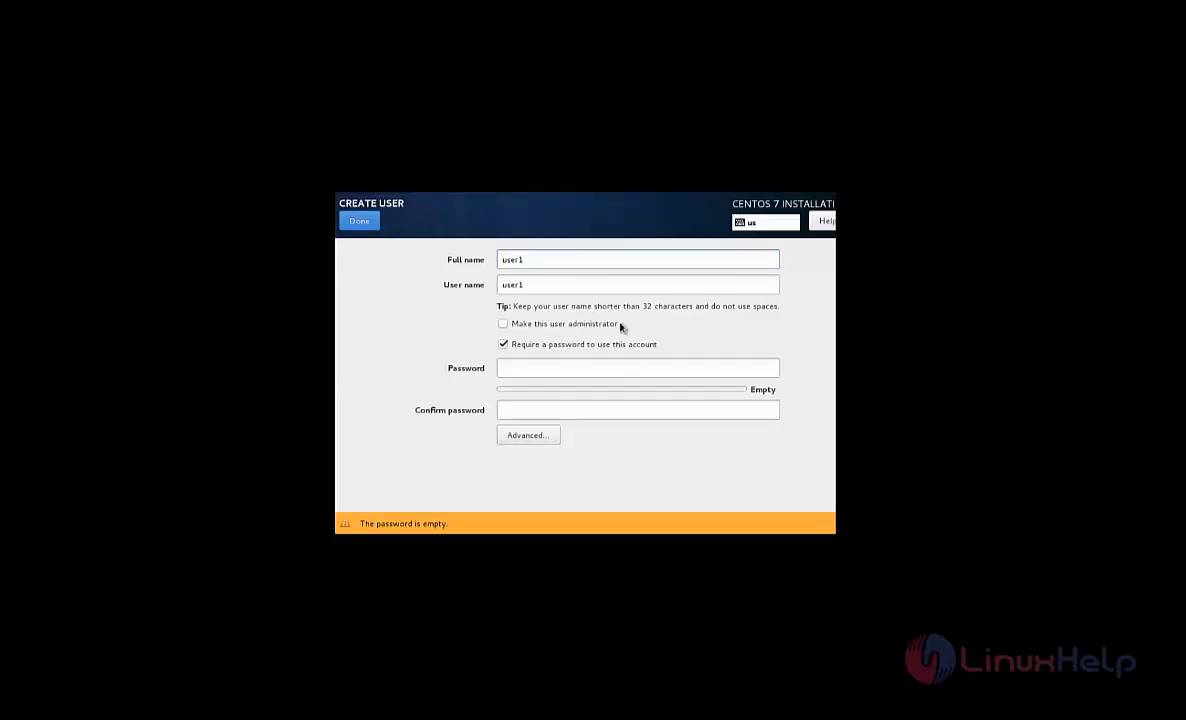
click(636, 368)
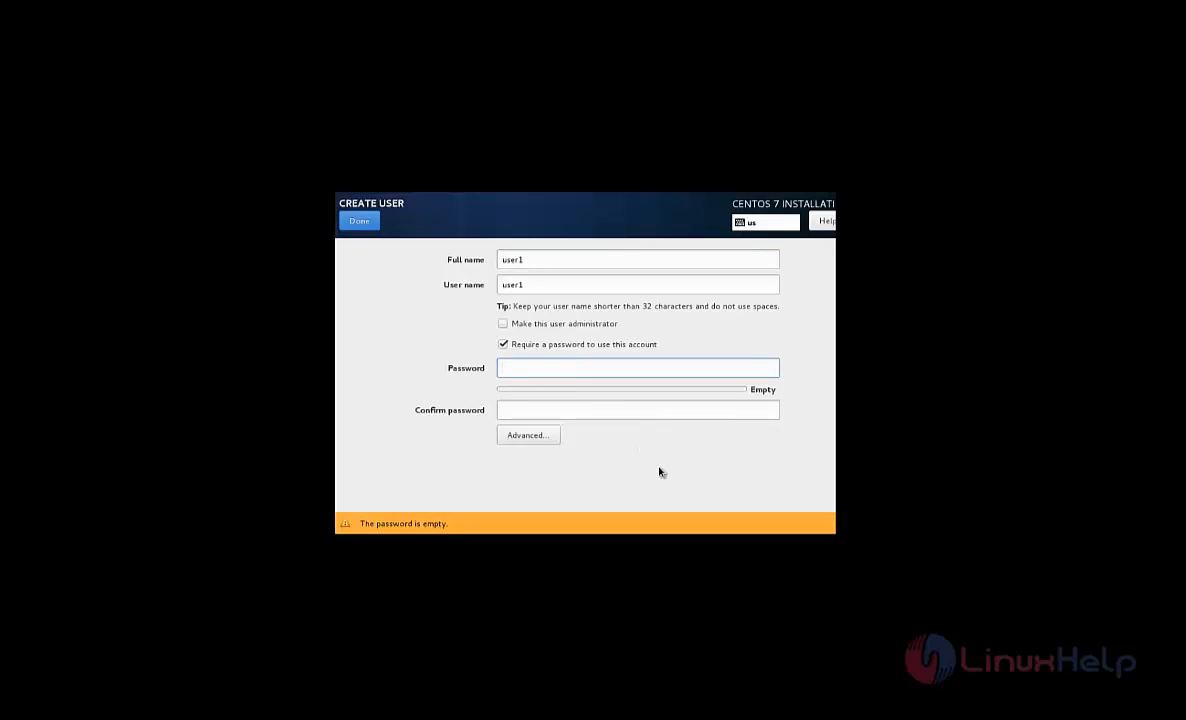
text(•••)
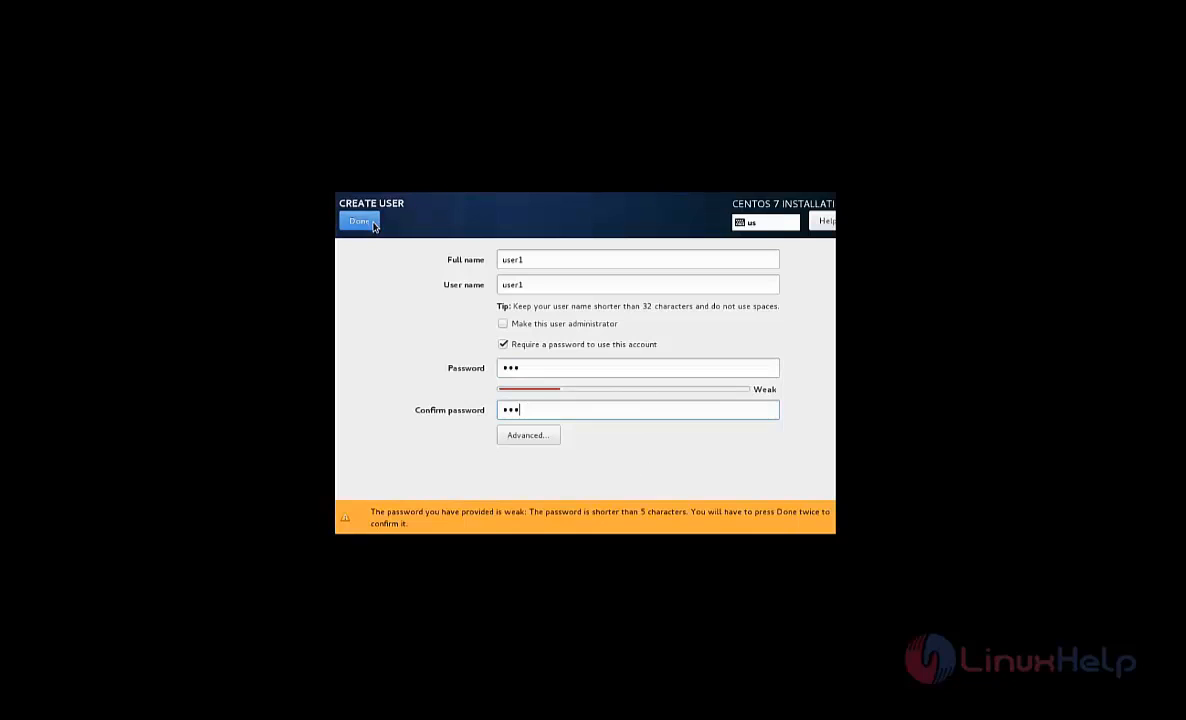
click(358, 220)
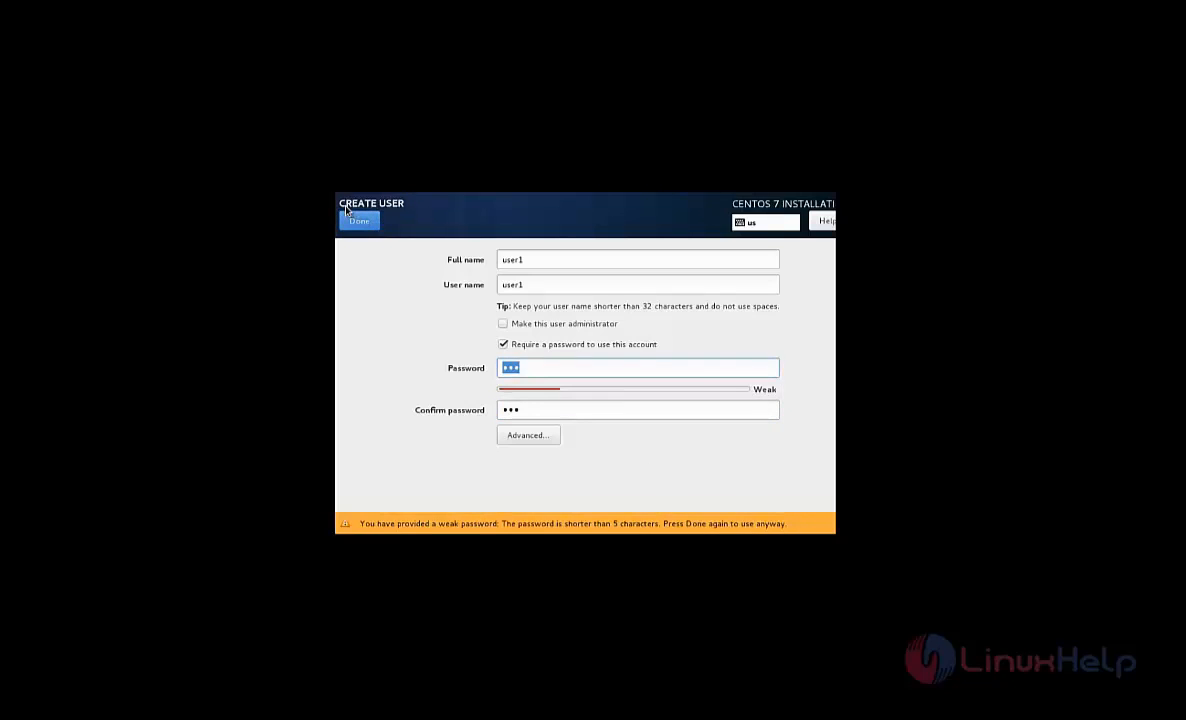
click(360, 220)
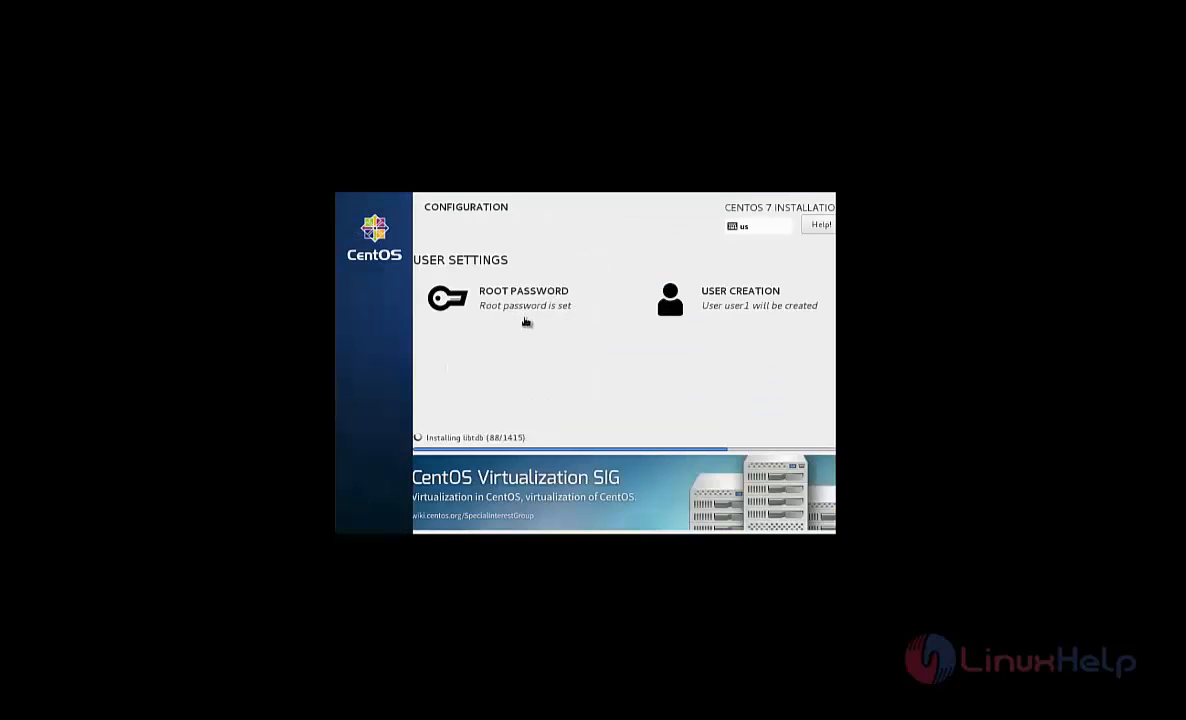
mouse_move(634, 158)
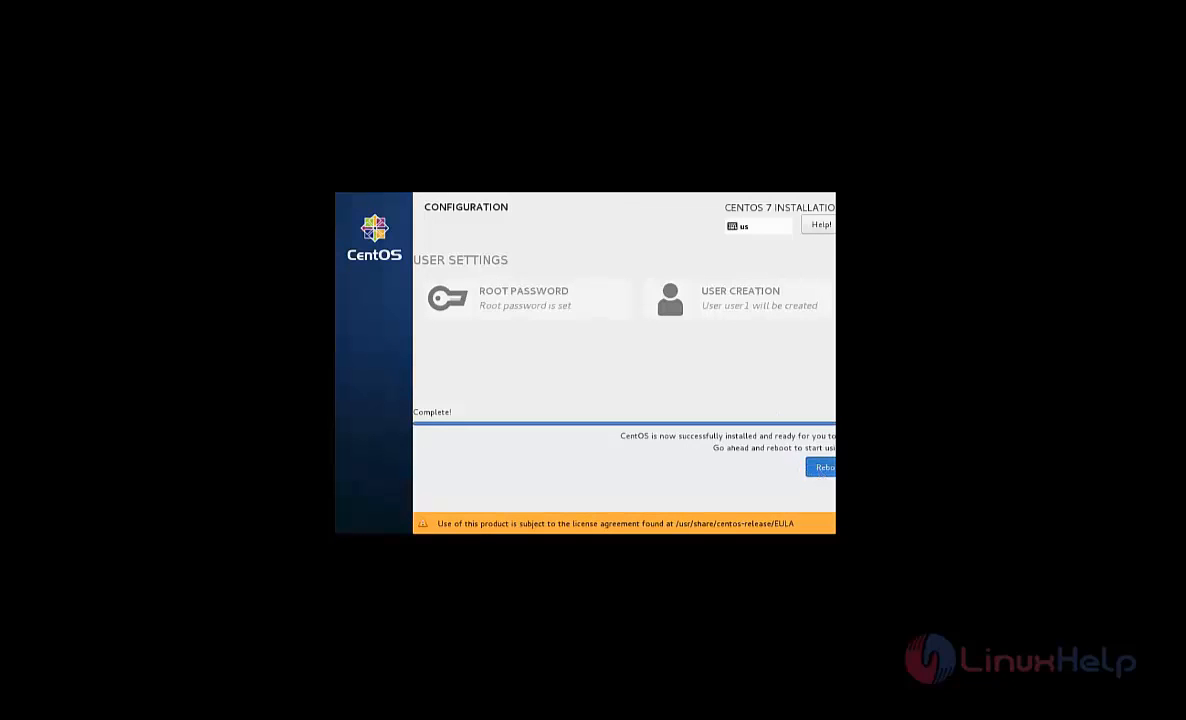
Reboot into the installed system and sign in via Not listed? with username and password.
click(826, 468)
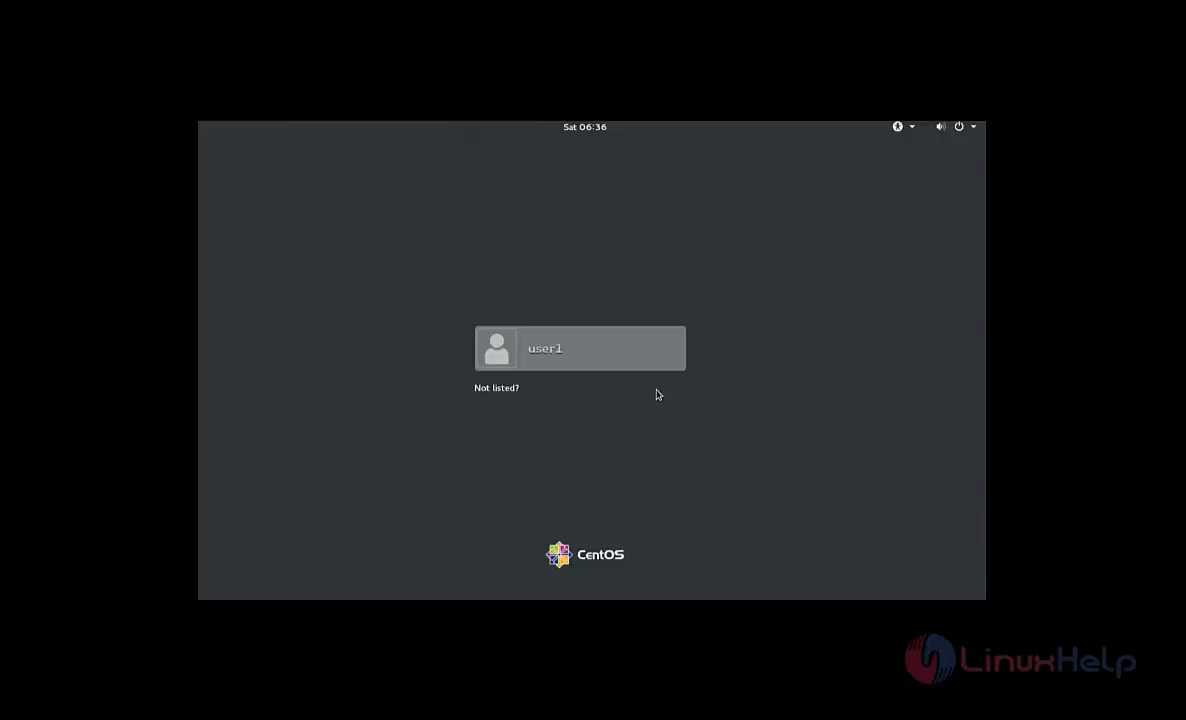
click(496, 388)
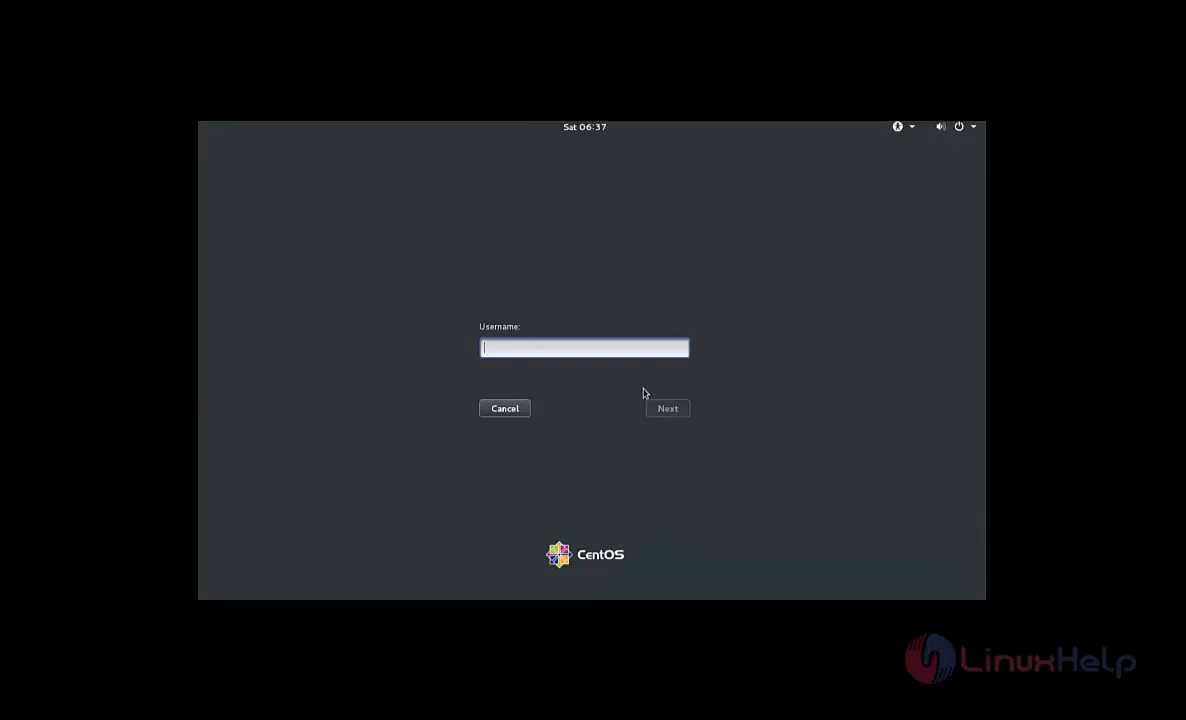
click(668, 408)
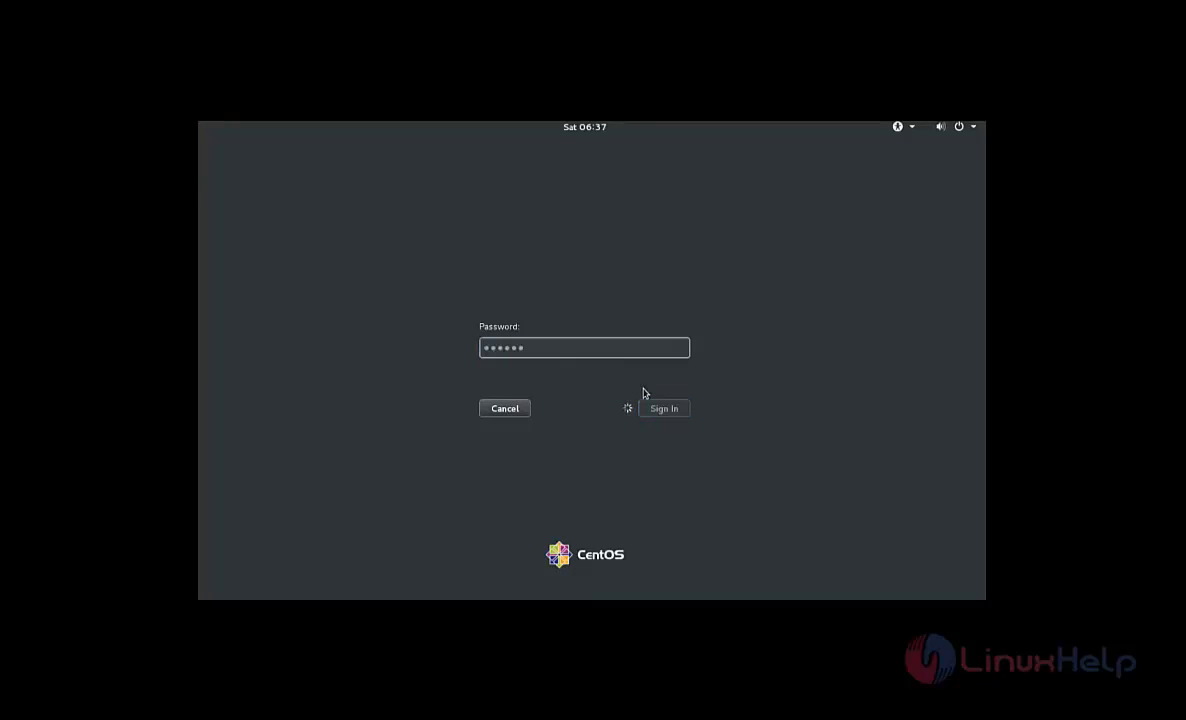
click(664, 408)
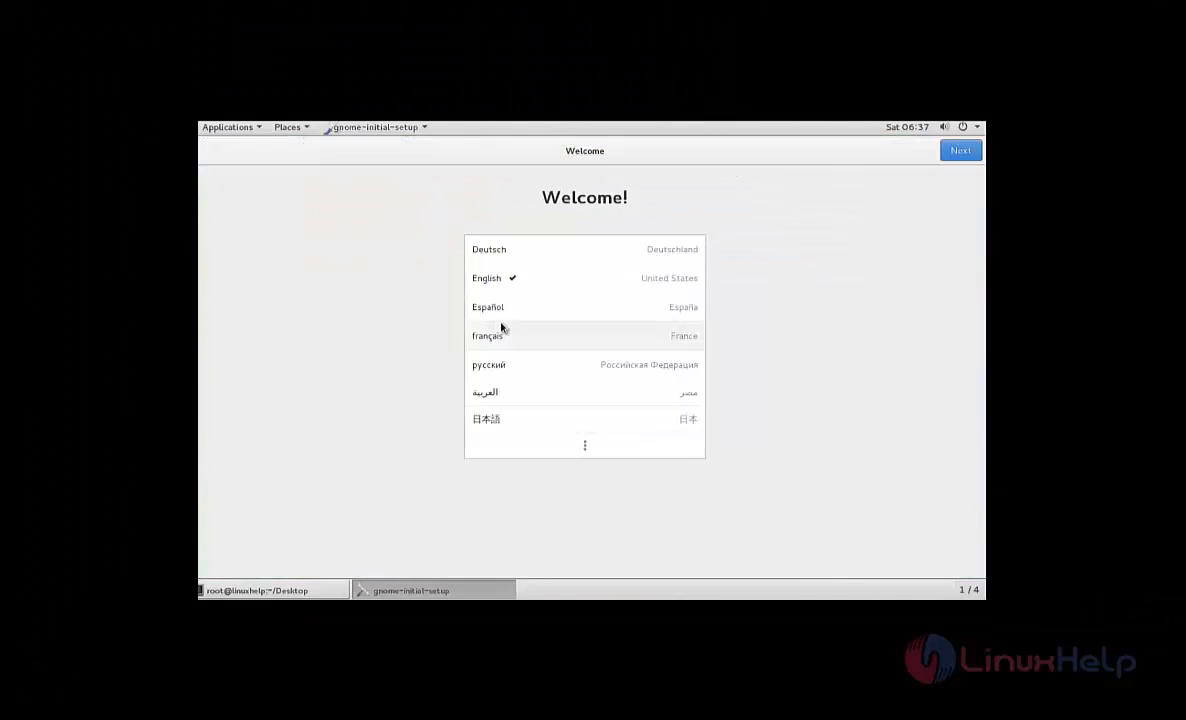
mouse_move(864, 198)
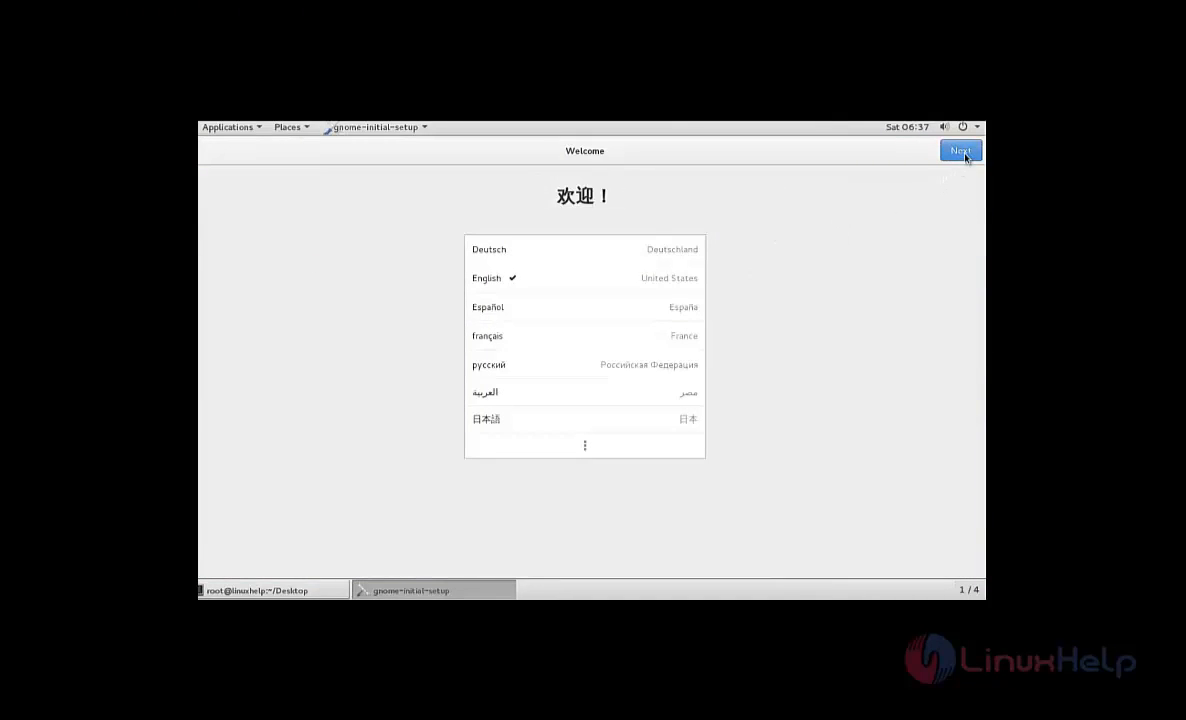
Keep English language and English (US) layout, then start using CentOS Linux.
click(960, 150)
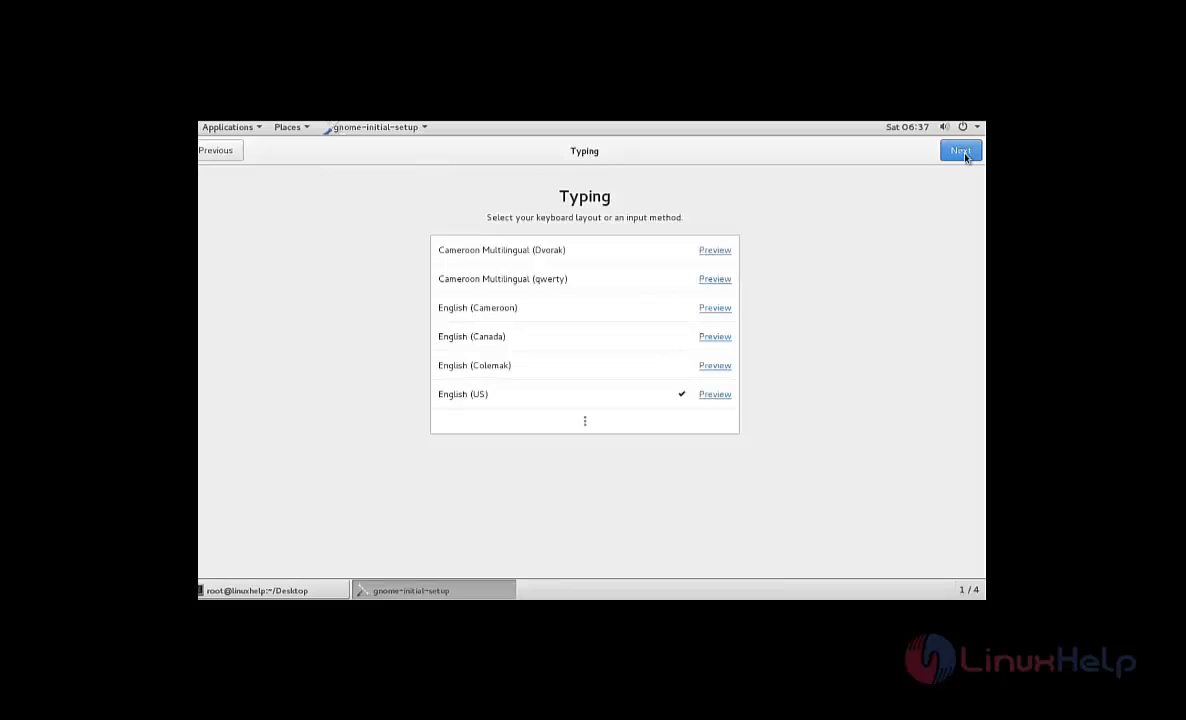
click(960, 150)
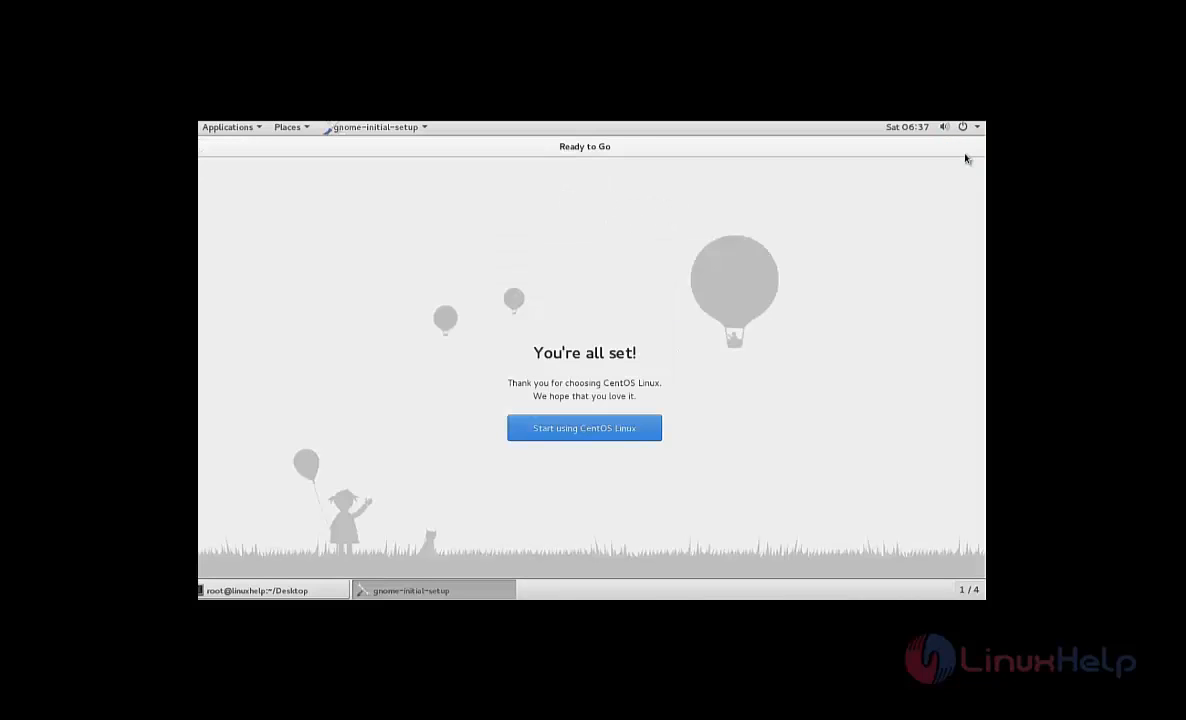
mouse_move(612, 436)
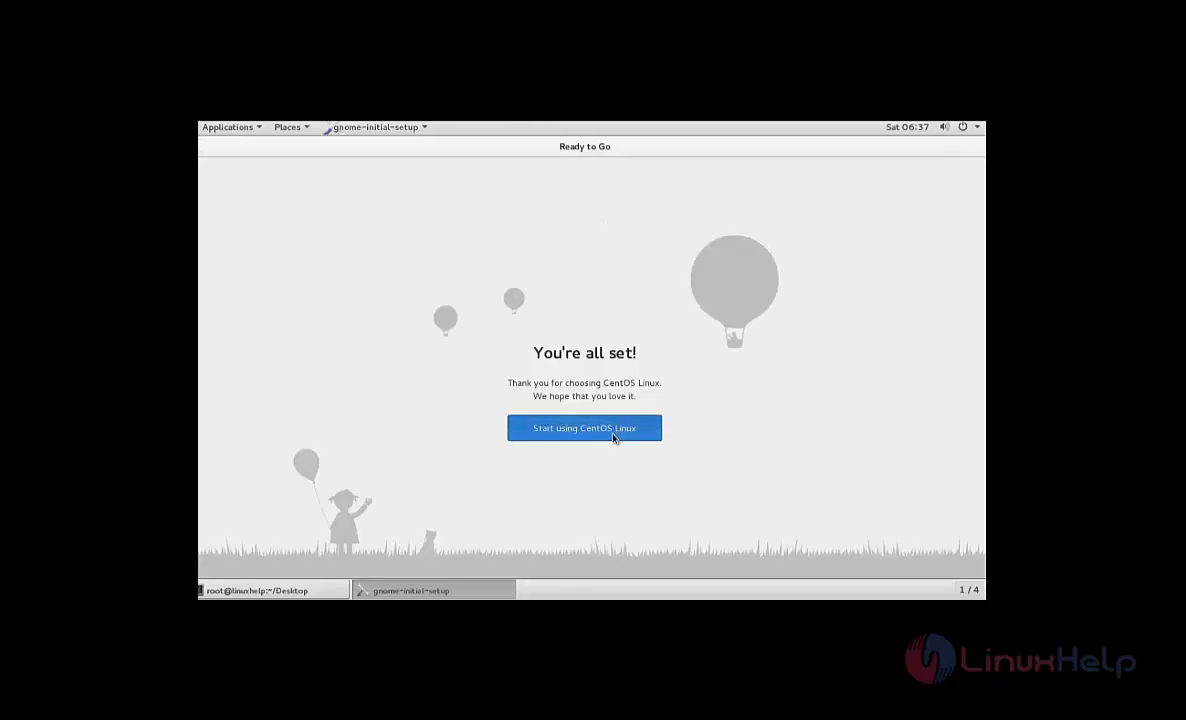
click(584, 428)
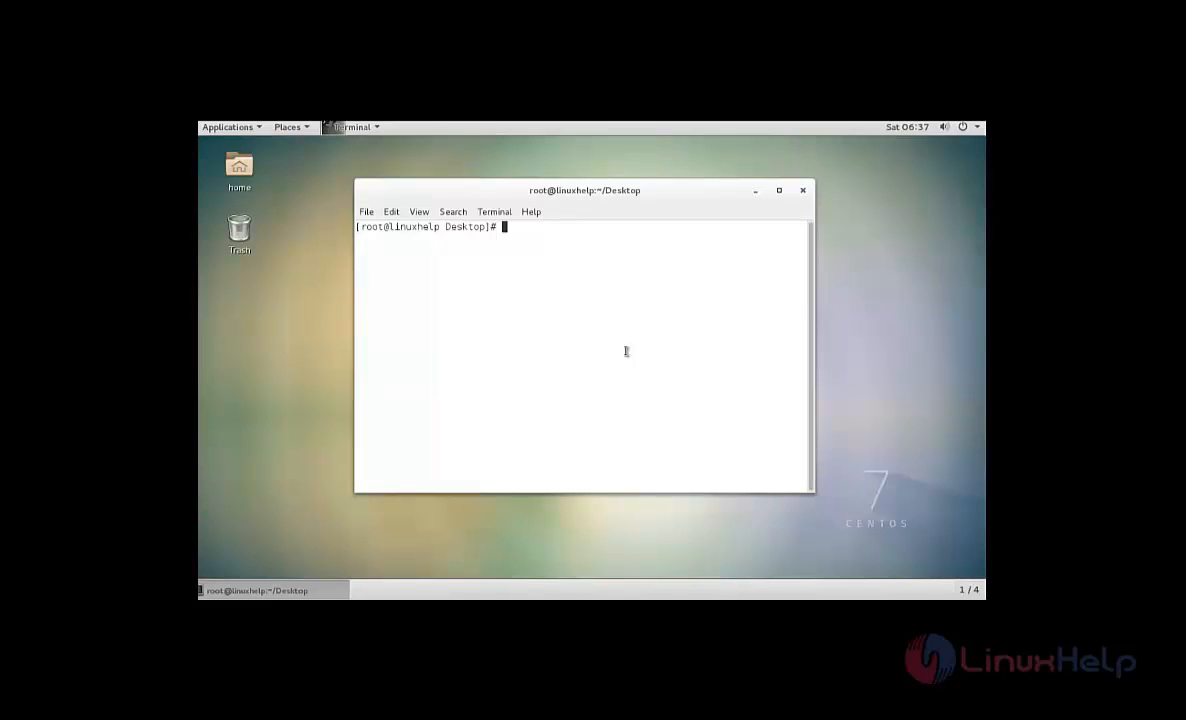
Run cat /etc/redhat-release showing CentOS 7.2.1511, then type thank you.
text(cat)
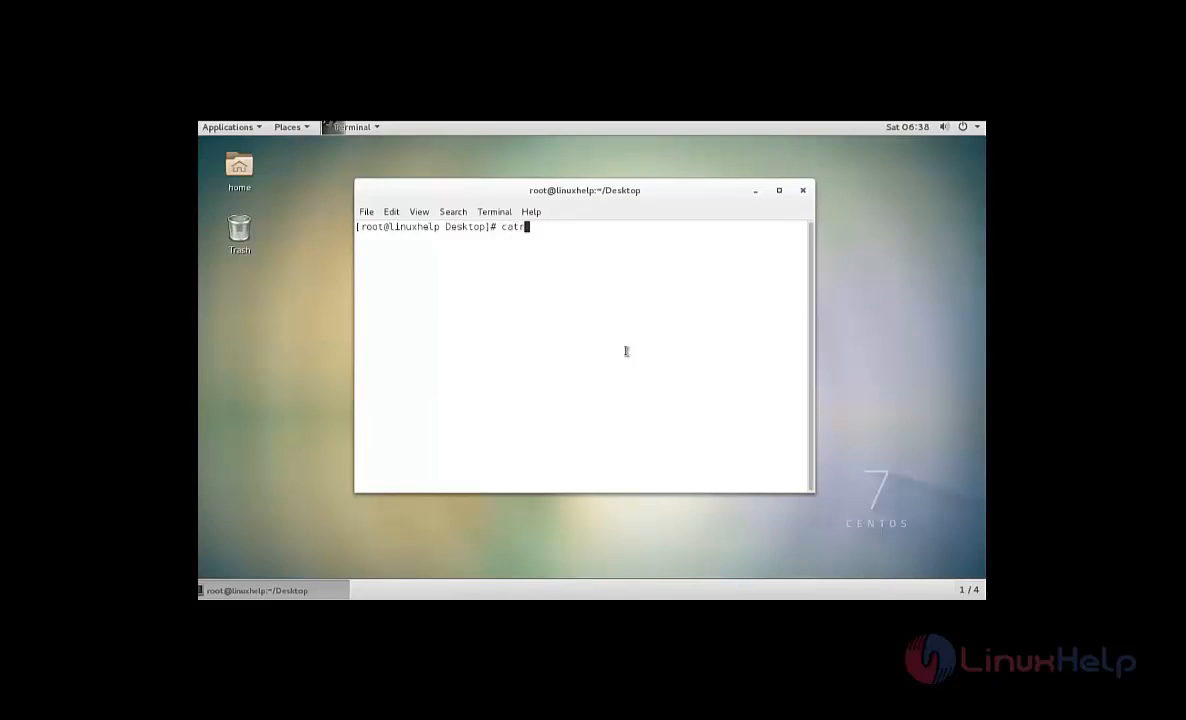
text(/e)
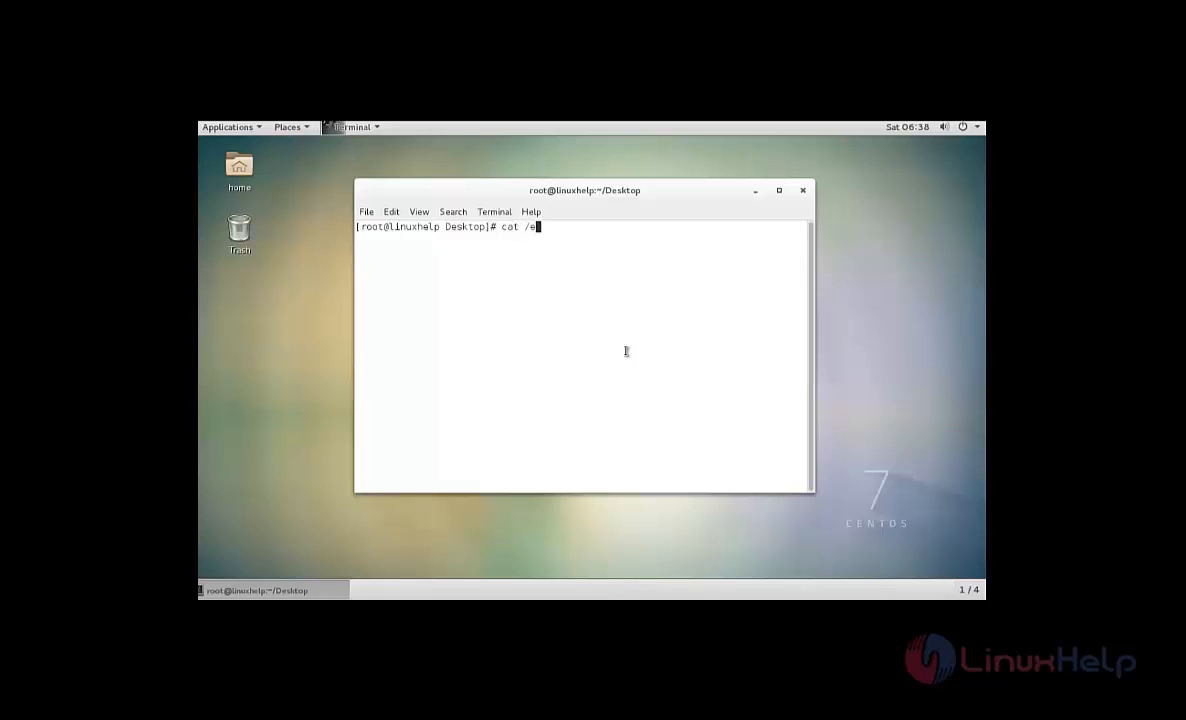
text(tc/)
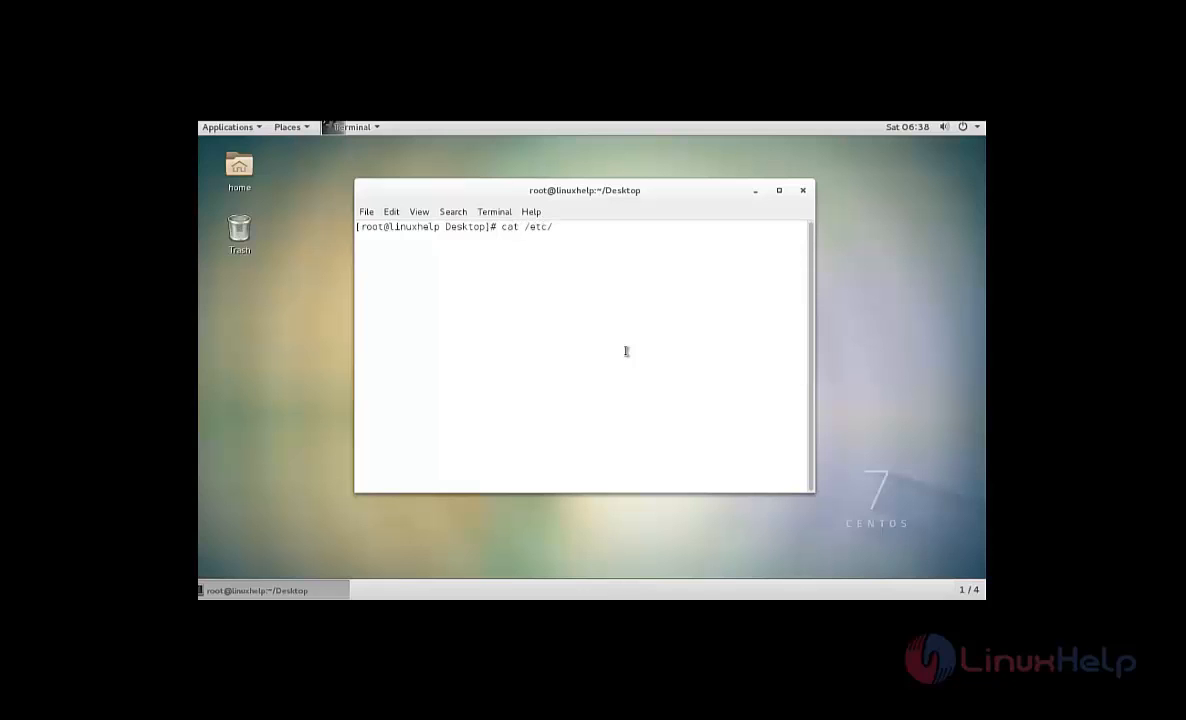
text(redhat-release)
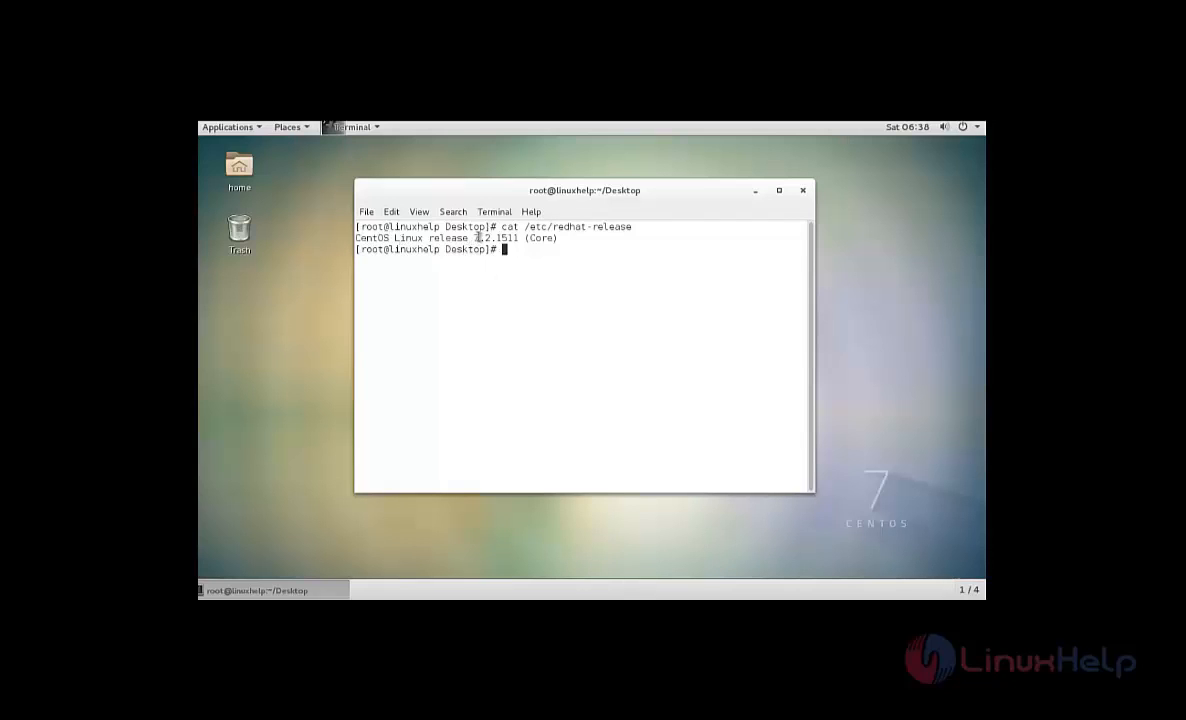
mouse_move(536, 318)
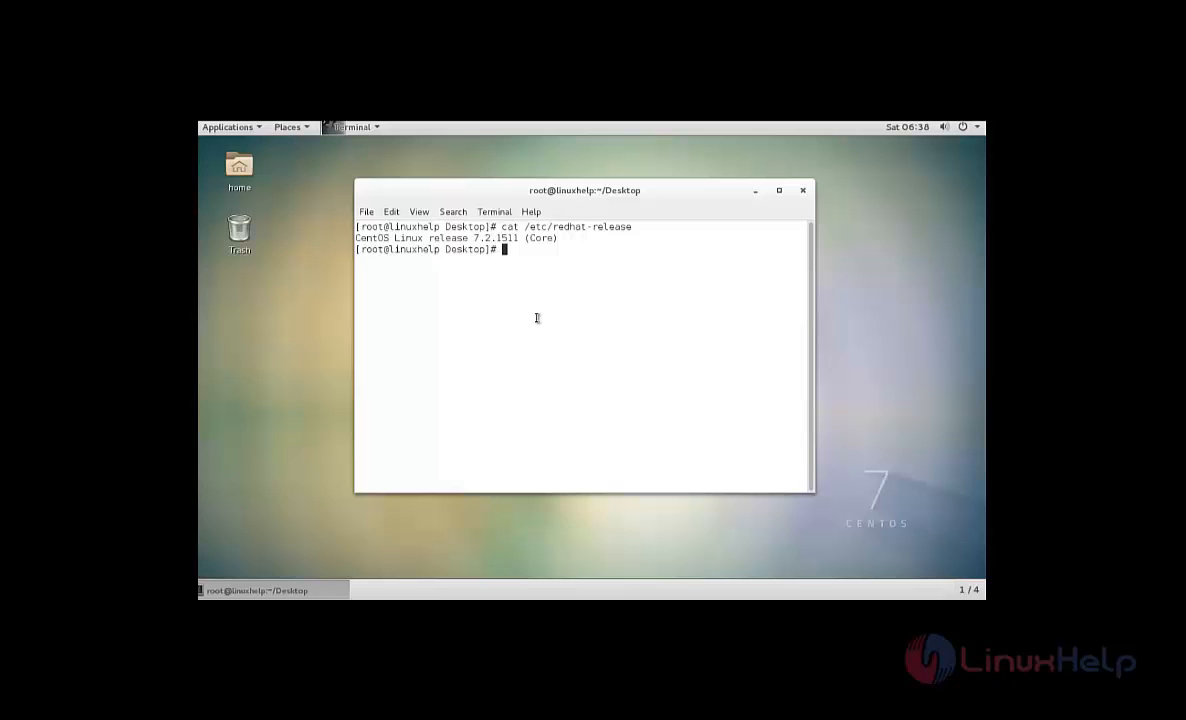
text(thank)
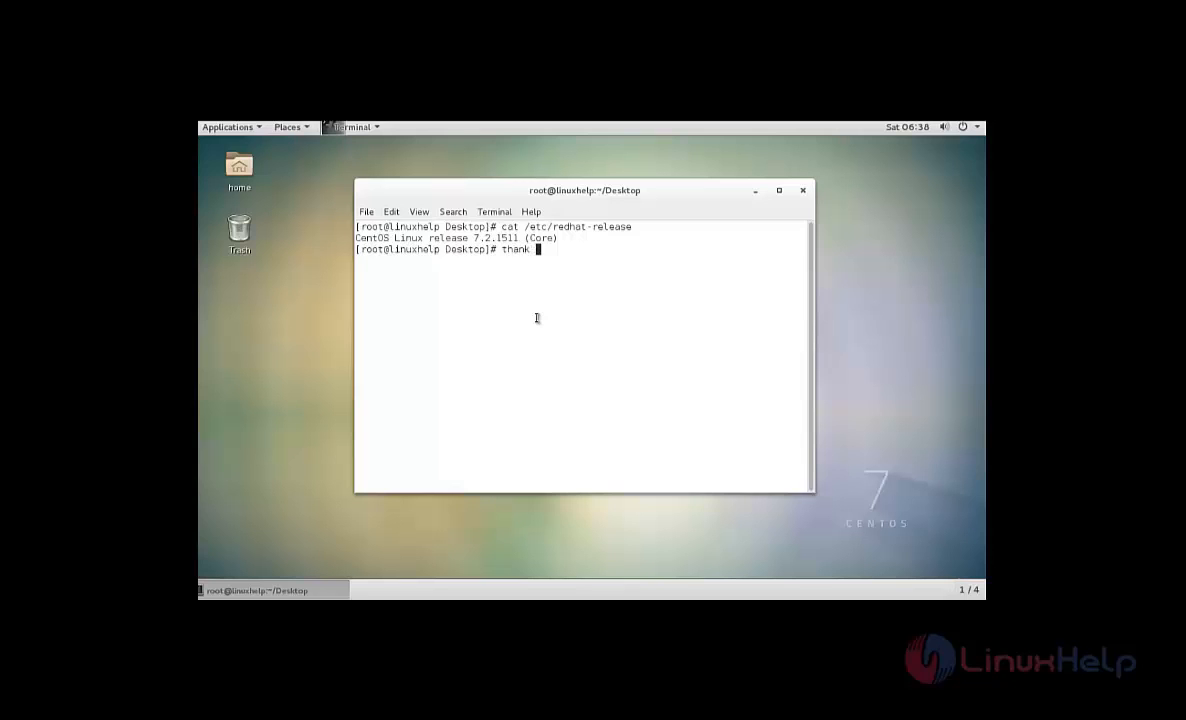
text(you)
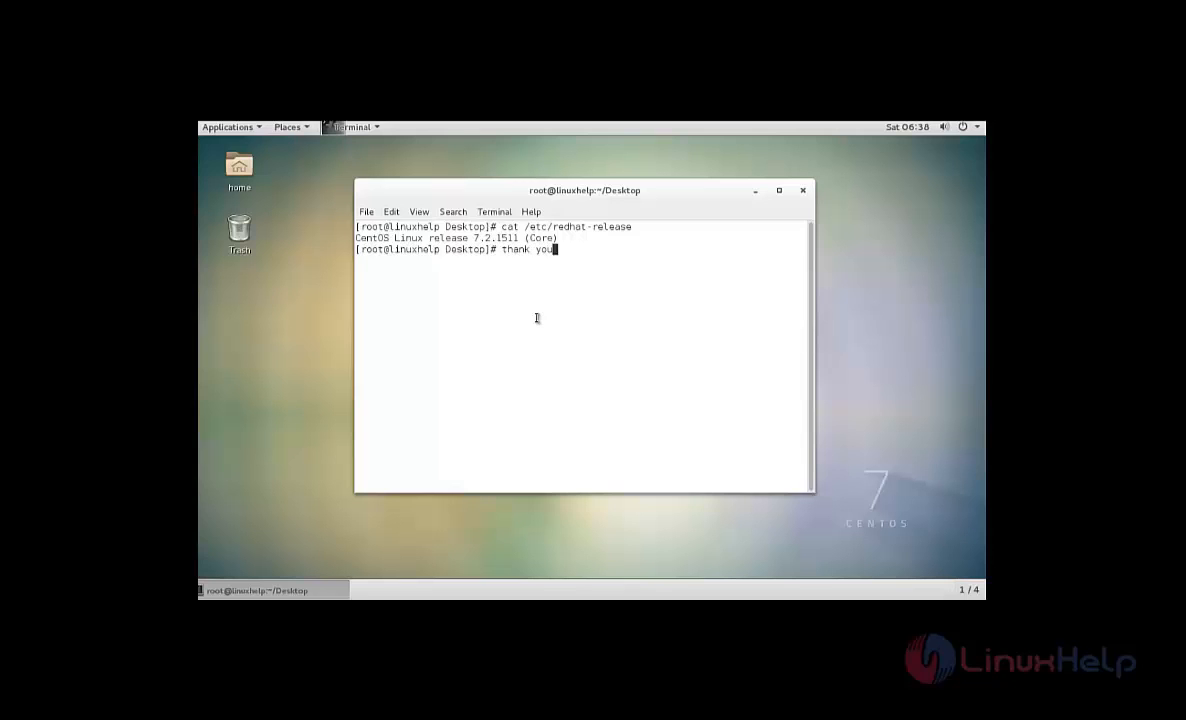